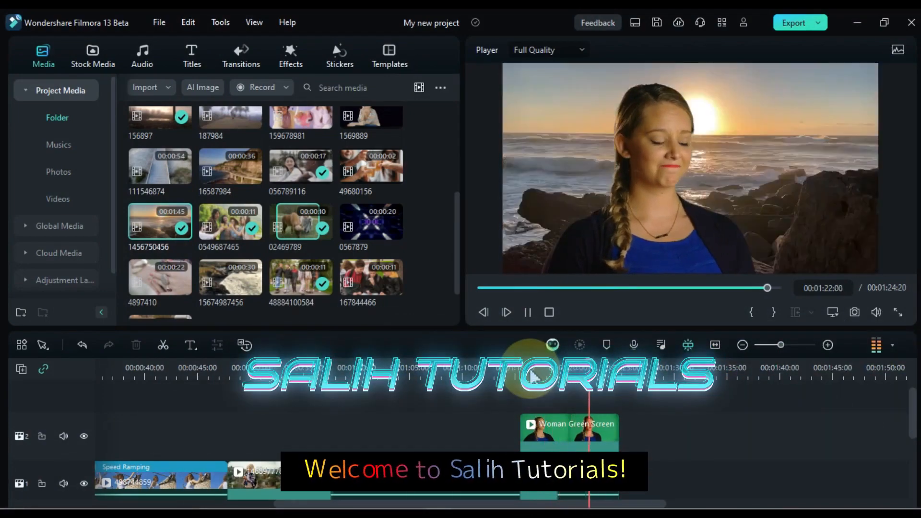
Step: Restyle the portrait with the Devil Female AI style and set a clip's uniform speed to 0.58
{"action": "left_click", "coordinate": [339, 56]}
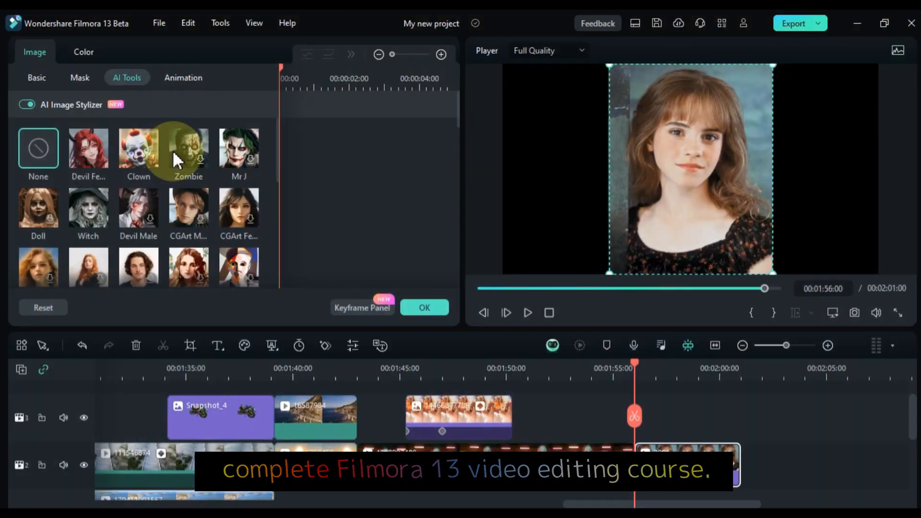
{"action": "left_click", "coordinate": [88, 148]}
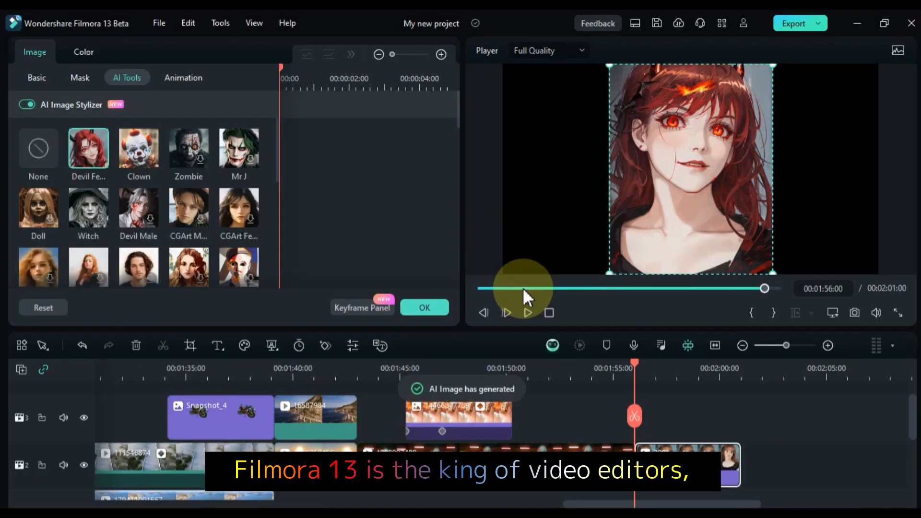
{"action": "left_click", "coordinate": [239, 148]}
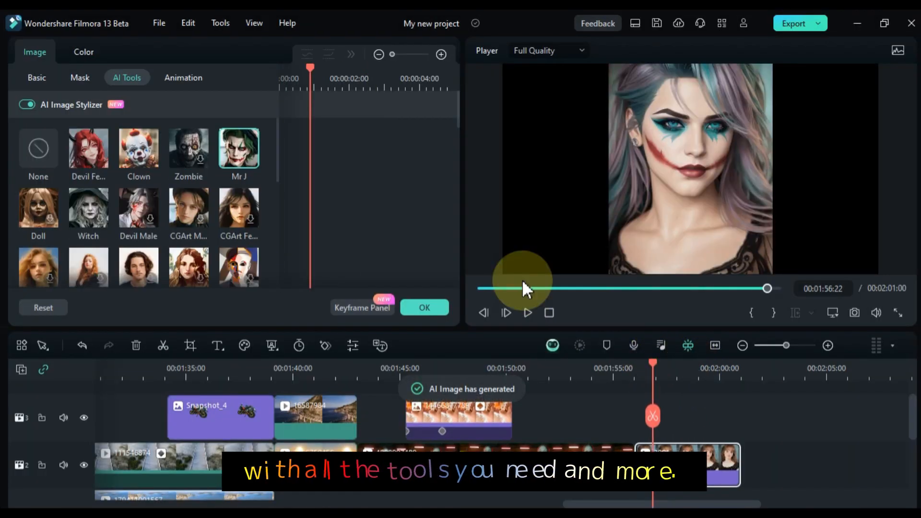
{"action": "scroll", "scroll_direction": "down", "scroll_amount": 3}
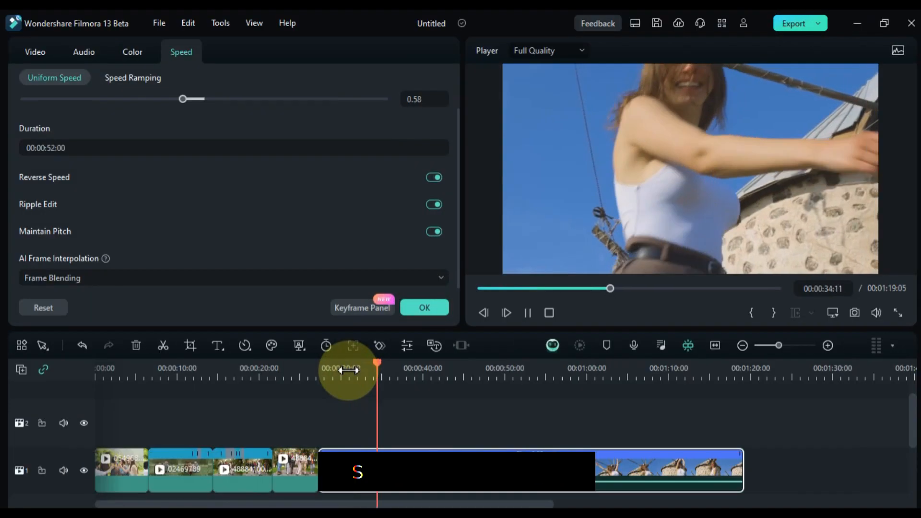
Step: Apply the Montage speed ramp and GoPro Hero 5 lens profile, then add effects, stickers and audio
{"action": "left_click", "coordinate": [133, 77]}
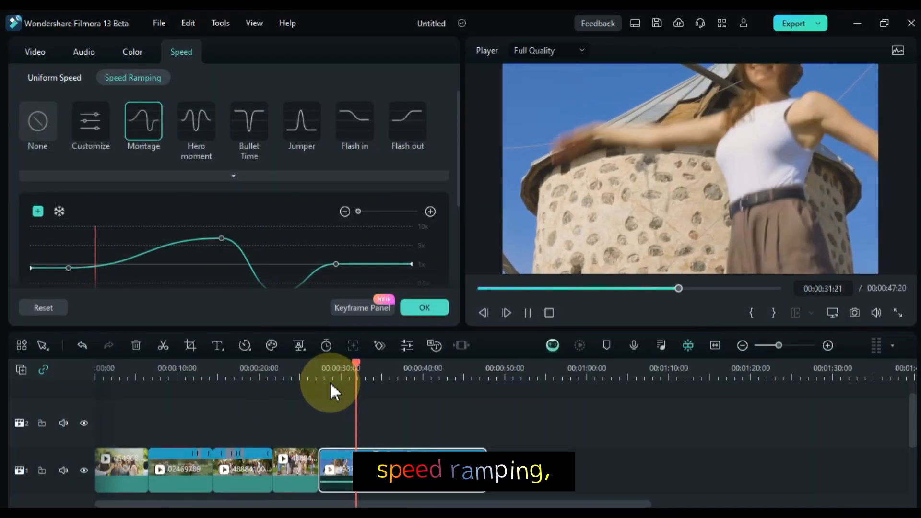
{"action": "left_click", "coordinate": [132, 52]}
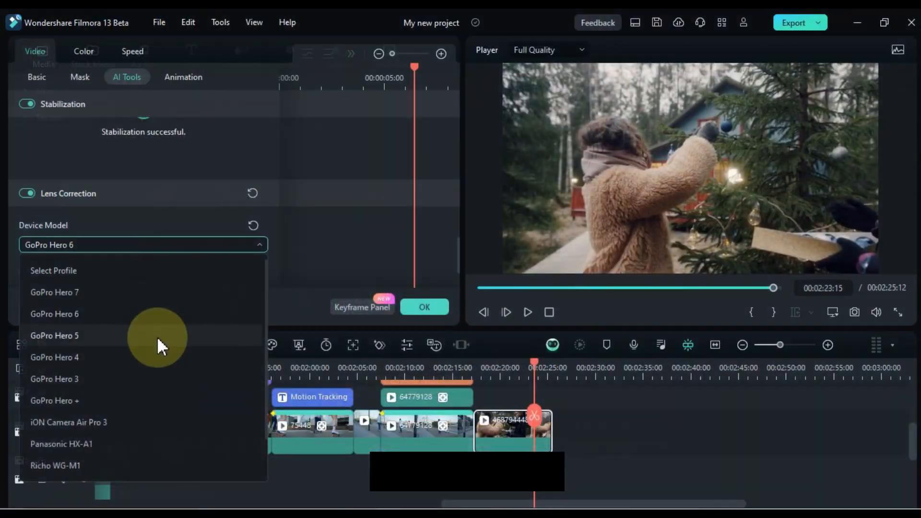
{"action": "left_click", "coordinate": [42, 56]}
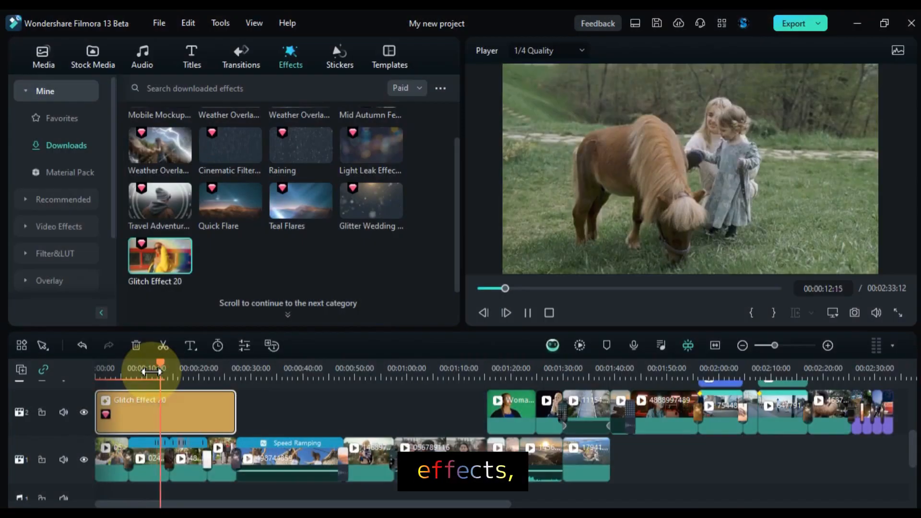
{"action": "left_click", "coordinate": [191, 56]}
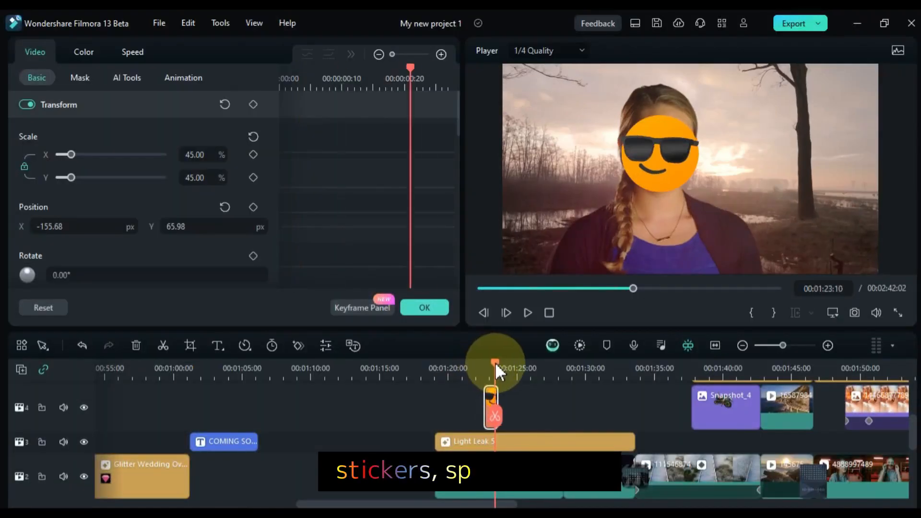
{"action": "left_click", "coordinate": [42, 56]}
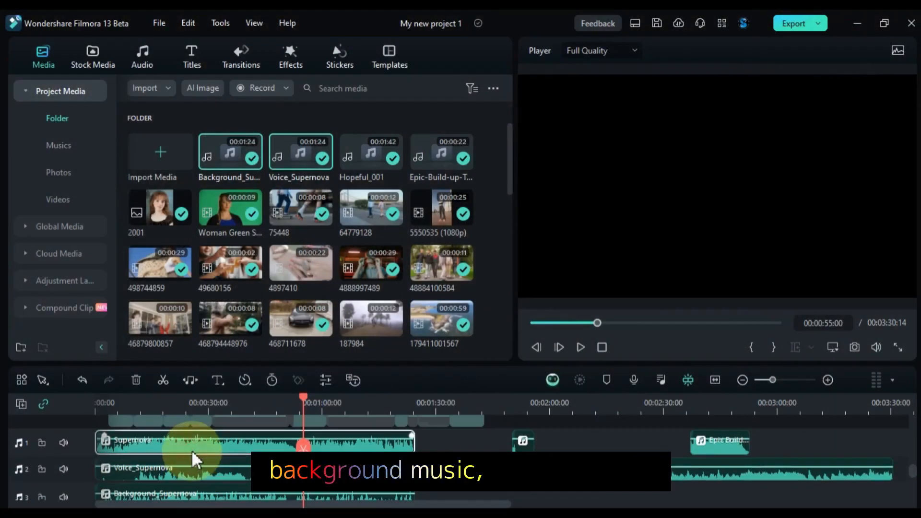
Step: Browse Pexels media, check appearance preferences, export, and open the My video.mp4 output folder
{"action": "left_click", "coordinate": [141, 56]}
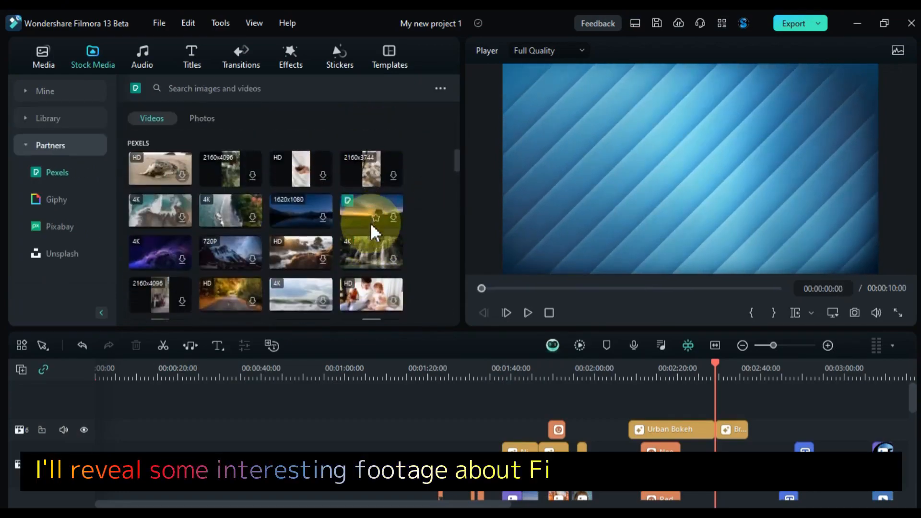
{"action": "scroll", "scroll_direction": "down", "scroll_amount": 3}
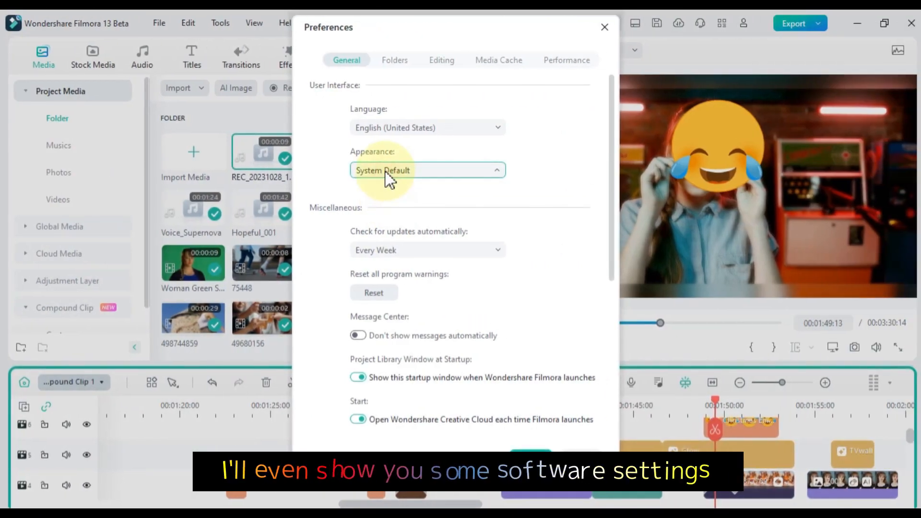
{"action": "left_click", "coordinate": [382, 171]}
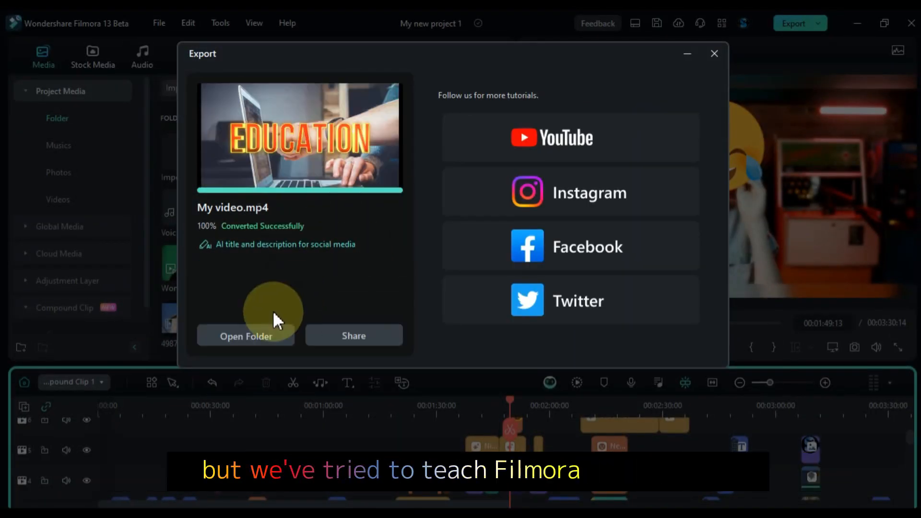
{"action": "left_click", "coordinate": [245, 336]}
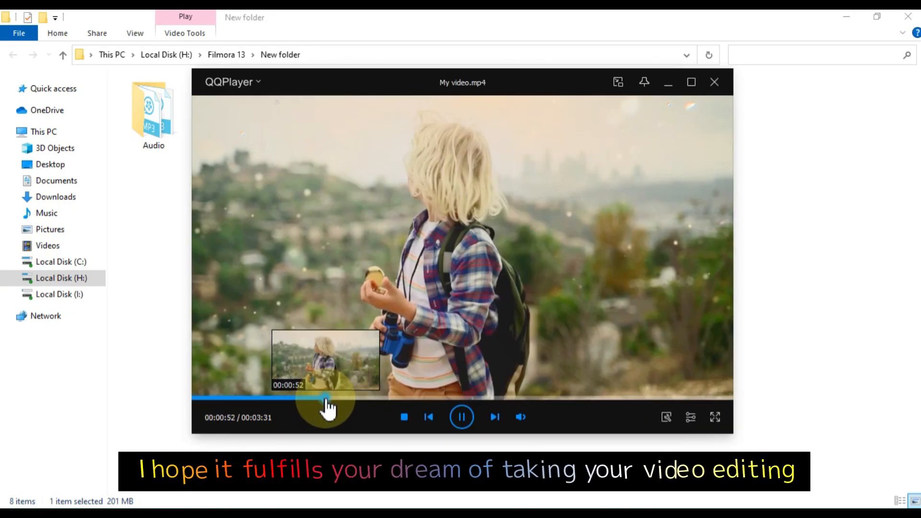
{"action": "left_click", "coordinate": [714, 82]}
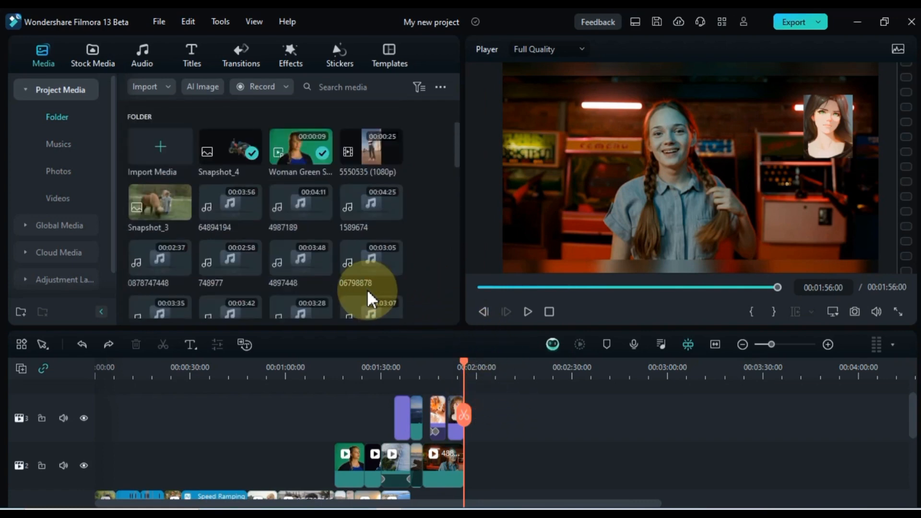
{"action": "mouse_move", "coordinate": [431, 235]}
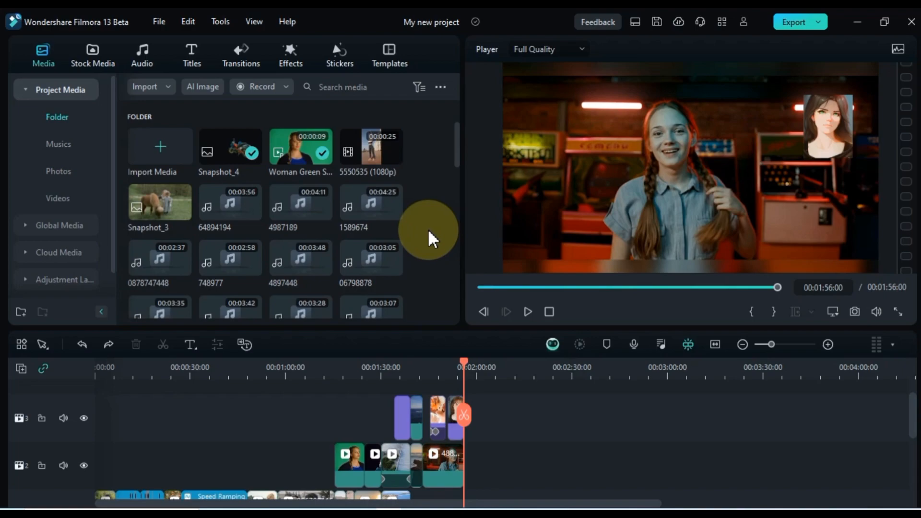
Step: Open the Import dialog from the empty Project Media panel
{"action": "left_click", "coordinate": [144, 87]}
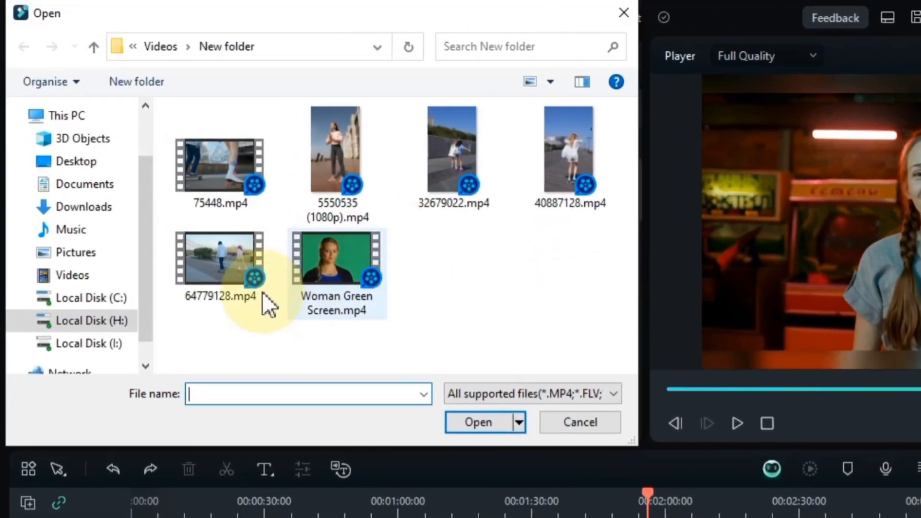
Step: Import 75448.mp4 and 64779128.mp4 from the Videos New folder
{"action": "left_click", "coordinate": [219, 162]}
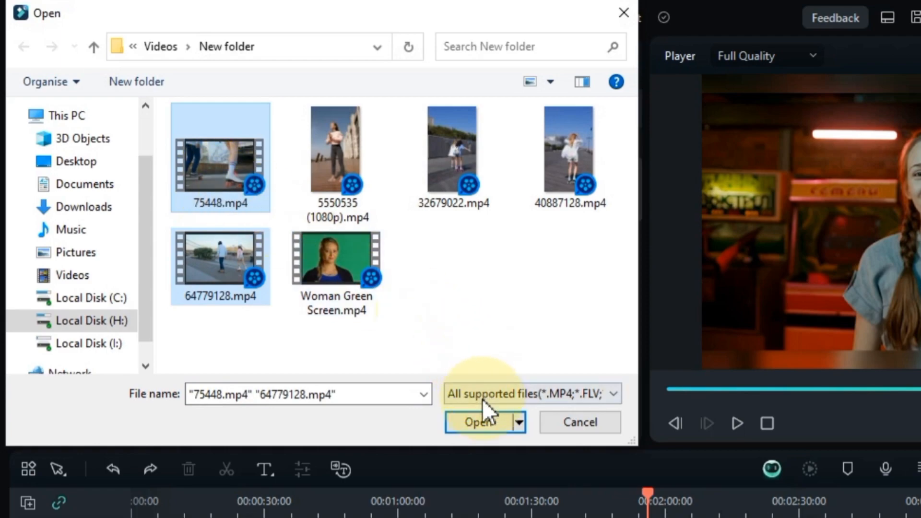
{"action": "left_click", "coordinate": [476, 421]}
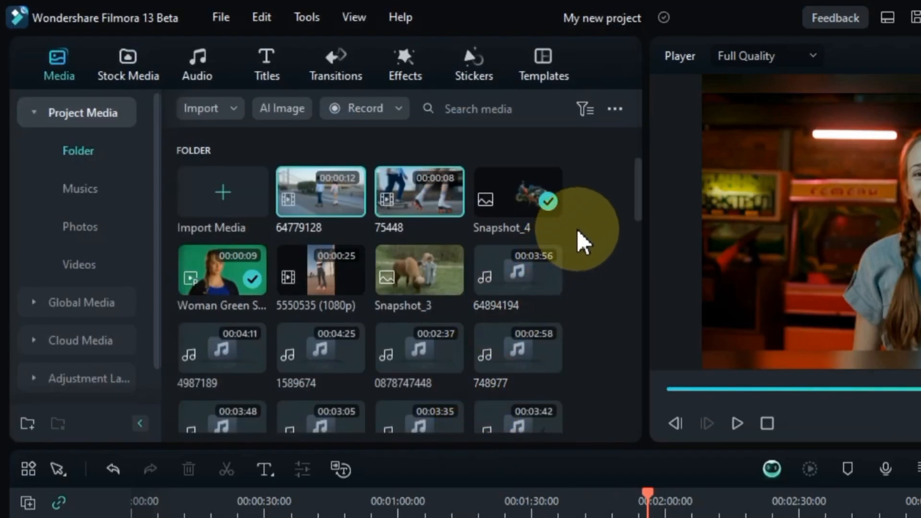
{"action": "mouse_move", "coordinate": [419, 192]}
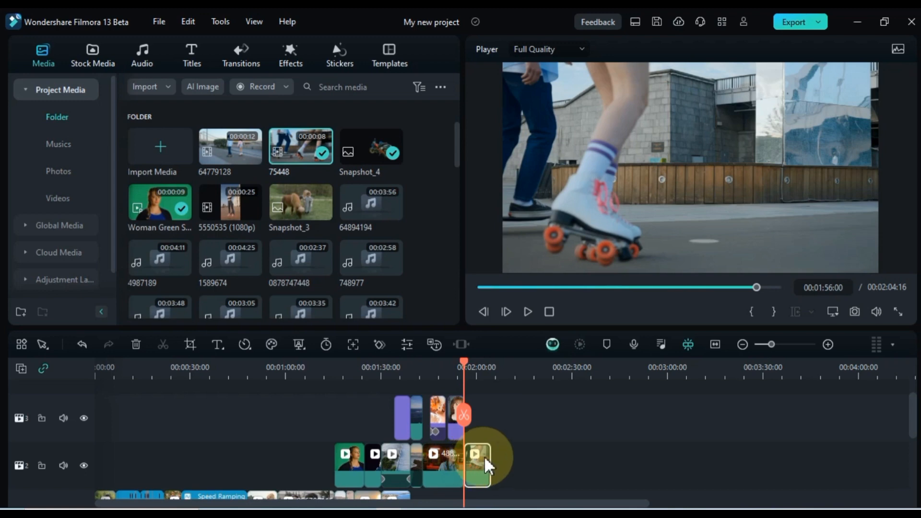
Step: Place skate clip 75448 at the end of track 2 and move a Text Here title onto track 3
{"action": "left_click", "coordinate": [527, 311]}
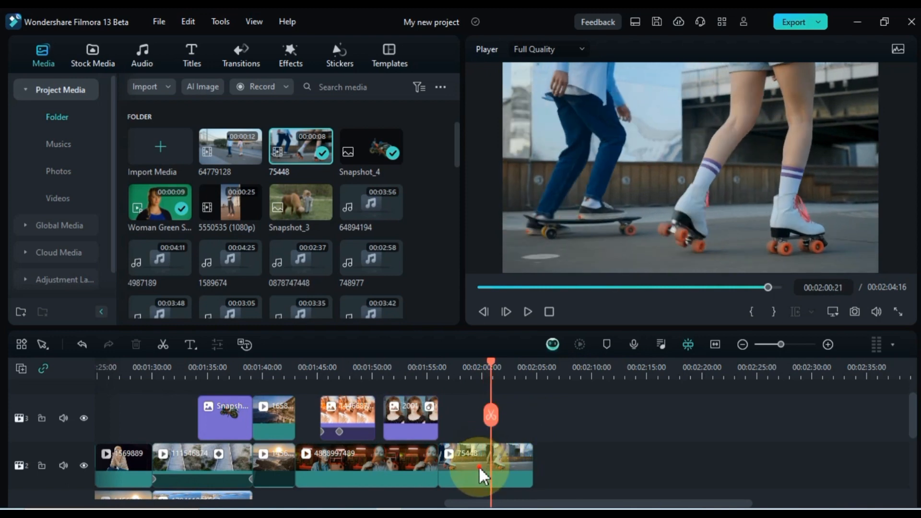
{"action": "left_click", "coordinate": [484, 465]}
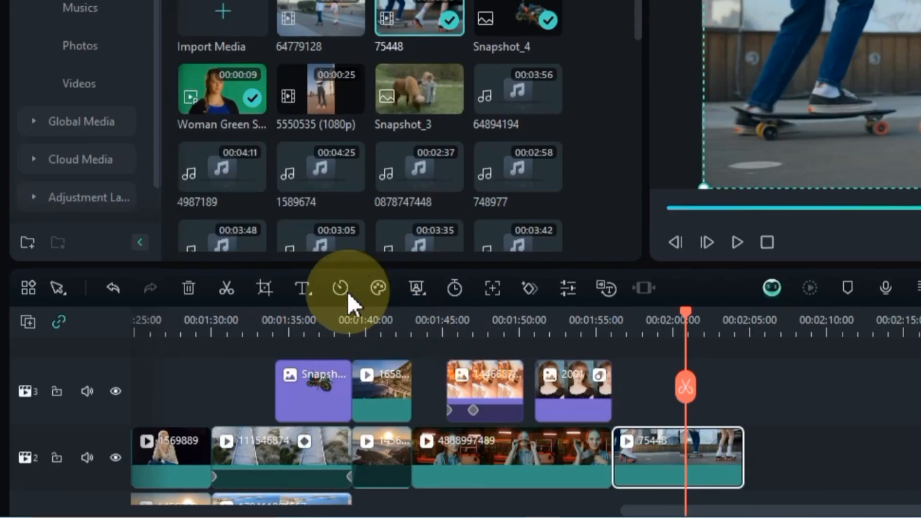
{"action": "left_click", "coordinate": [303, 288]}
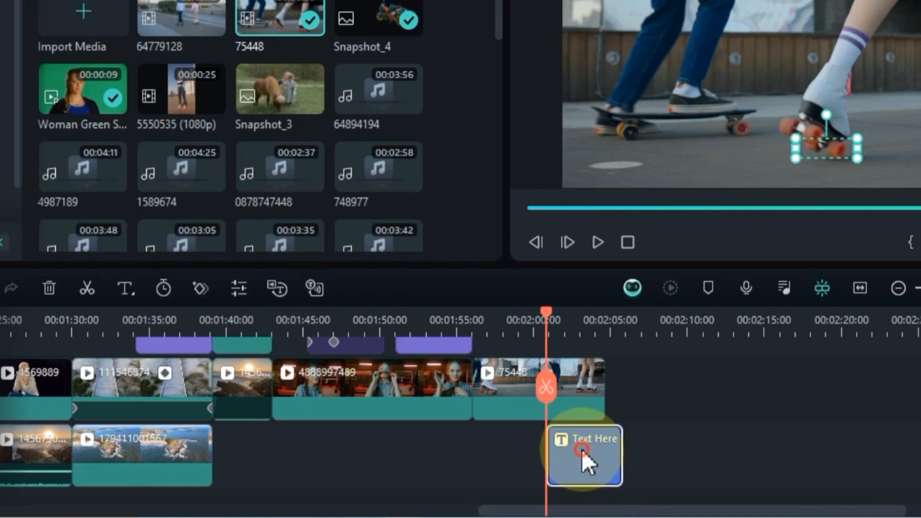
{"action": "left_click_drag", "start_coordinate": [584, 455], "coordinate": [646, 379]}
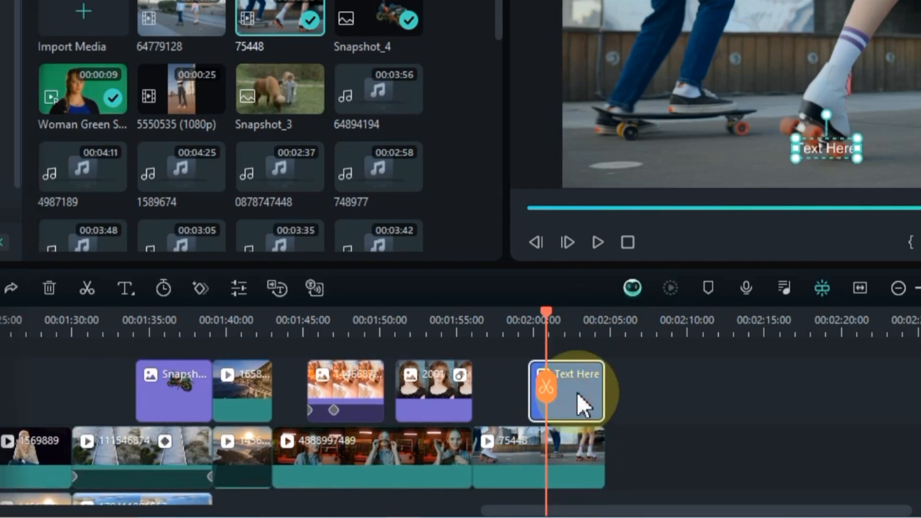
Step: Set the Motion Tracking title to font size 32 with a white, blue-outlined preset style
{"action": "double_click", "coordinate": [565, 390]}
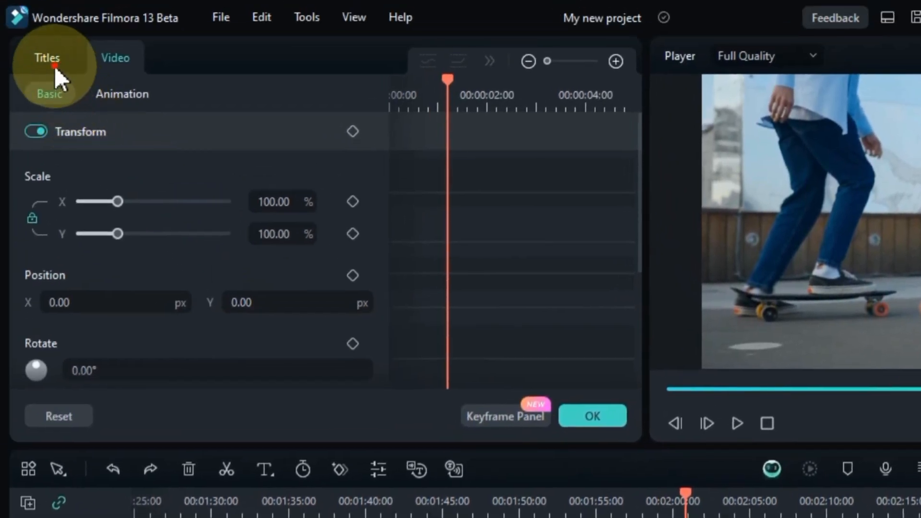
{"action": "left_click", "coordinate": [46, 57]}
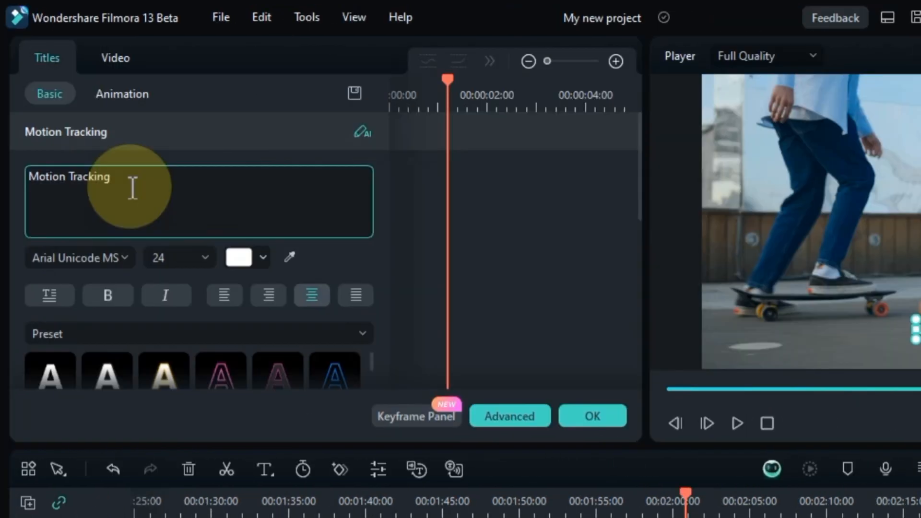
{"action": "left_click", "coordinate": [171, 257]}
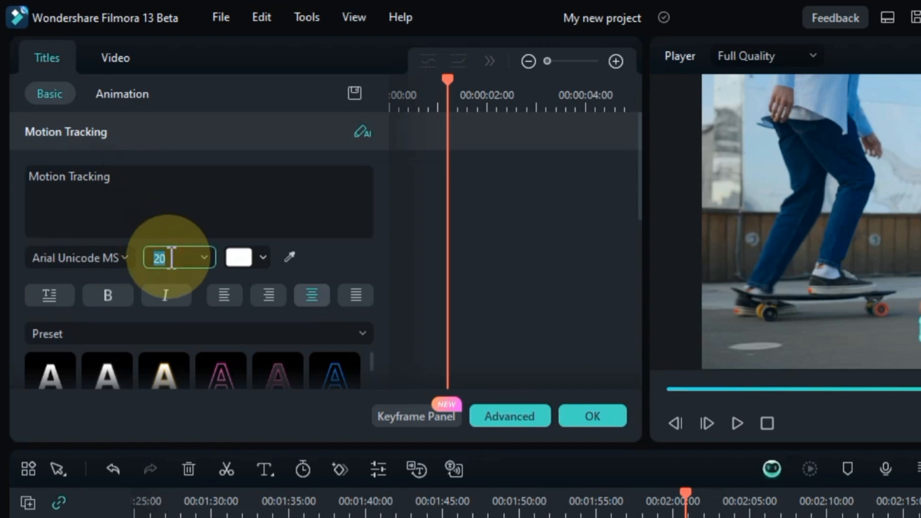
{"action": "type", "text": "32"}
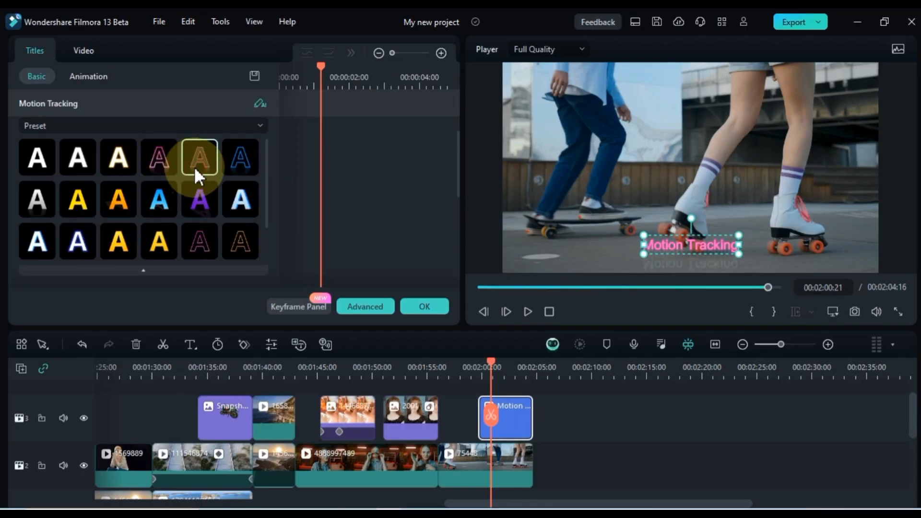
{"action": "left_click", "coordinate": [157, 156]}
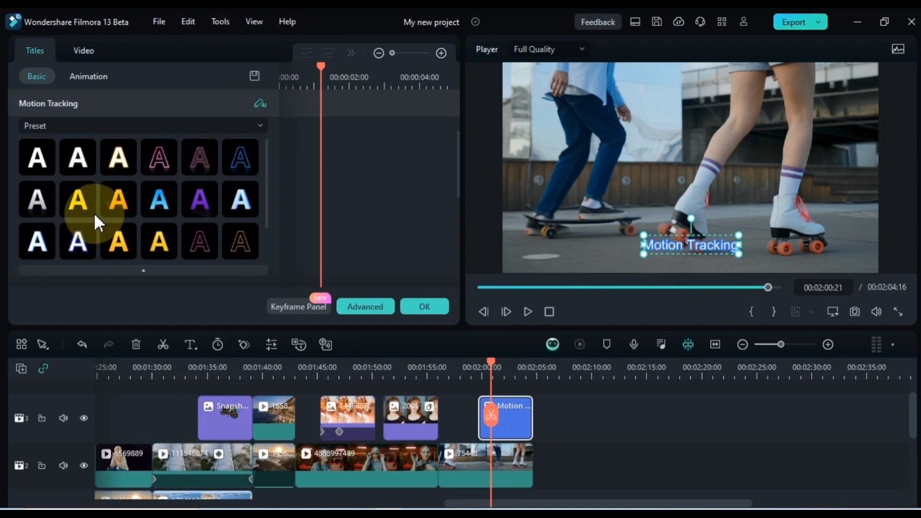
{"action": "mouse_move", "coordinate": [331, 279]}
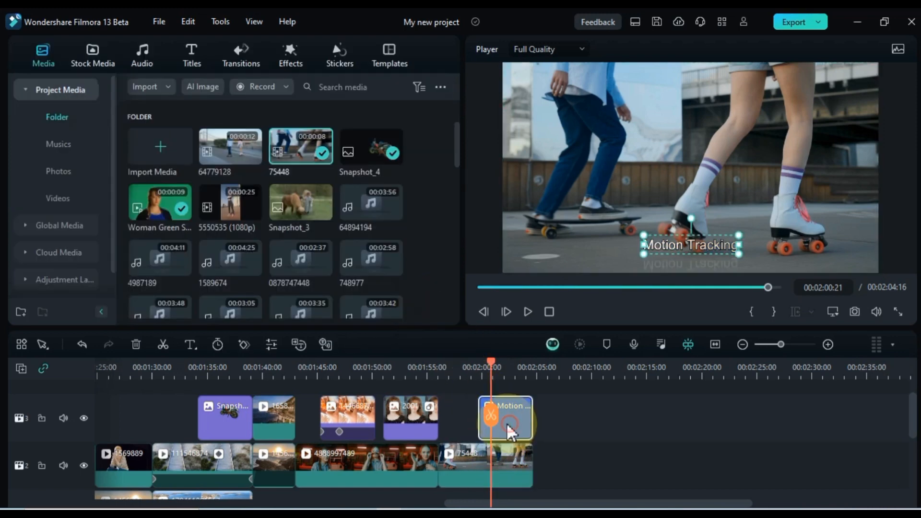
Step: Extend the title clip, enable motion tracking on the skater clip, and box the roller skate
{"action": "left_click", "coordinate": [505, 418]}
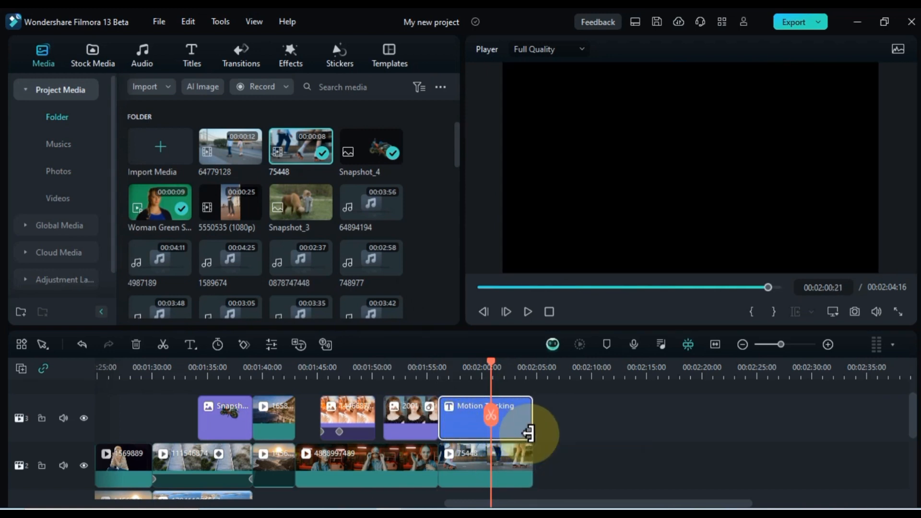
{"action": "left_click", "coordinate": [467, 464]}
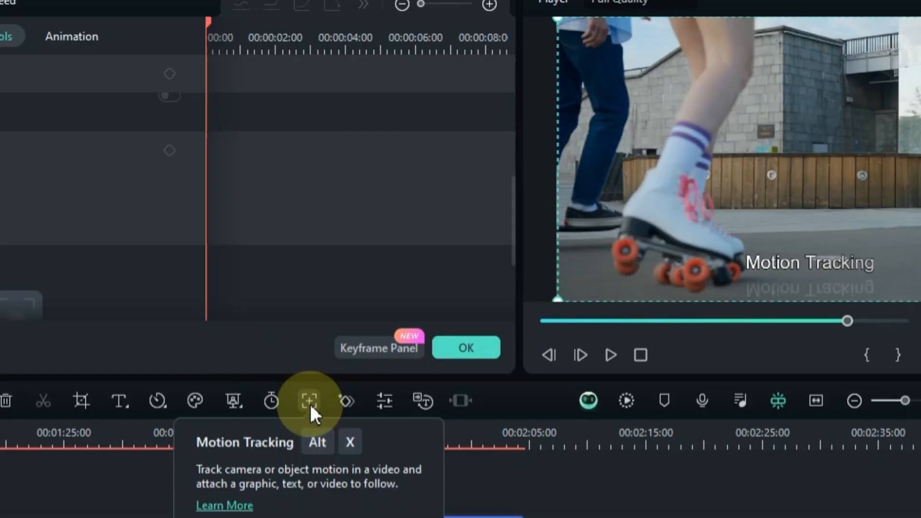
{"action": "left_click", "coordinate": [308, 401]}
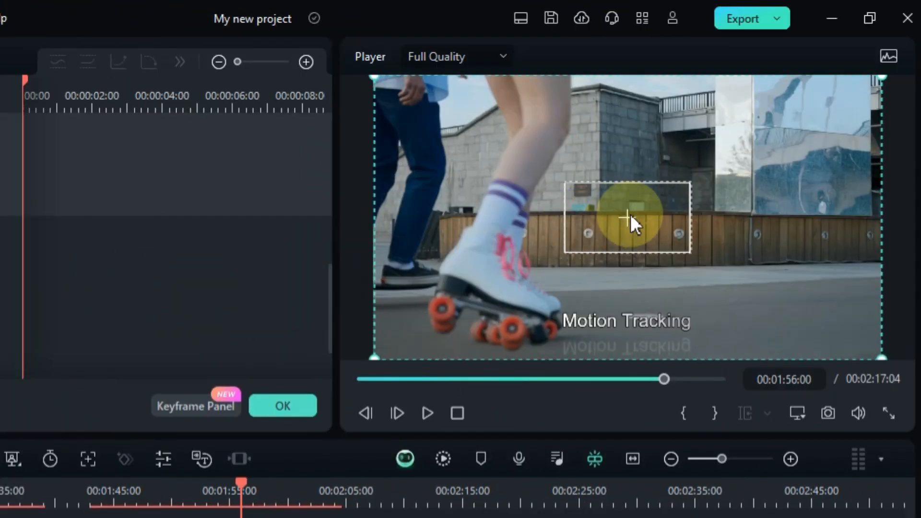
{"action": "left_click_drag", "start_coordinate": [627, 218], "coordinate": [516, 259]}
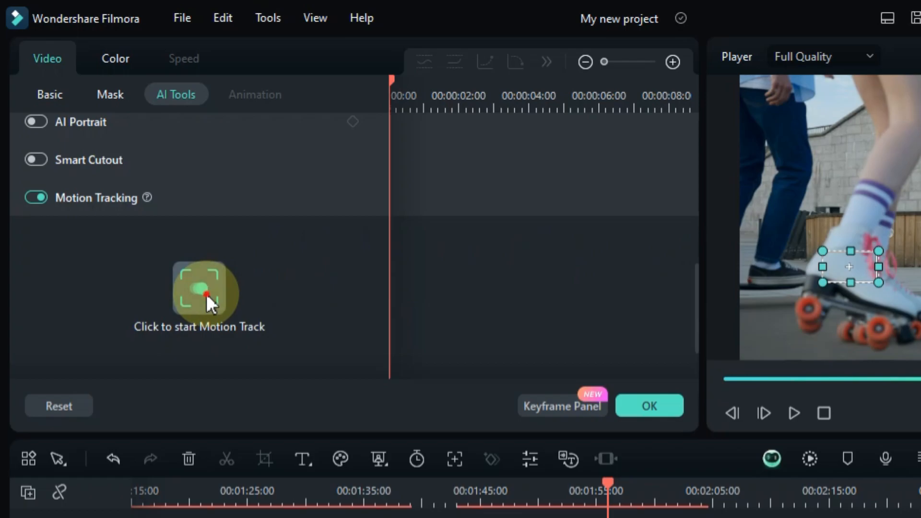
Step: Run motion tracking on the roller skate and dismiss the visibility warning
{"action": "left_click", "coordinate": [205, 292]}
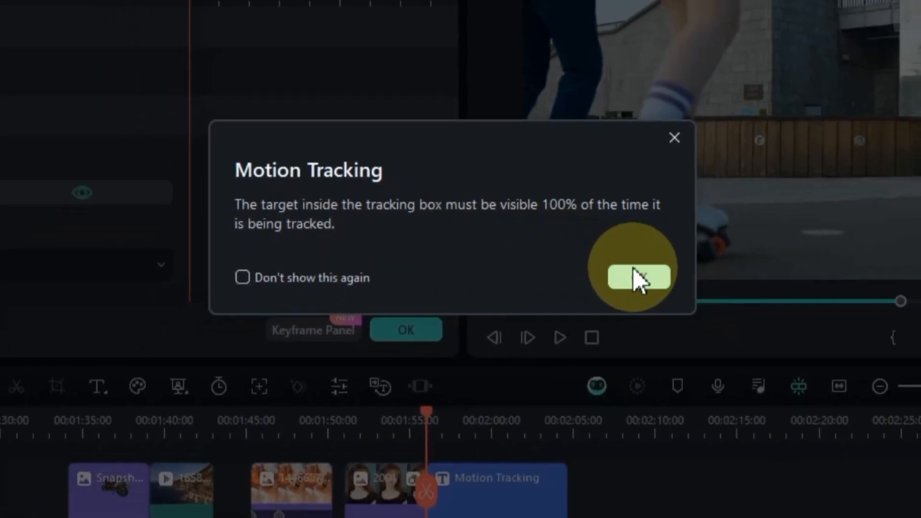
{"action": "left_click", "coordinate": [636, 277]}
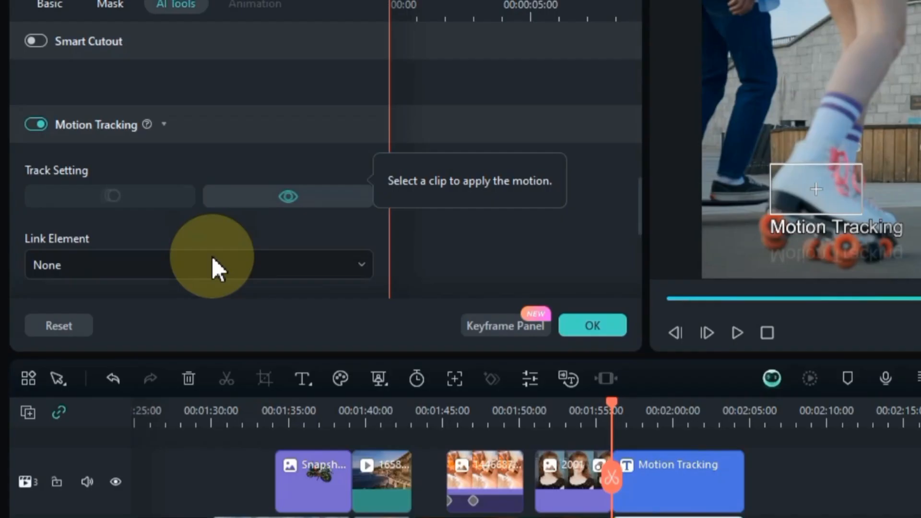
Step: Link the Basic 1 title to the tracked skate through the Link Element dropdown
{"action": "left_click", "coordinate": [199, 264]}
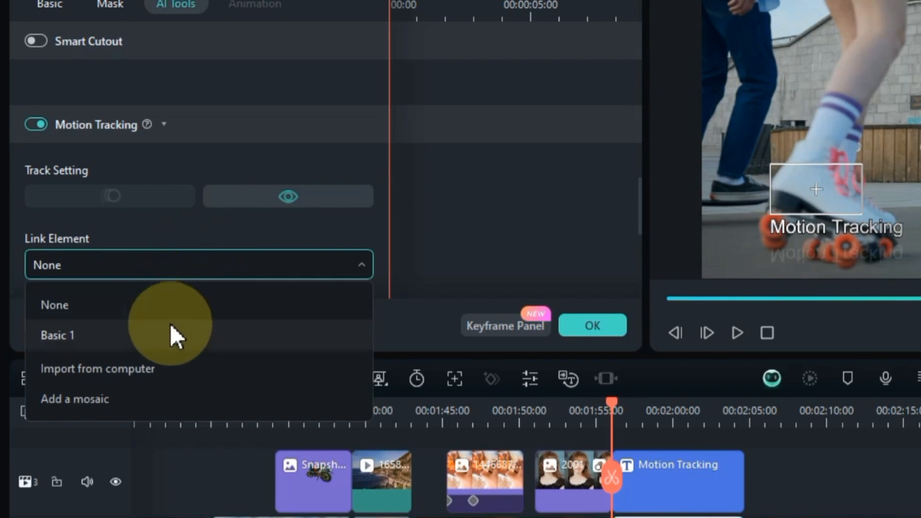
{"action": "mouse_move", "coordinate": [176, 344]}
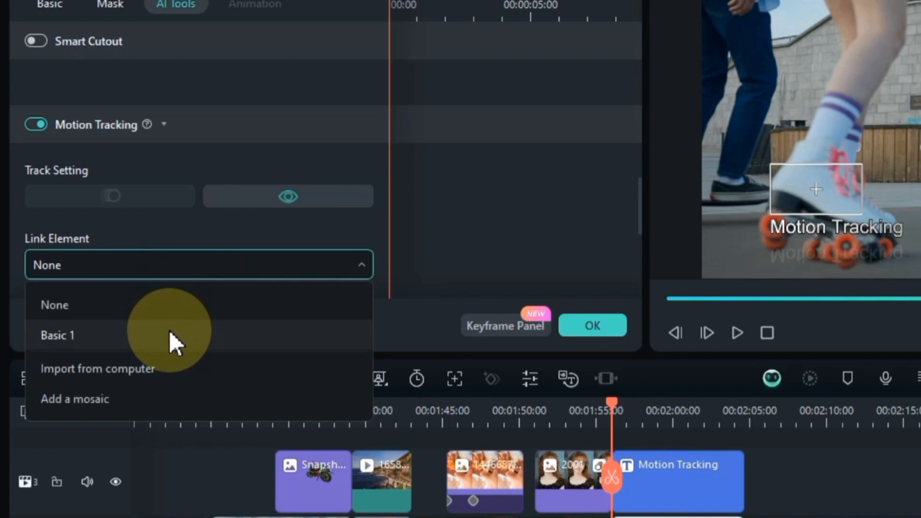
{"action": "left_click", "coordinate": [57, 334]}
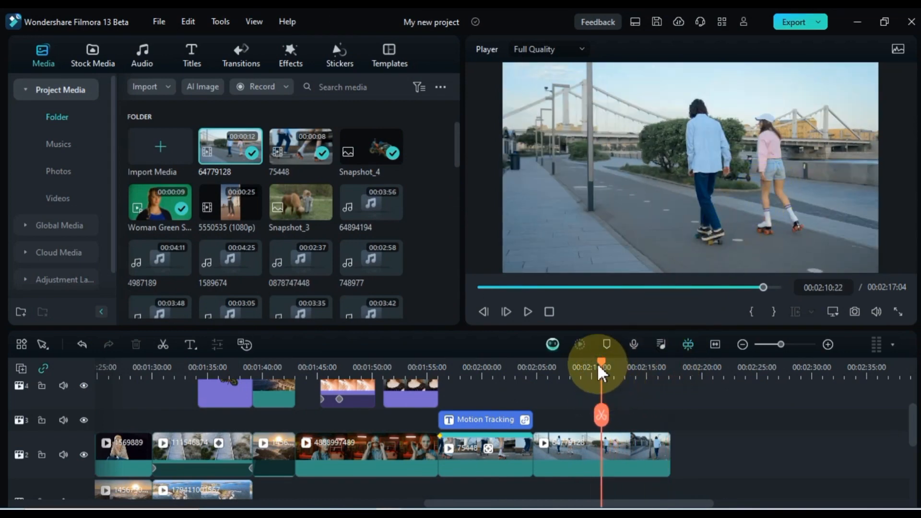
Step: Cut clip 64779128 at about 00:02:07 with the playhead scissors
{"action": "left_click_drag", "start_coordinate": [601, 367], "coordinate": [562, 367]}
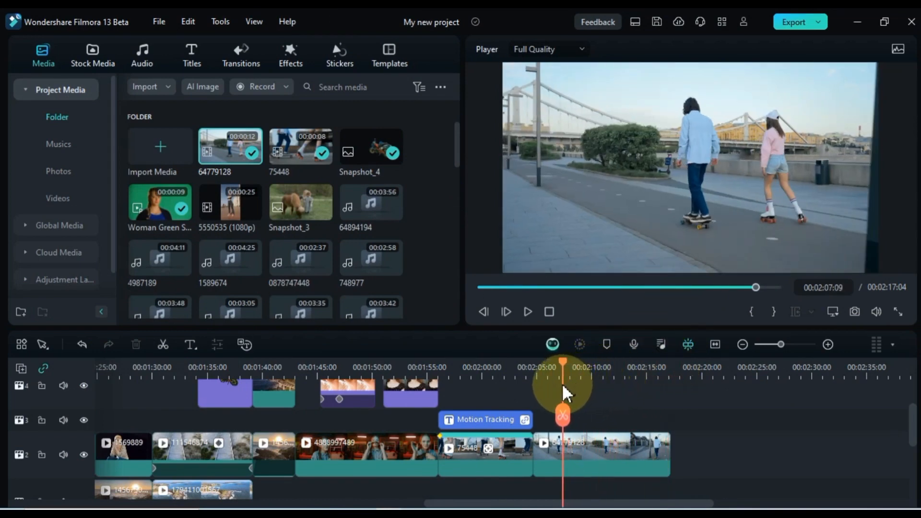
{"action": "left_click_drag", "start_coordinate": [565, 385], "coordinate": [558, 385]}
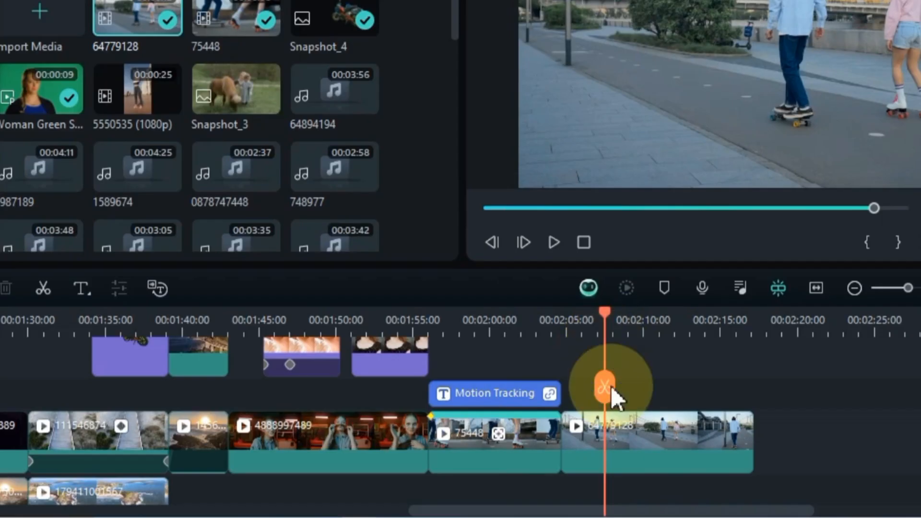
{"action": "left_click", "coordinate": [658, 440]}
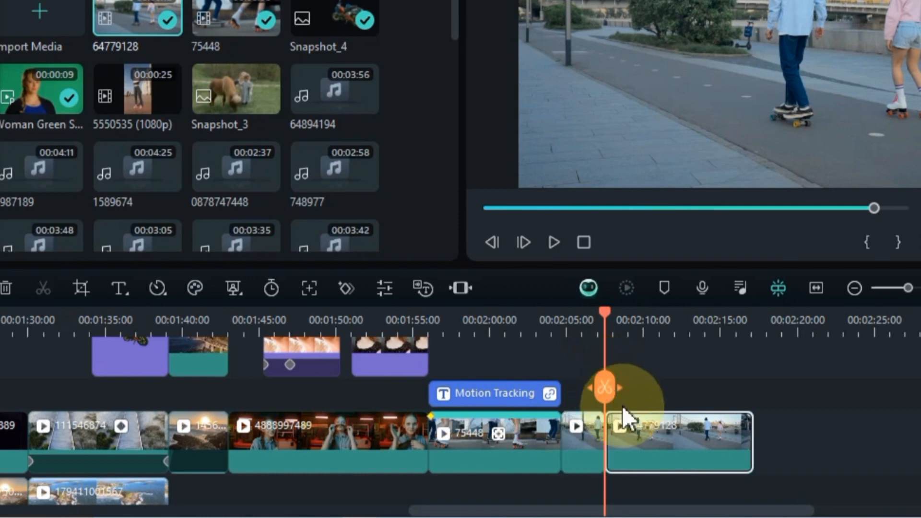
{"action": "mouse_move", "coordinate": [640, 450]}
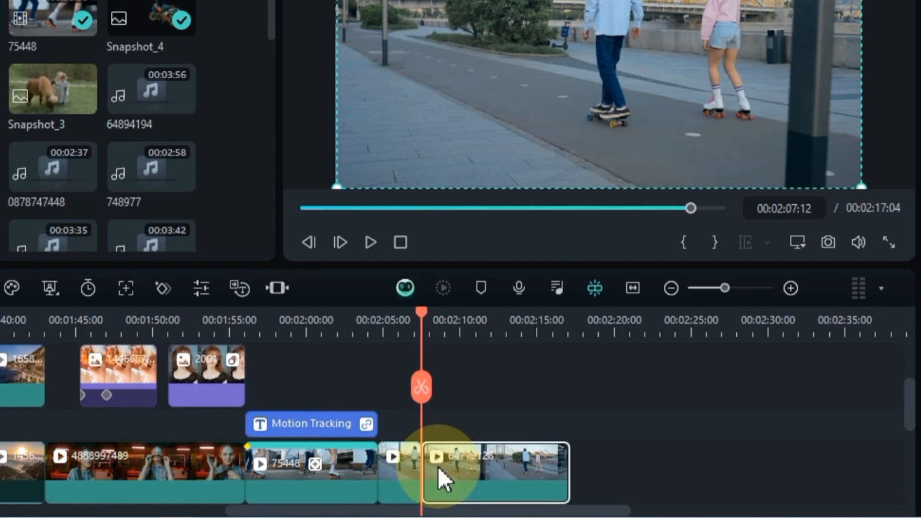
{"action": "left_click_drag", "start_coordinate": [443, 473], "coordinate": [584, 470]}
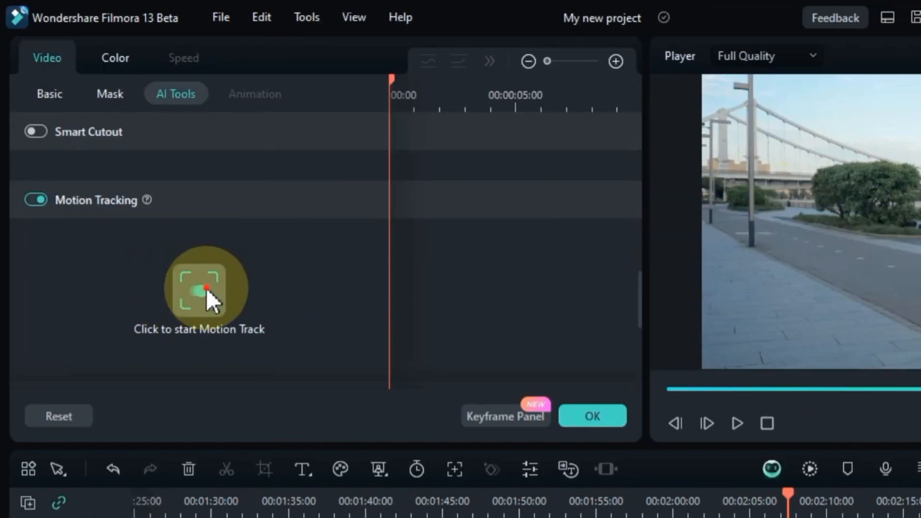
Step: Run motion tracking on the skateboarder piece and accept the visibility warning
{"action": "left_click", "coordinate": [205, 288]}
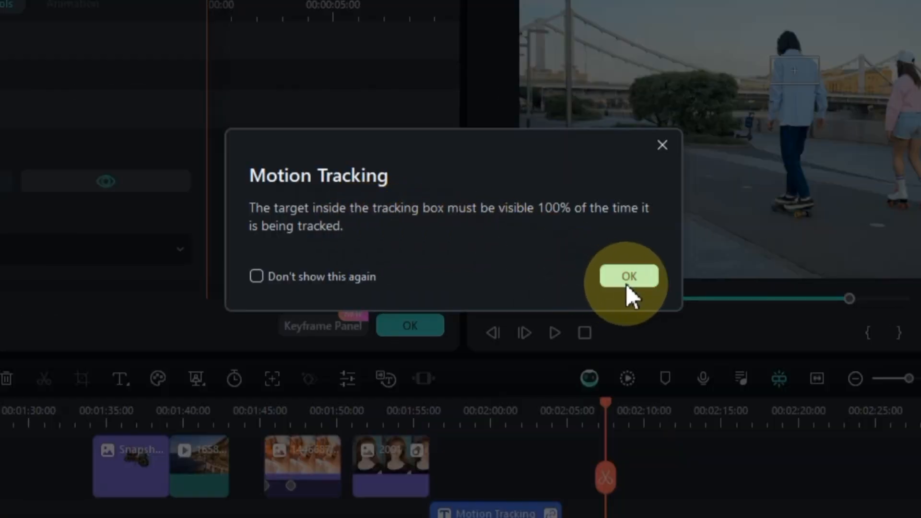
{"action": "left_click", "coordinate": [627, 276]}
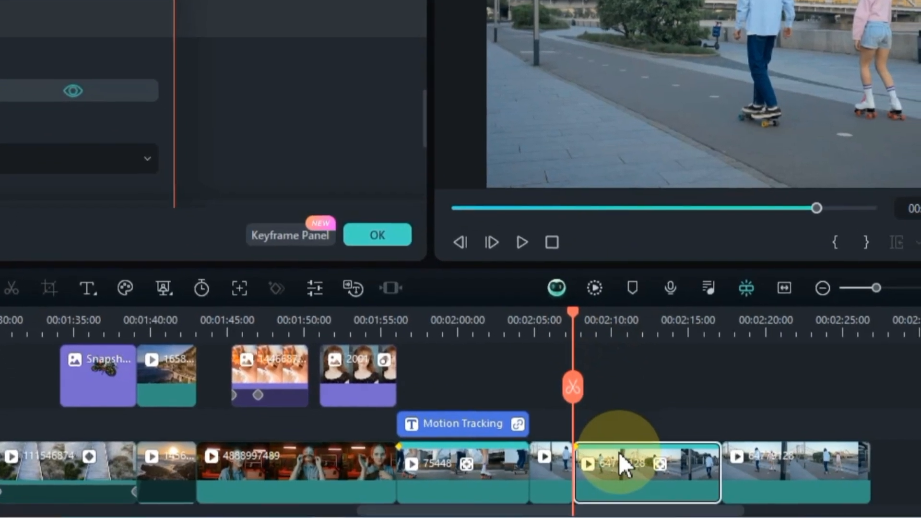
{"action": "mouse_move", "coordinate": [828, 476]}
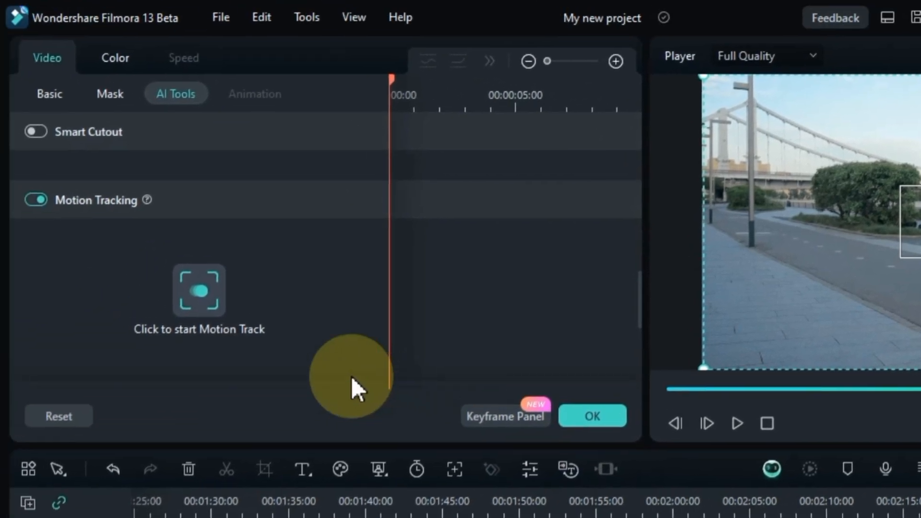
Step: Enable motion tracking on the last clip, fit the box over the roller-skating girl, and track
{"action": "left_click", "coordinate": [35, 200]}
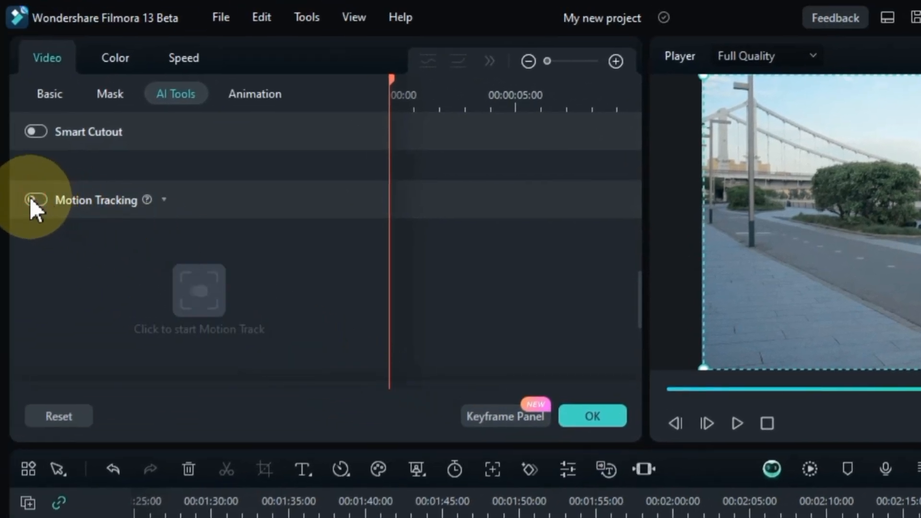
{"action": "left_click", "coordinate": [34, 199]}
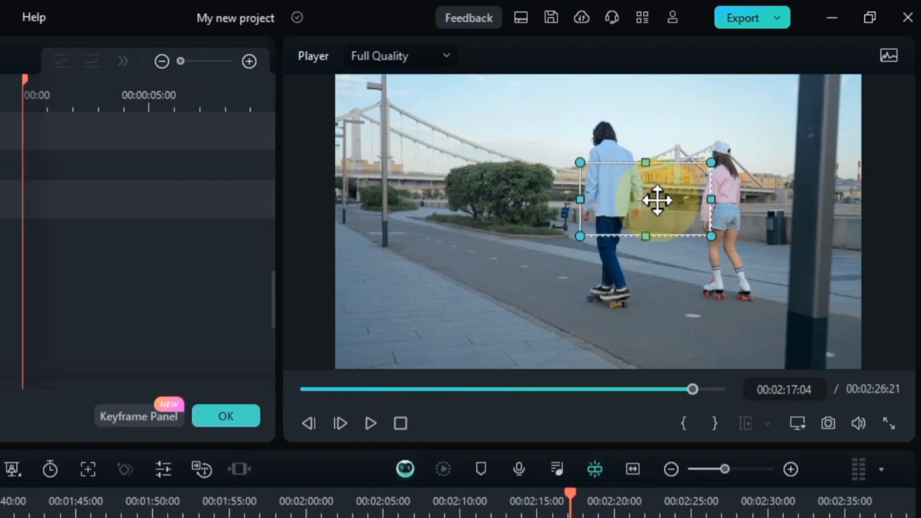
{"action": "left_click_drag", "start_coordinate": [656, 199], "coordinate": [724, 199]}
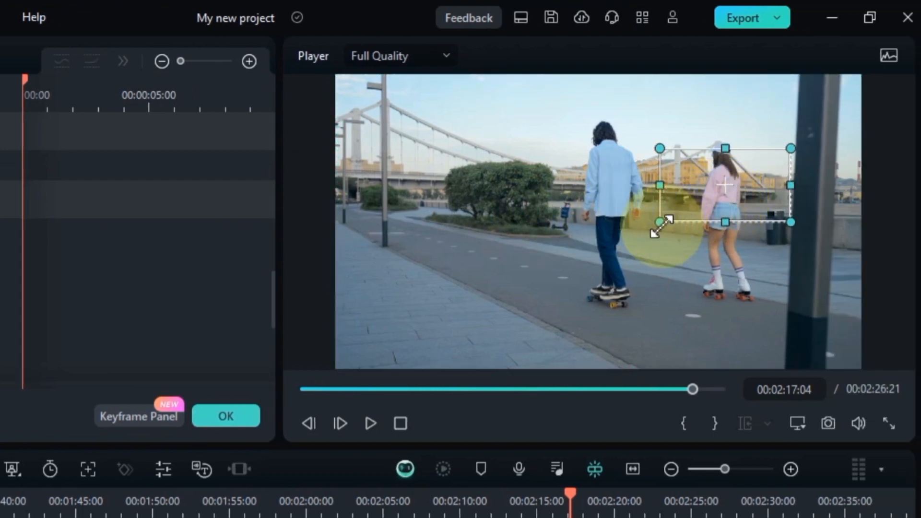
{"action": "left_click_drag", "start_coordinate": [659, 222], "coordinate": [703, 198]}
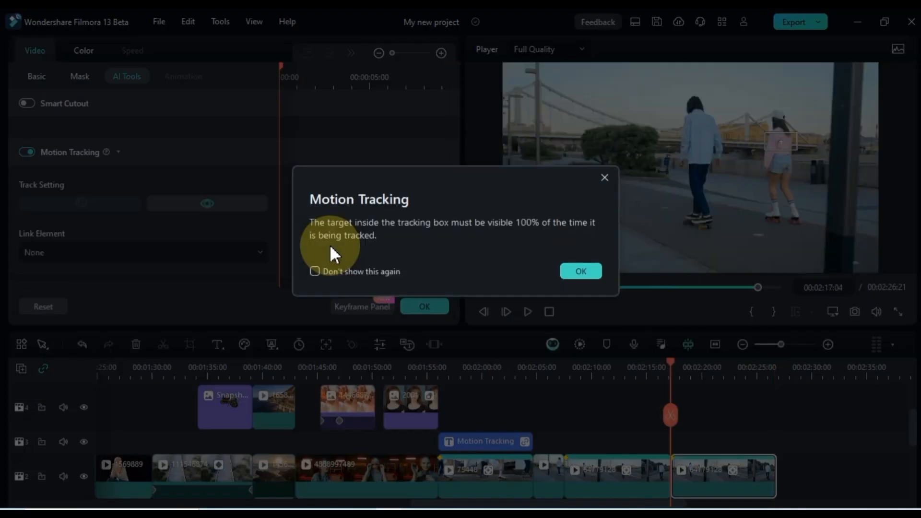
{"action": "left_click", "coordinate": [581, 270]}
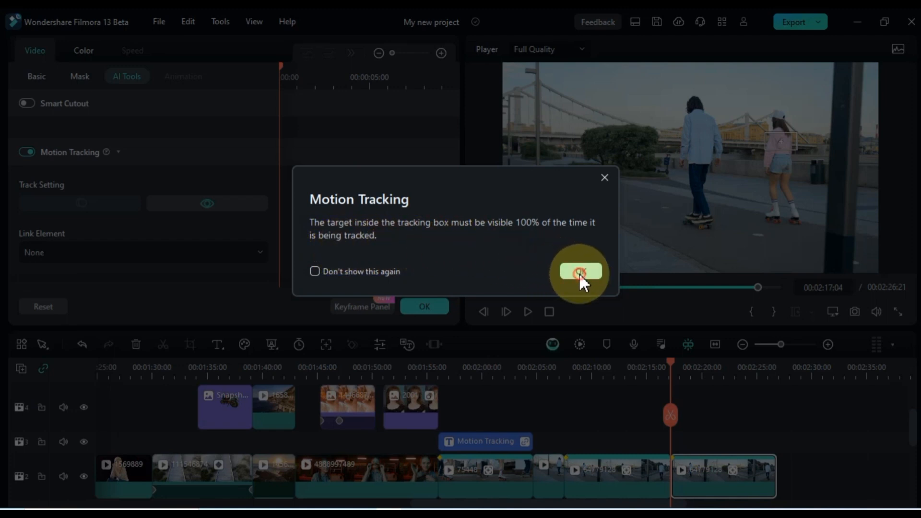
{"action": "left_click", "coordinate": [580, 270]}
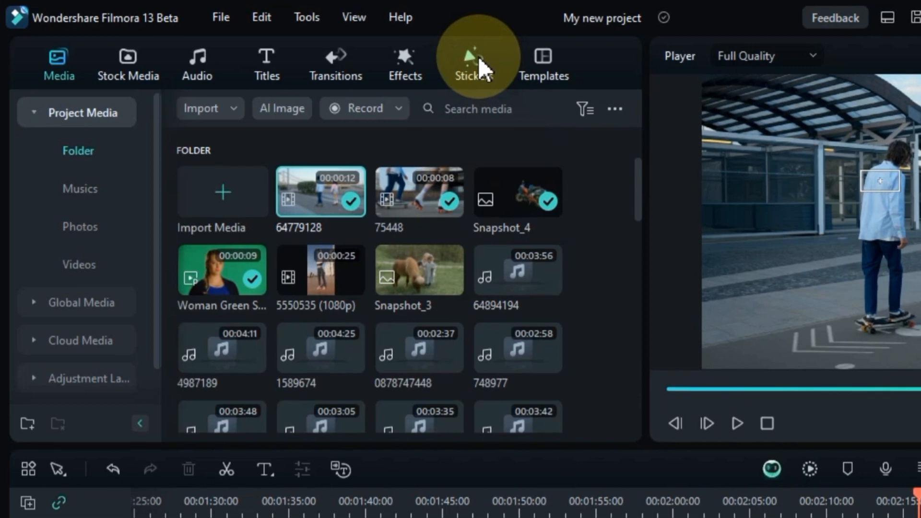
Step: Search stickers for 'neon wings' and preview the Red Neon Winds result
{"action": "left_click", "coordinate": [469, 63]}
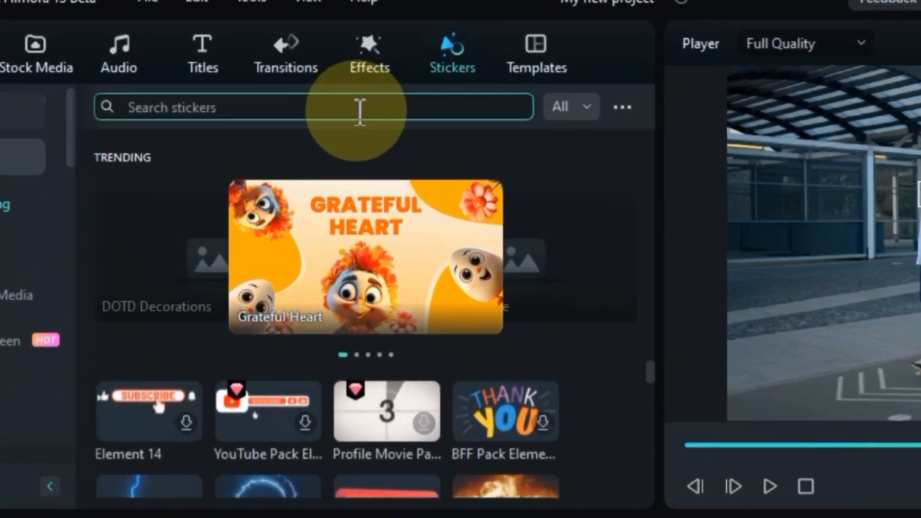
{"action": "type", "text": "neon wings"}
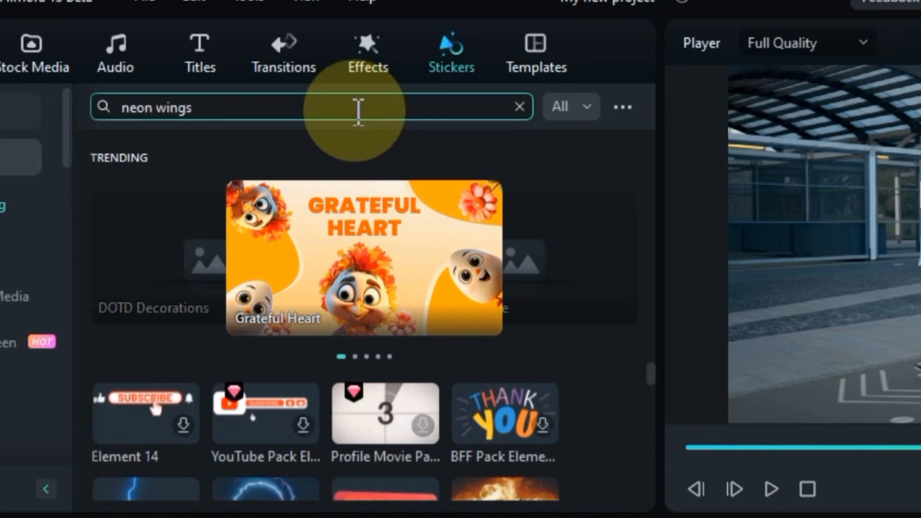
{"action": "key", "text": "Enter"}
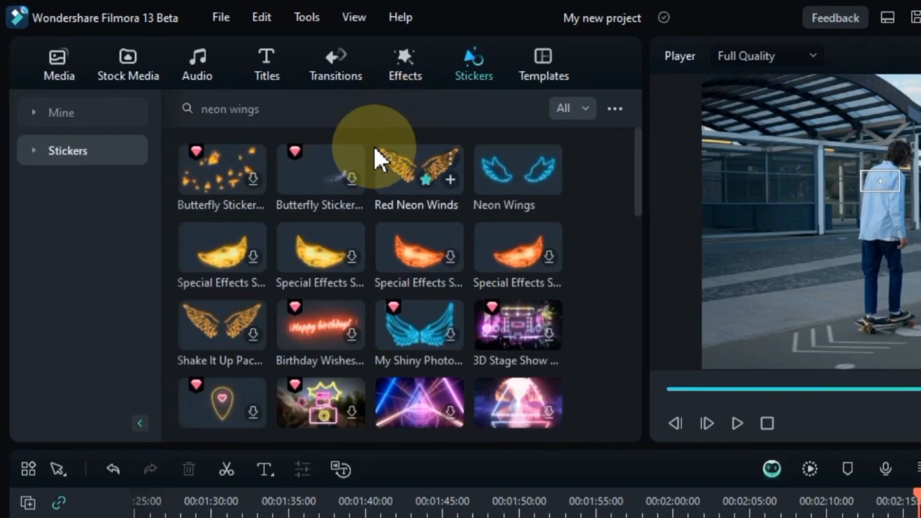
{"action": "left_click", "coordinate": [416, 169]}
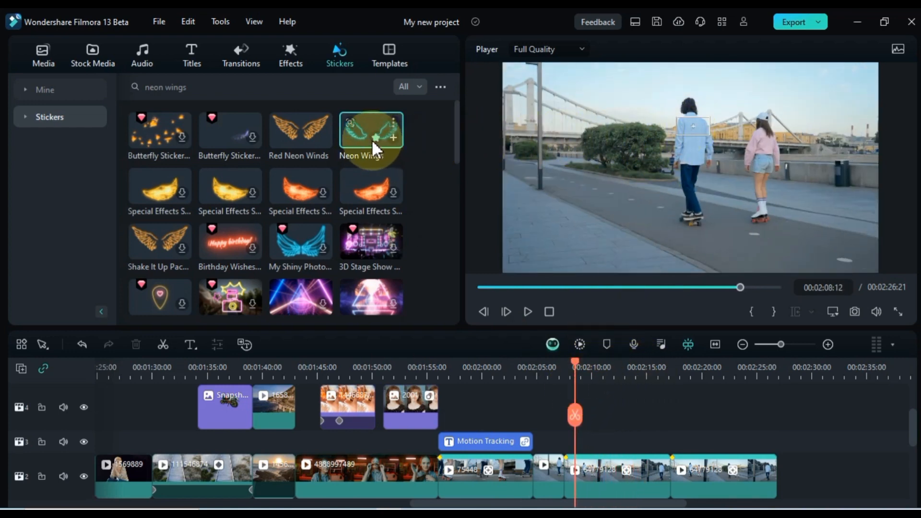
Step: Add a scaled Neon Wings sticker on the skateboarder's back, linked to the clip's tracking
{"action": "left_click_drag", "start_coordinate": [371, 130], "coordinate": [625, 423]}
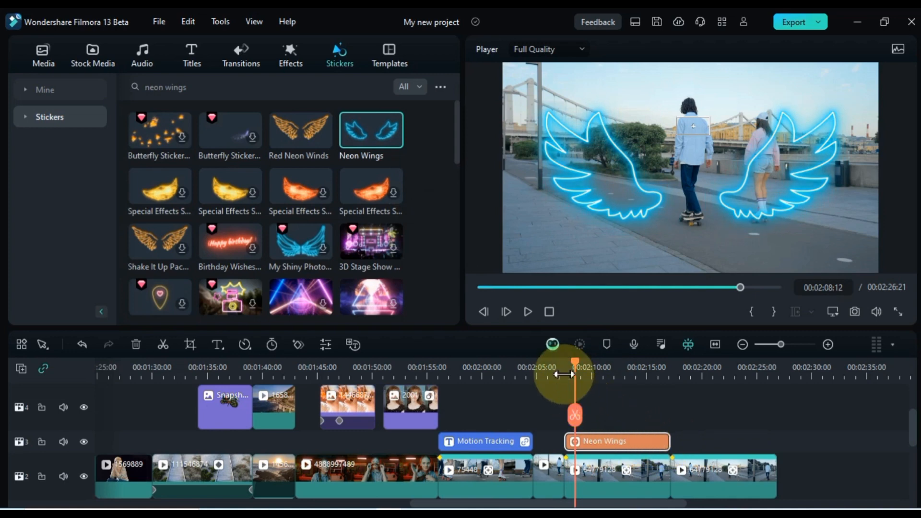
{"action": "double_click", "coordinate": [615, 441]}
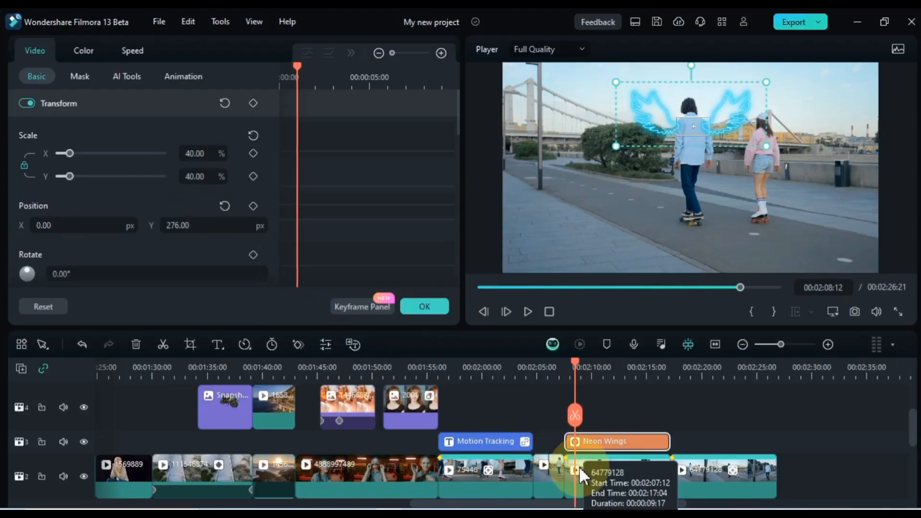
{"action": "left_click", "coordinate": [126, 76]}
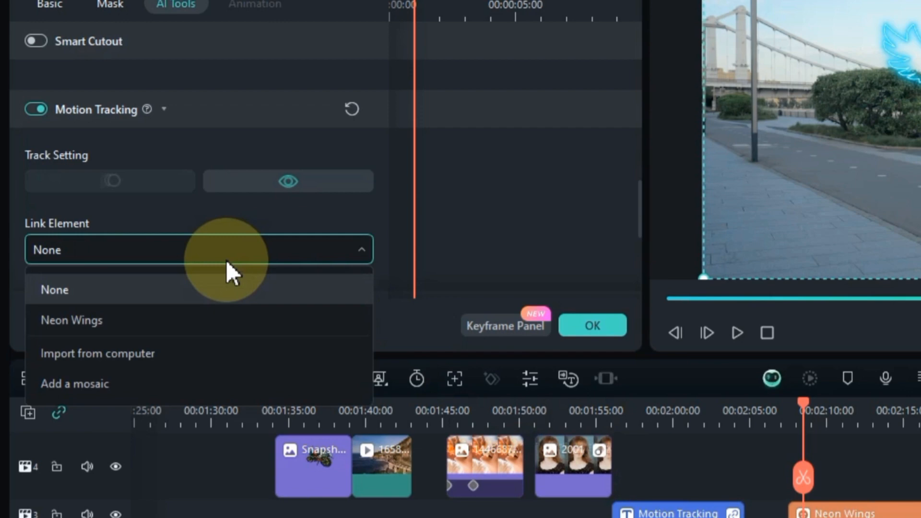
{"action": "mouse_move", "coordinate": [185, 326]}
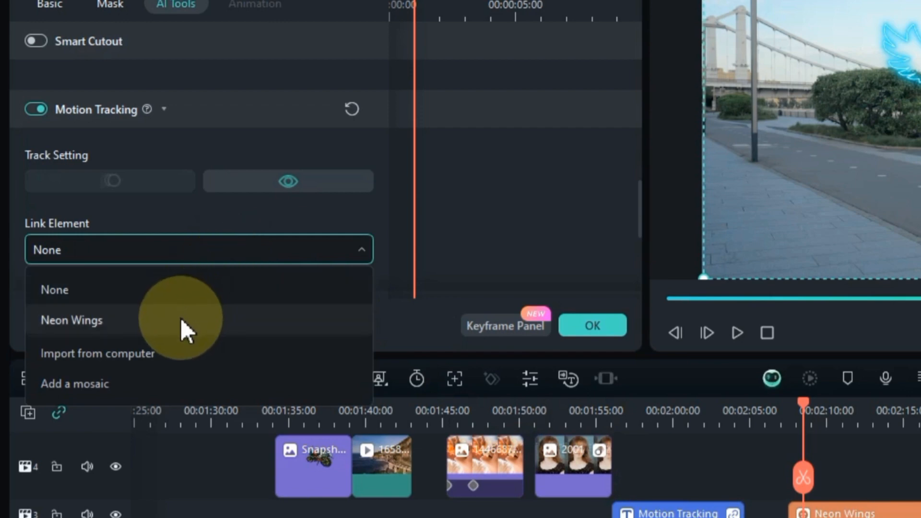
{"action": "left_click", "coordinate": [71, 320]}
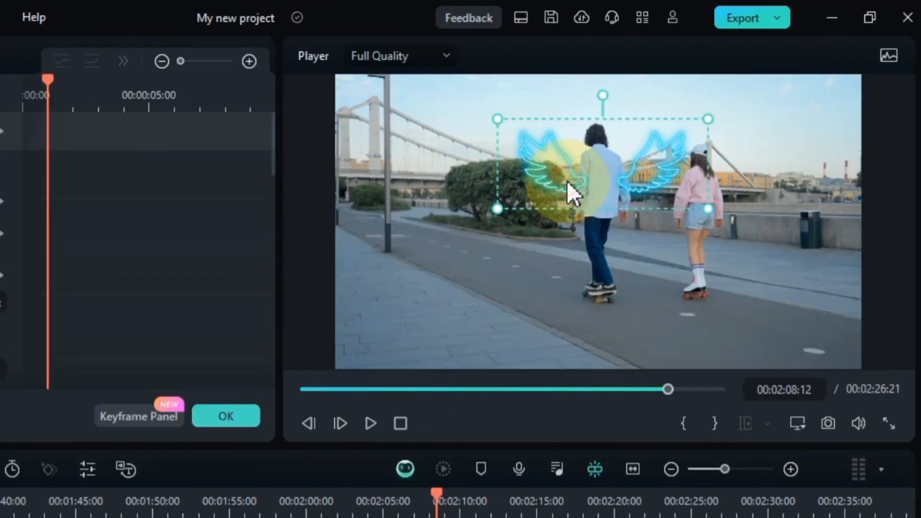
{"action": "left_click_drag", "start_coordinate": [573, 191], "coordinate": [575, 171]}
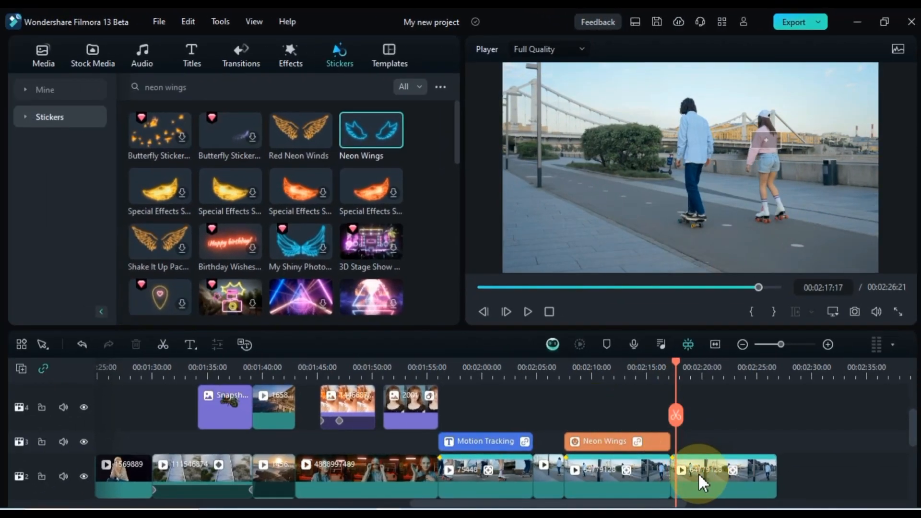
Step: Shrink the Red Neon Winds sticker and position it on the roller-skater's back
{"action": "left_click", "coordinate": [722, 475]}
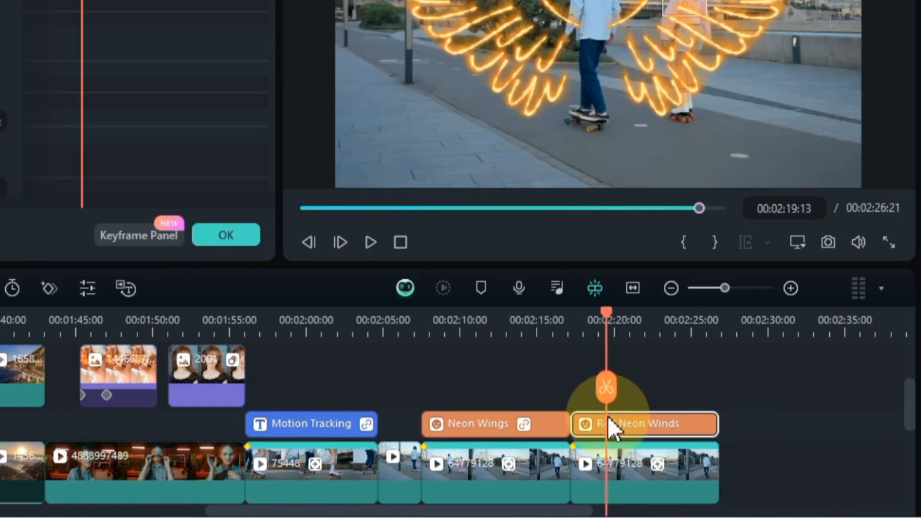
{"action": "mouse_move", "coordinate": [617, 424]}
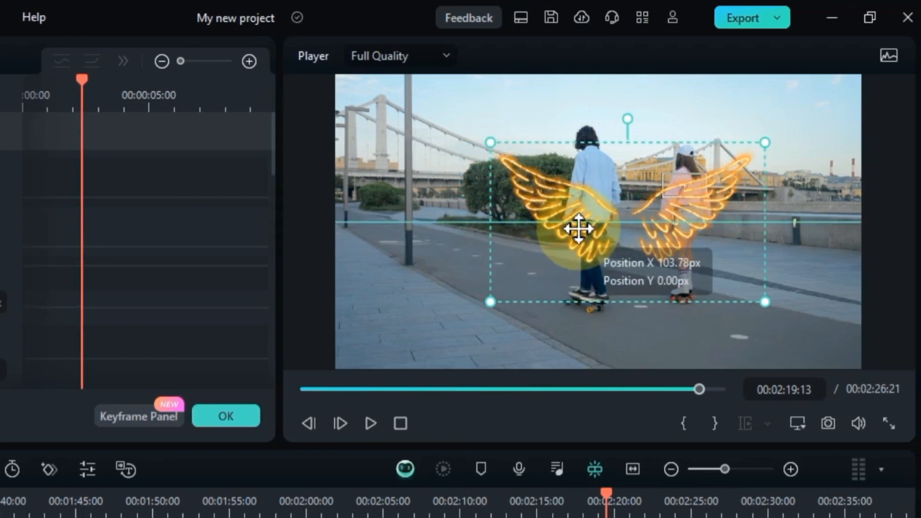
{"action": "left_click_drag", "start_coordinate": [578, 228], "coordinate": [636, 199]}
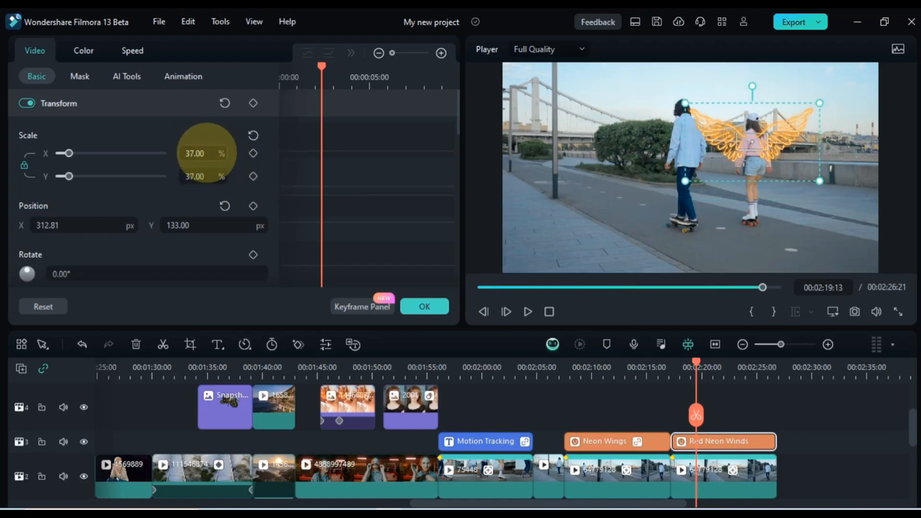
{"action": "left_click_drag", "start_coordinate": [751, 142], "coordinate": [720, 133]}
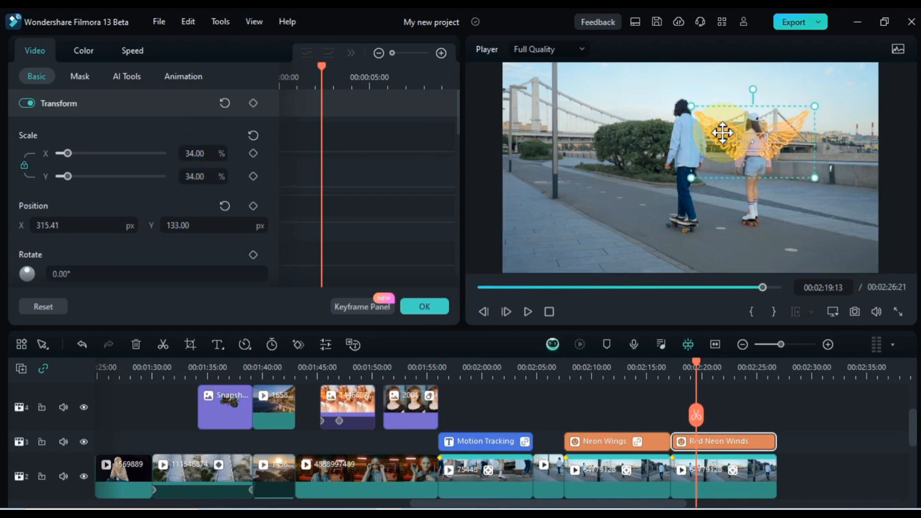
{"action": "left_click_drag", "start_coordinate": [722, 133], "coordinate": [750, 141]}
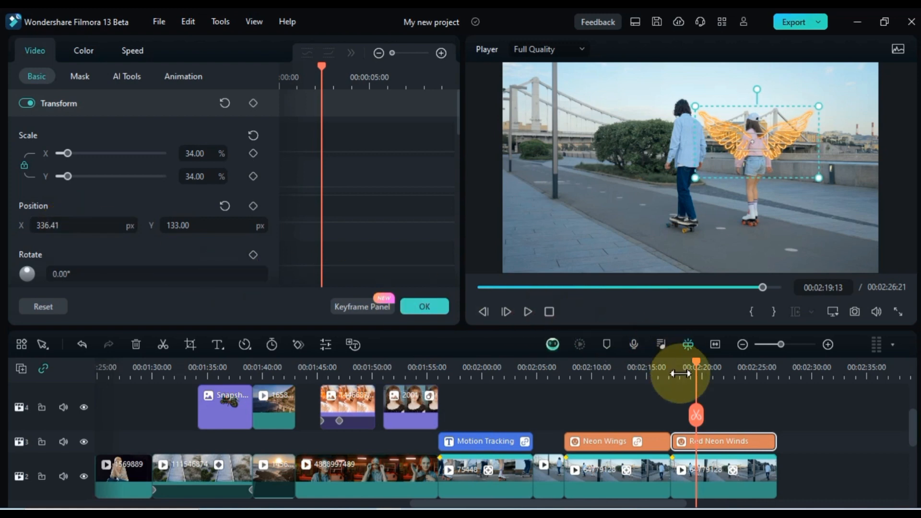
Step: Link Red Neon Winds to the later skater clip's motion tracking
{"action": "left_click", "coordinate": [126, 75]}
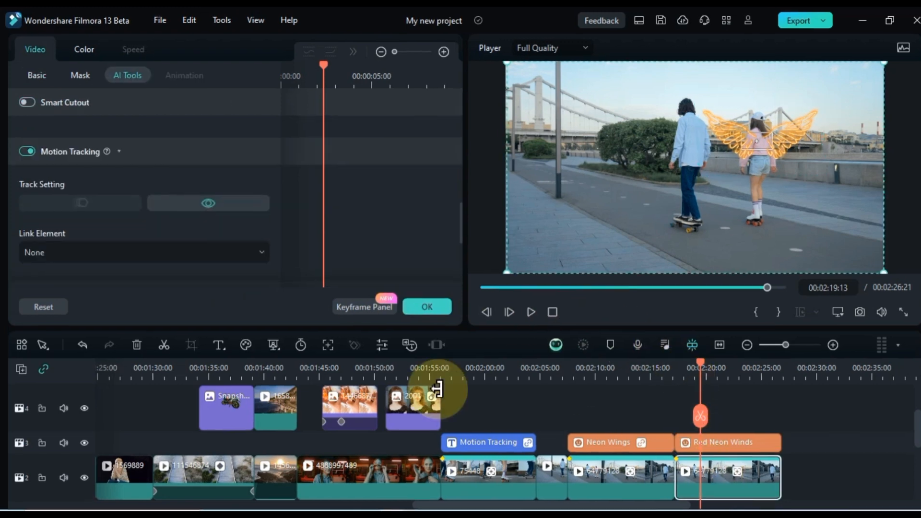
{"action": "left_click", "coordinate": [143, 252]}
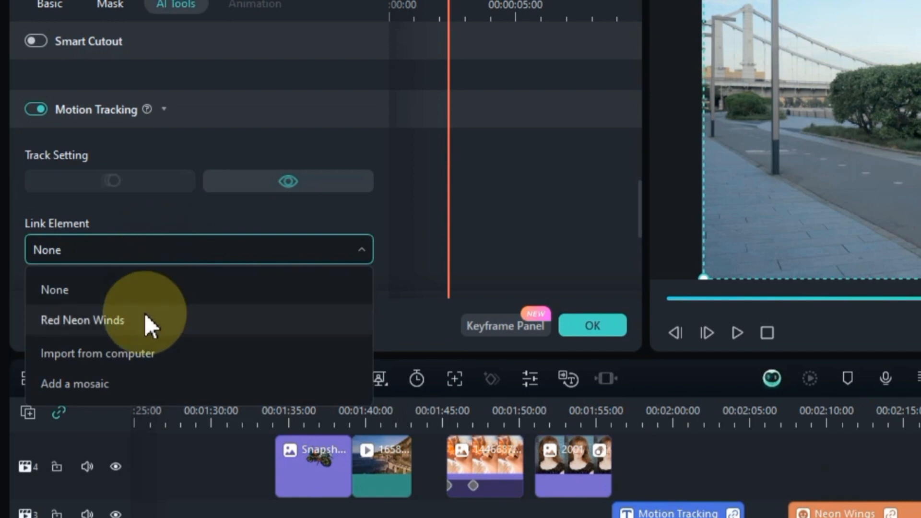
{"action": "left_click", "coordinate": [82, 320]}
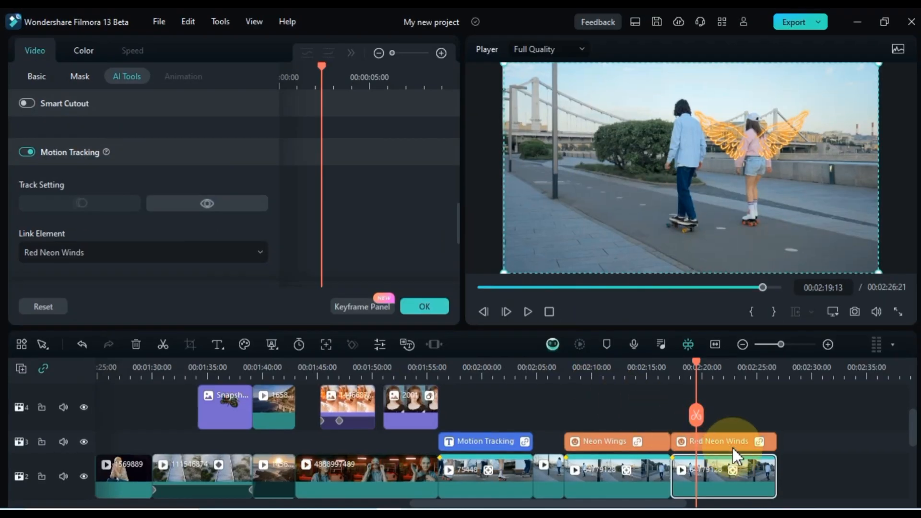
{"action": "left_click", "coordinate": [36, 75]}
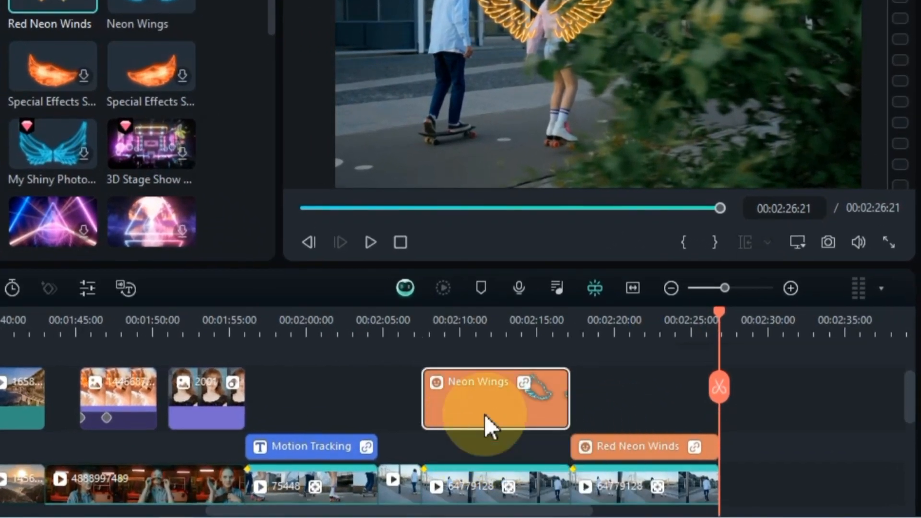
Step: Check the frames where the blue and orange wings appear together
{"action": "scroll", "scroll_direction": "down", "scroll_amount": 3}
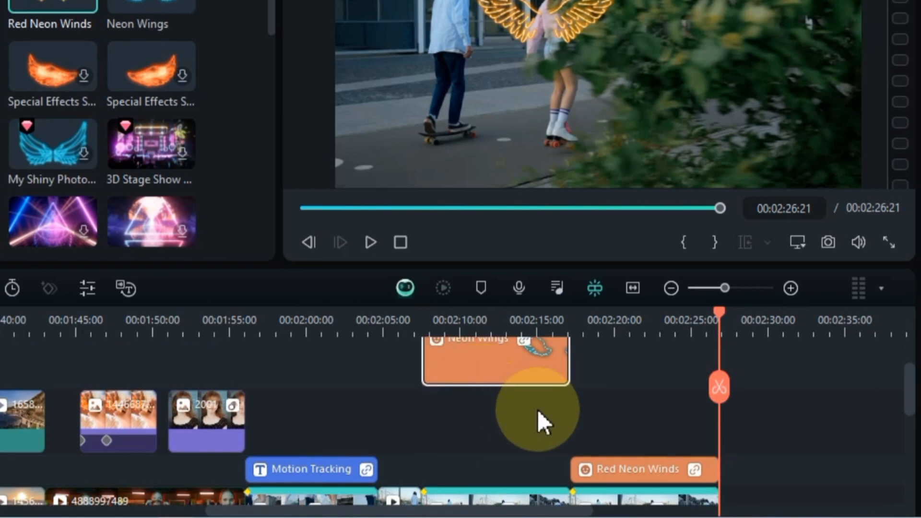
{"action": "mouse_move", "coordinate": [567, 425]}
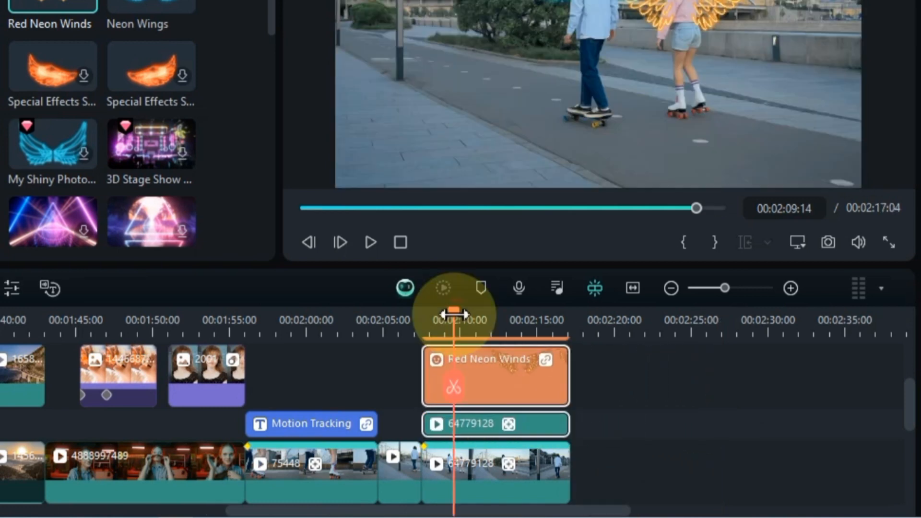
{"action": "left_click", "coordinate": [369, 242]}
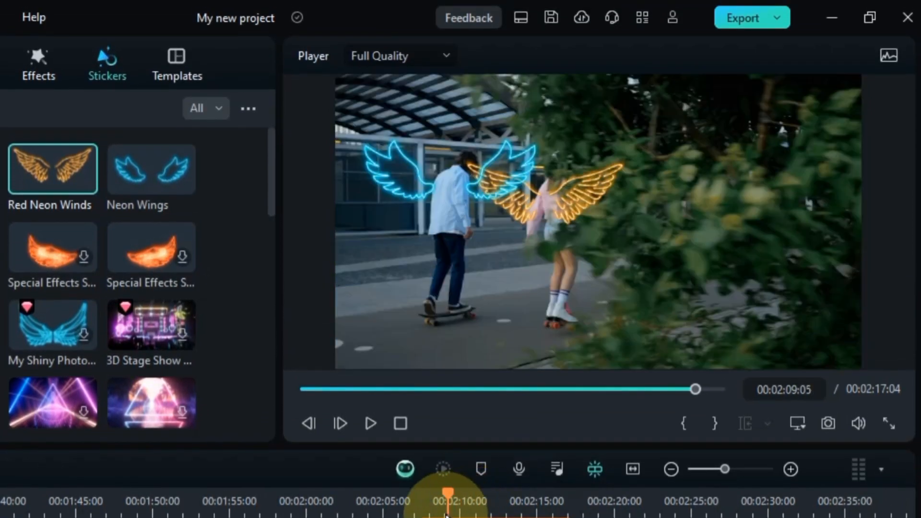
{"action": "left_click", "coordinate": [370, 423]}
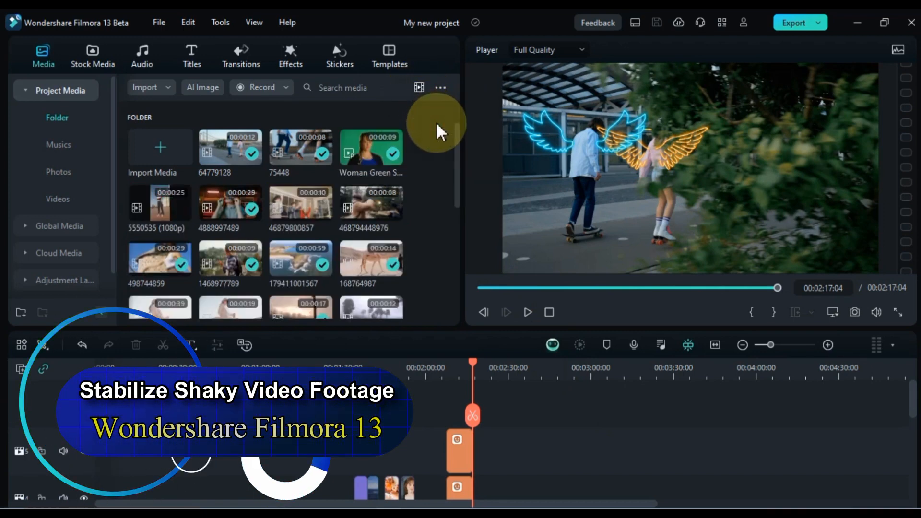
{"action": "left_click", "coordinate": [371, 202]}
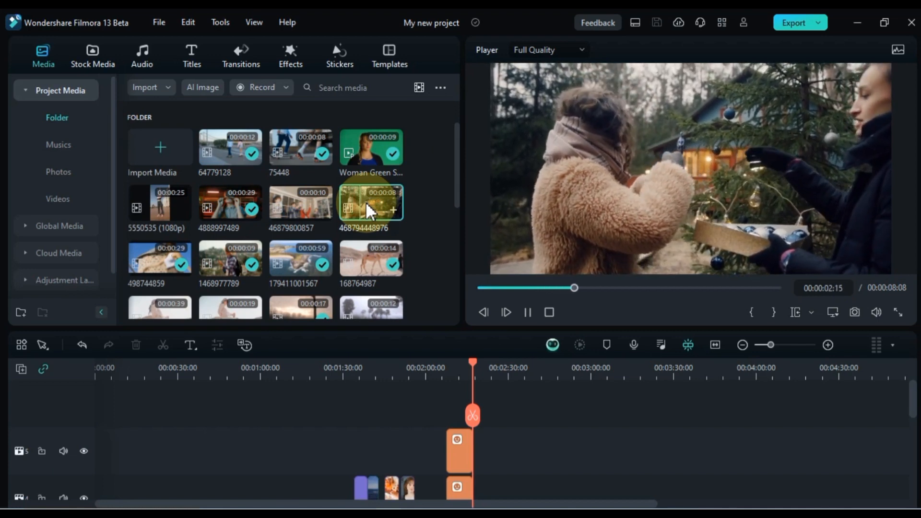
{"action": "left_click", "coordinate": [527, 311]}
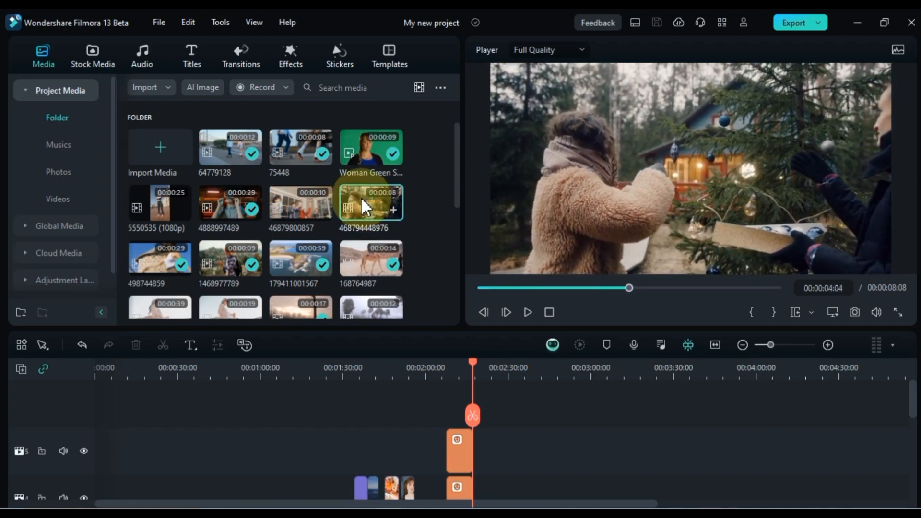
{"action": "left_click_drag", "start_coordinate": [371, 203], "coordinate": [507, 470]}
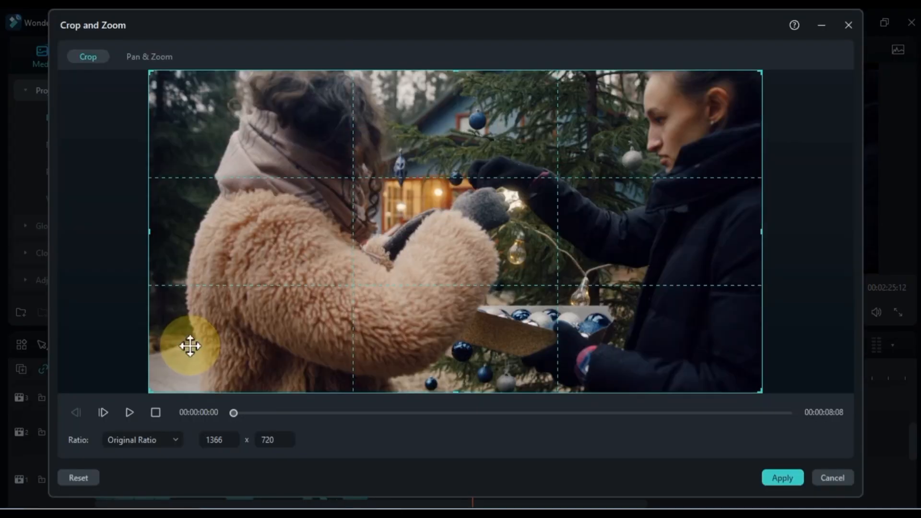
Step: Choose a 16:9 crop ratio for the Christmas tree clip
{"action": "left_click", "coordinate": [142, 439]}
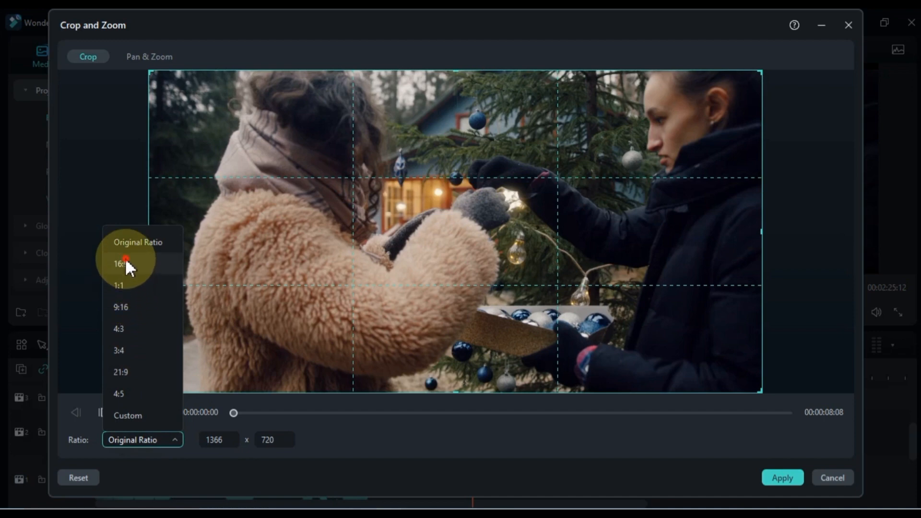
{"action": "left_click", "coordinate": [120, 264]}
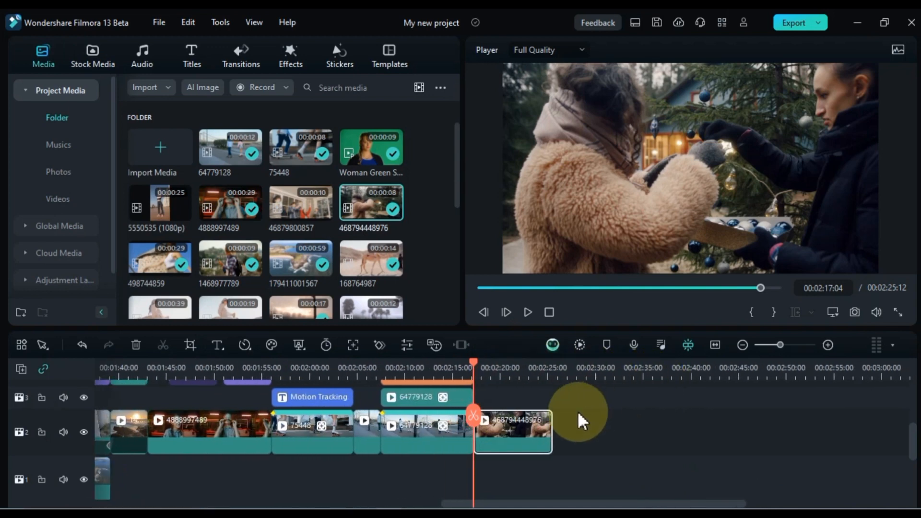
Step: Enable stabilization on the Christmas tree clip, run the analysis, and play back the result
{"action": "left_click", "coordinate": [510, 431]}
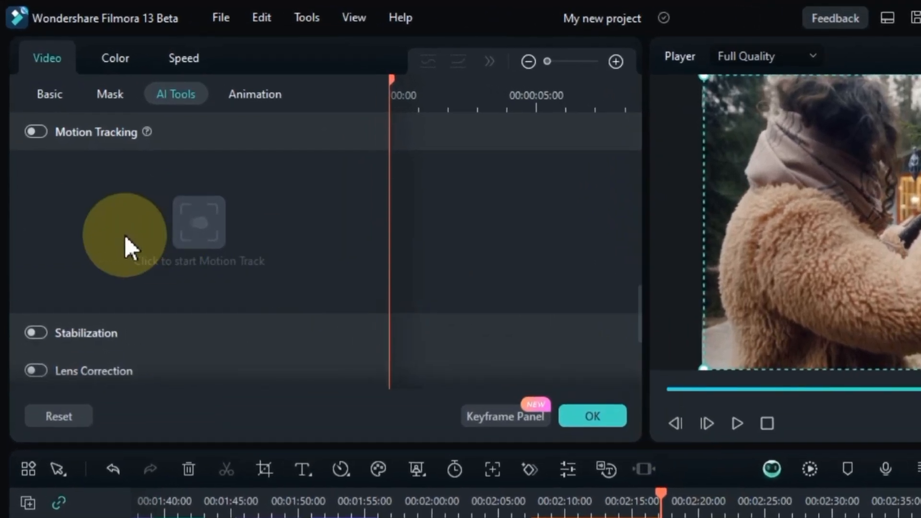
{"action": "left_click", "coordinate": [86, 218]}
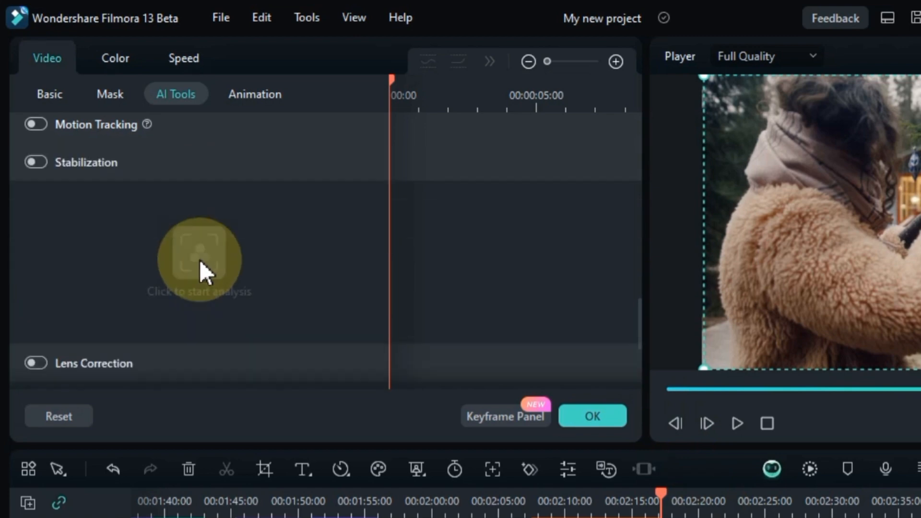
{"action": "left_click", "coordinate": [35, 162]}
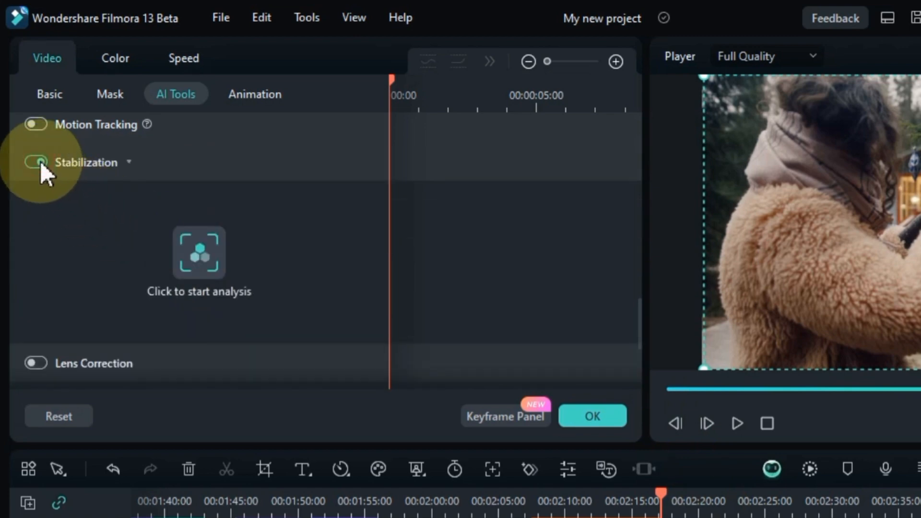
{"action": "left_click", "coordinate": [35, 162]}
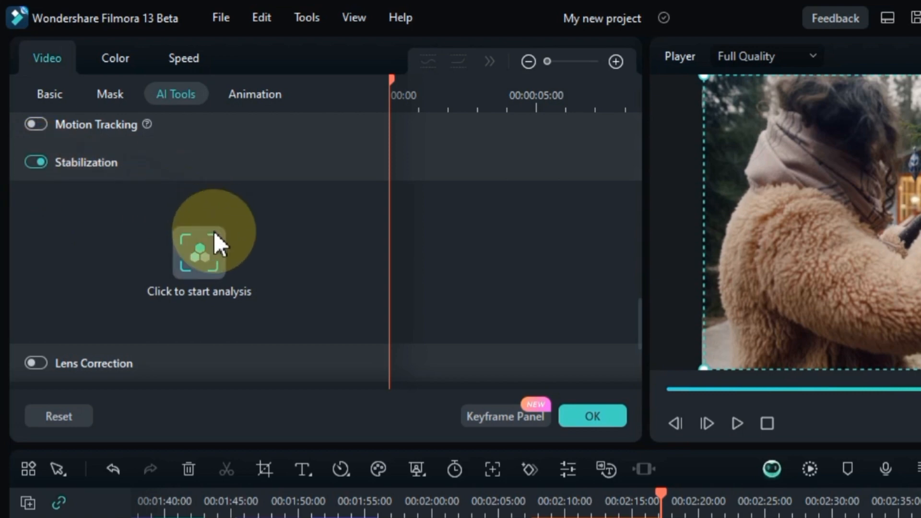
{"action": "left_click", "coordinate": [199, 241]}
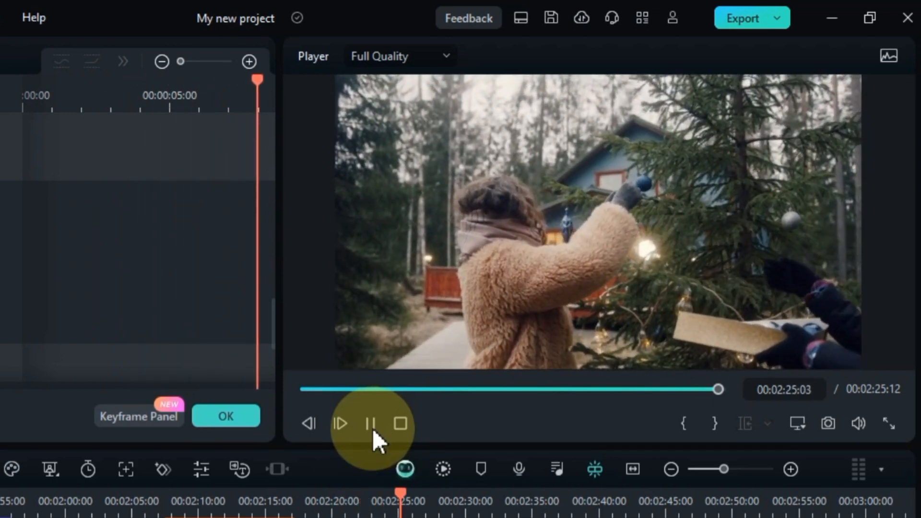
{"action": "left_click", "coordinate": [369, 423]}
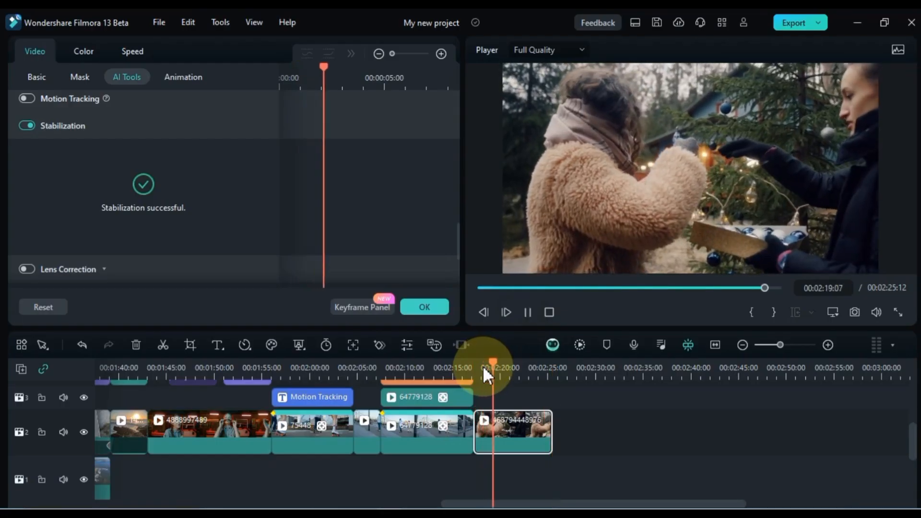
{"action": "left_click_drag", "start_coordinate": [494, 361], "coordinate": [510, 361]}
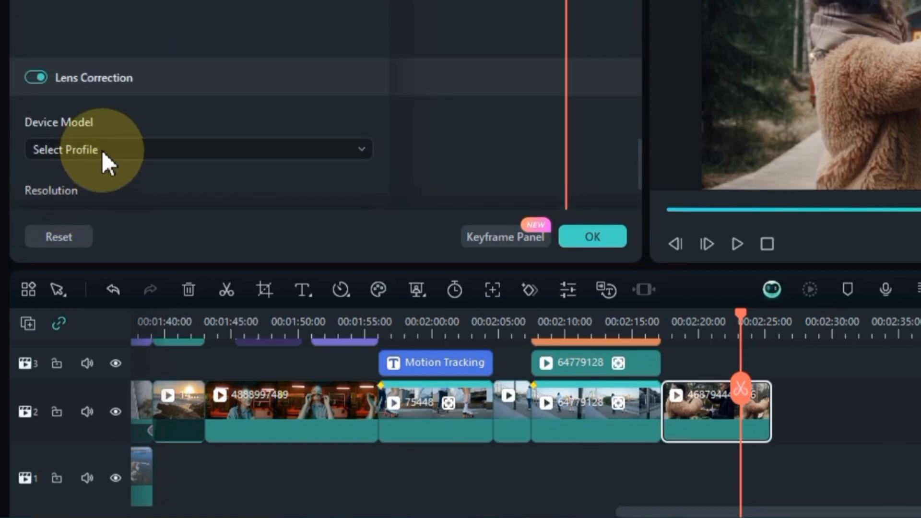
Step: Try the GoPro Hero 7 and Ricoh WG-M1 lens correction device profiles
{"action": "left_click", "coordinate": [198, 149]}
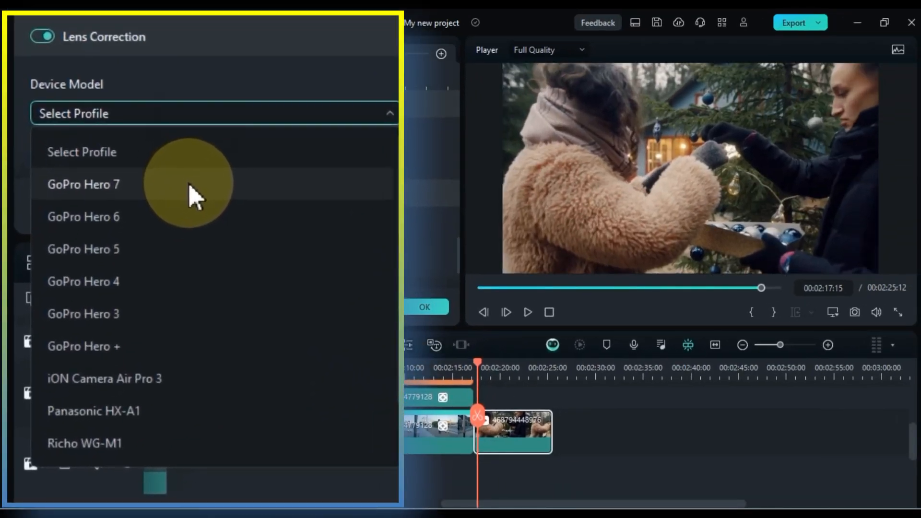
{"action": "left_click", "coordinate": [83, 184]}
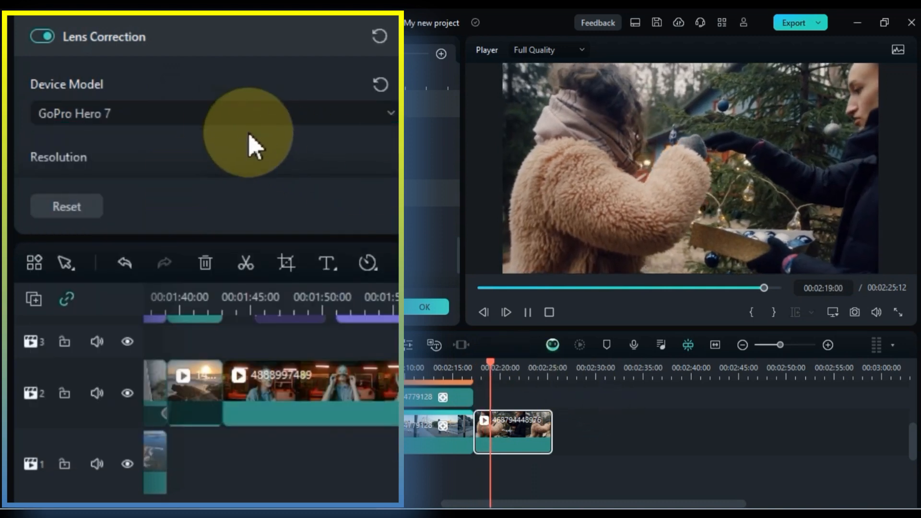
{"action": "left_click", "coordinate": [211, 114]}
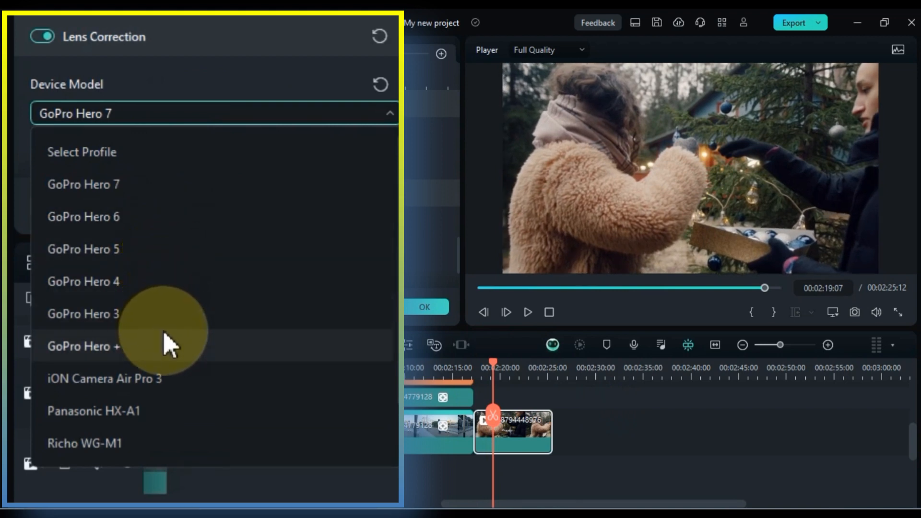
{"action": "scroll", "scroll_direction": "down", "scroll_amount": 3}
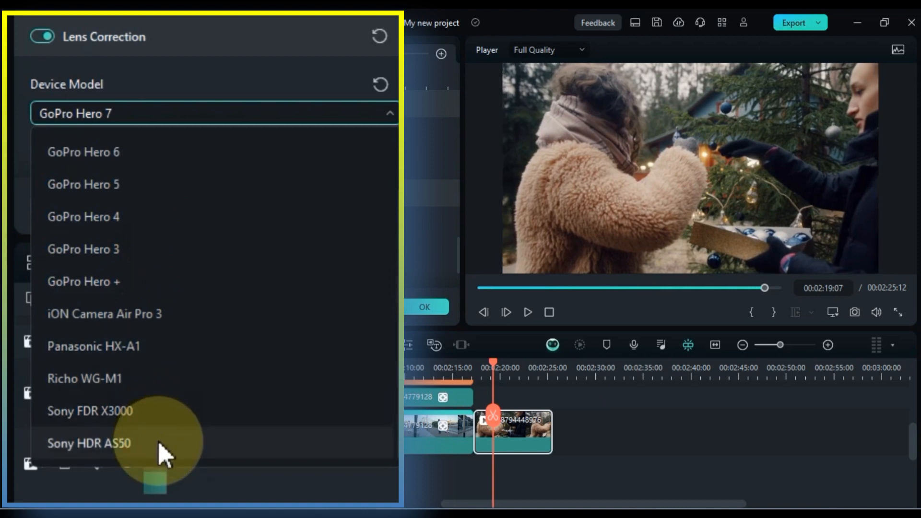
{"action": "mouse_move", "coordinate": [165, 381]}
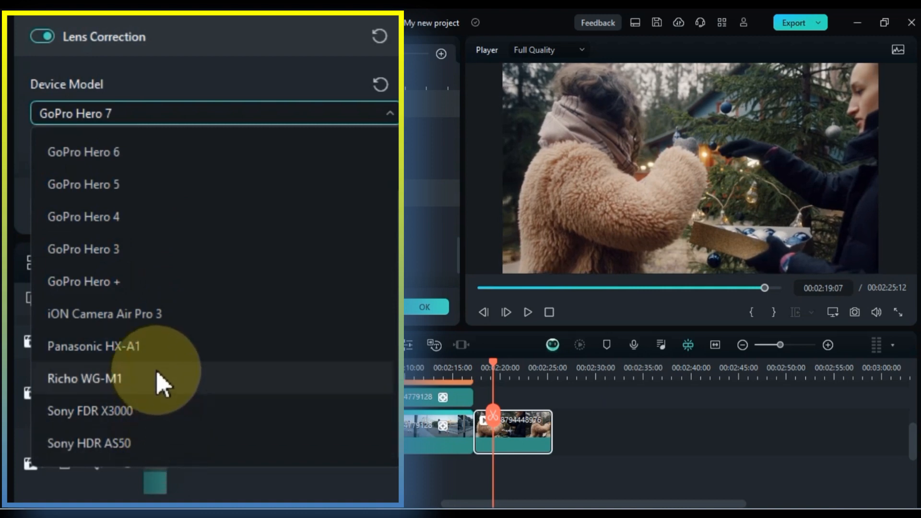
{"action": "left_click", "coordinate": [85, 378]}
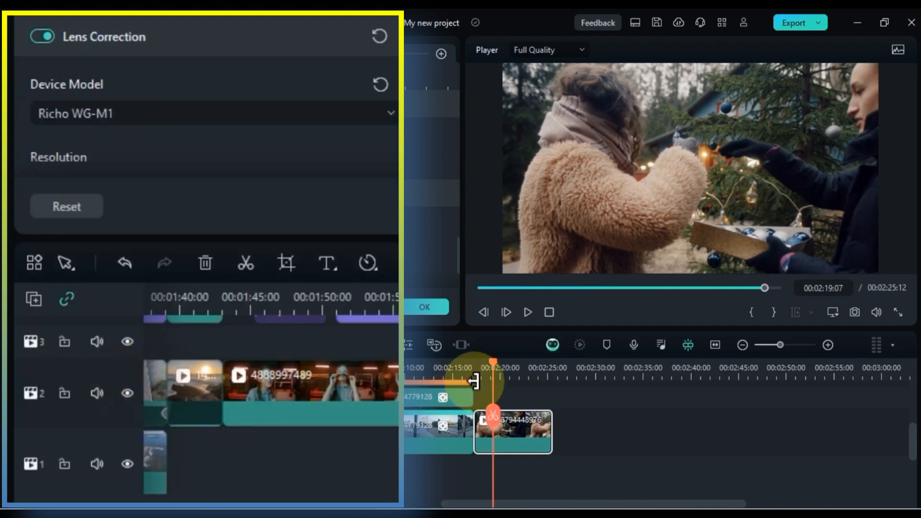
Step: Preview the correction, try GoPro Hero 6, then settle on GoPro Hero 3
{"action": "left_click", "coordinate": [527, 312]}
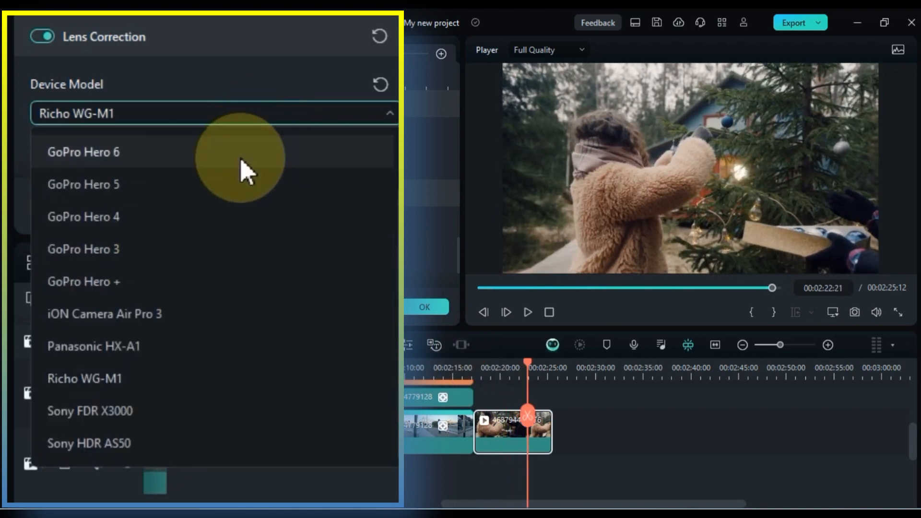
{"action": "left_click", "coordinate": [84, 152]}
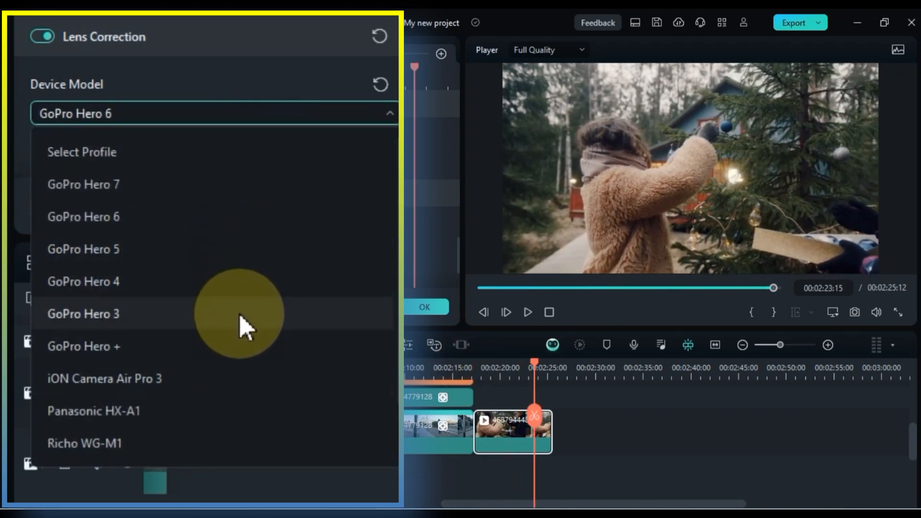
{"action": "left_click", "coordinate": [84, 313]}
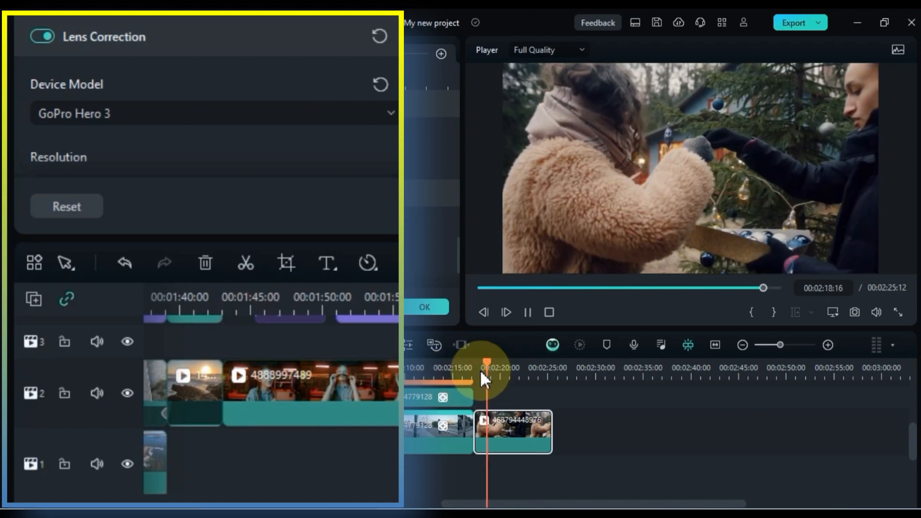
{"action": "left_click_drag", "start_coordinate": [487, 379], "coordinate": [515, 373]}
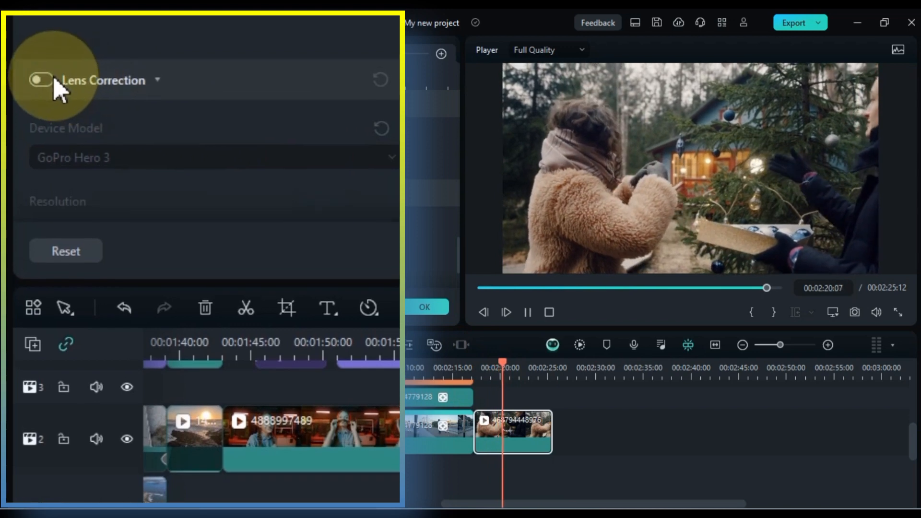
Step: Compare lens correction on and off, set adjust level to -100, and preview
{"action": "left_click", "coordinate": [40, 80]}
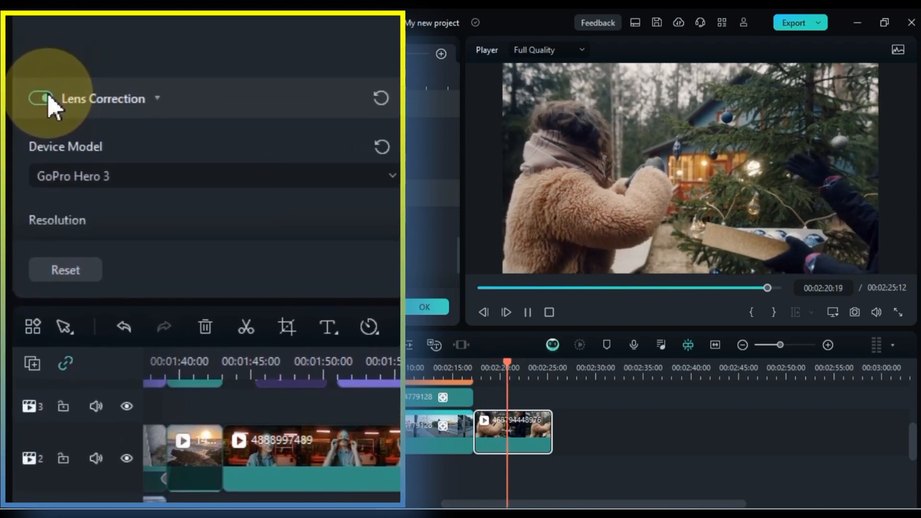
{"action": "left_click", "coordinate": [38, 99]}
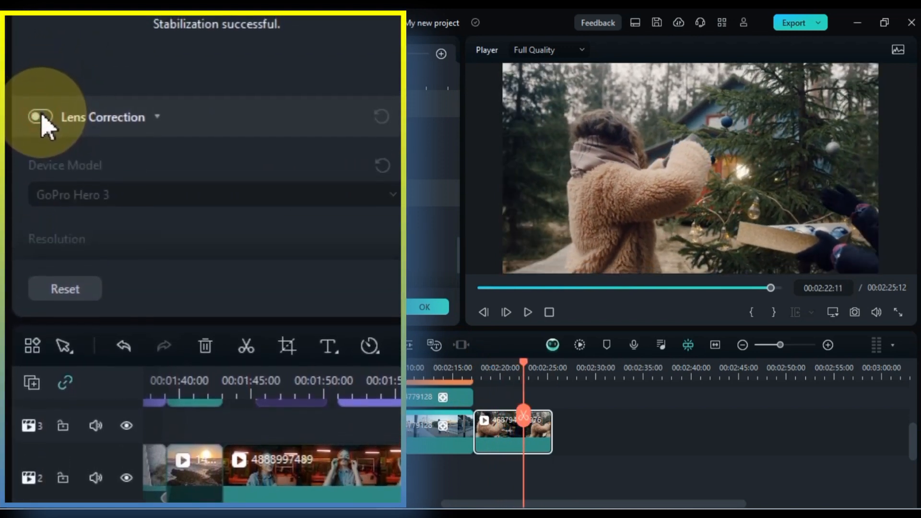
{"action": "left_click", "coordinate": [39, 116]}
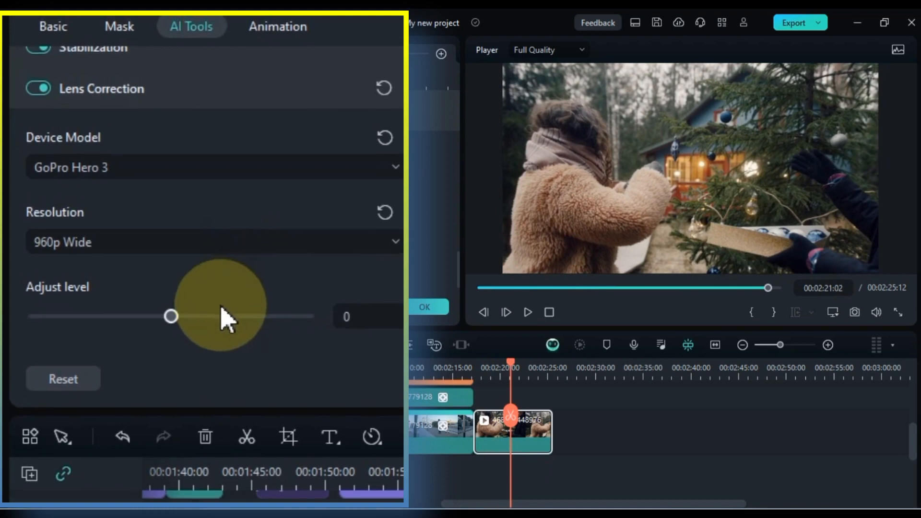
{"action": "left_click_drag", "start_coordinate": [171, 316], "coordinate": [33, 335]}
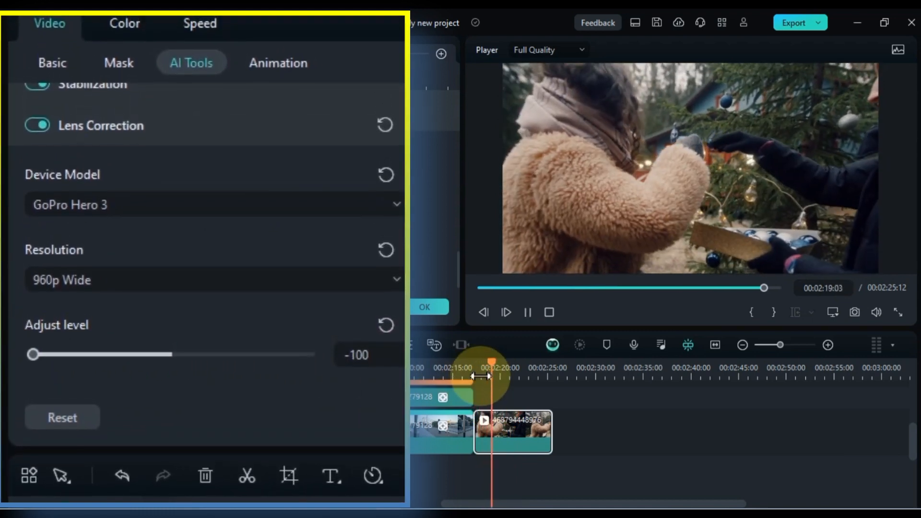
{"action": "left_click_drag", "start_coordinate": [490, 361], "coordinate": [528, 361]}
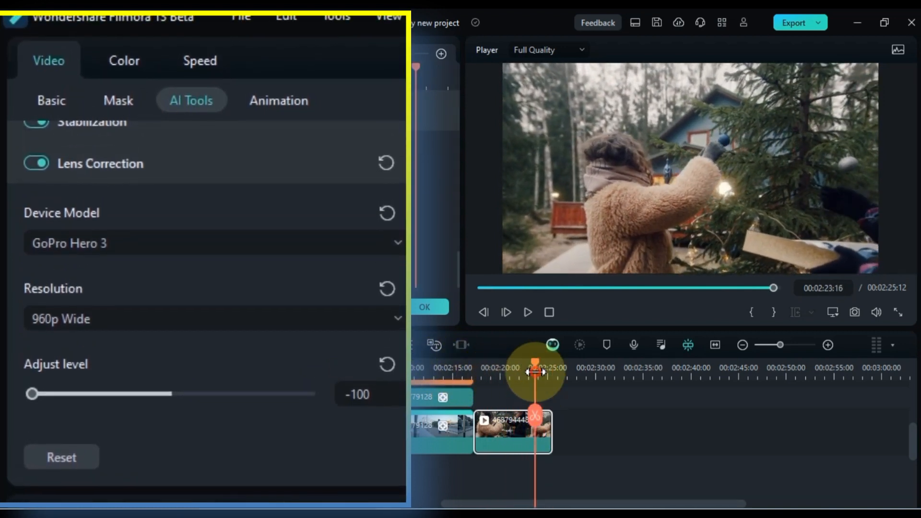
{"action": "left_click_drag", "start_coordinate": [32, 393], "coordinate": [241, 393]}
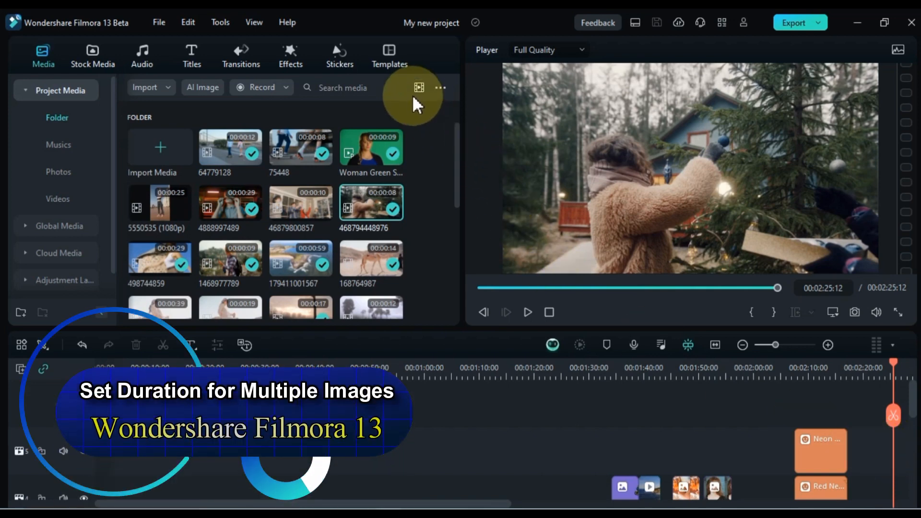
Step: Filter the media library to show only images
{"action": "left_click", "coordinate": [418, 87]}
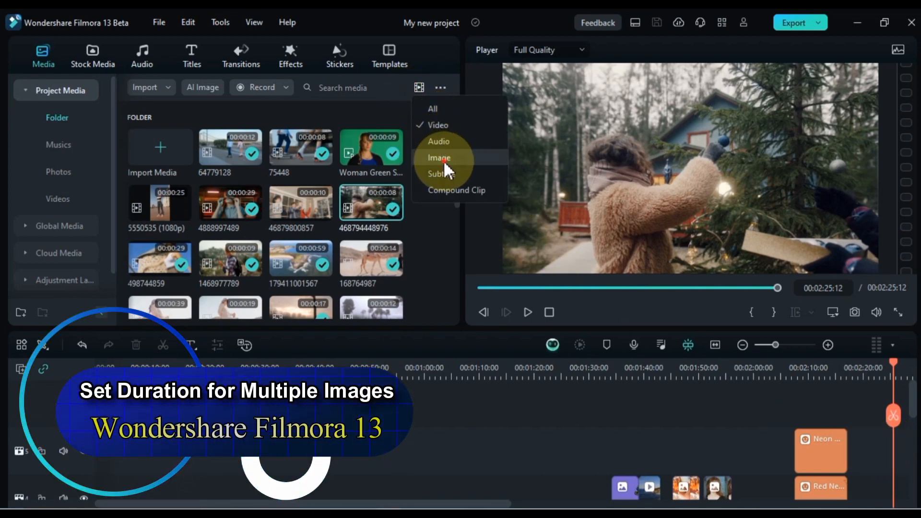
{"action": "left_click", "coordinate": [438, 158]}
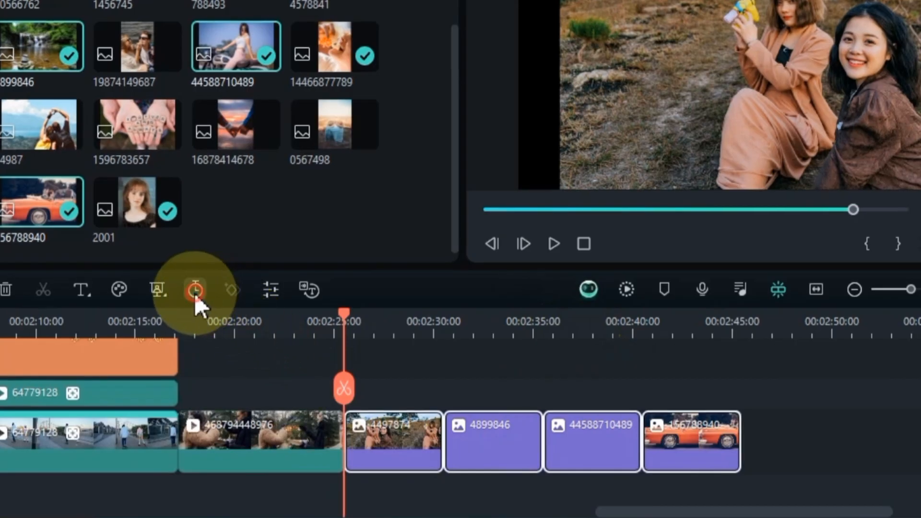
Step: Change the four photos' duration in Duration Setting to a shorter, equal length
{"action": "left_click", "coordinate": [194, 288]}
{"action": "type", "text": "00:00:03:00"}
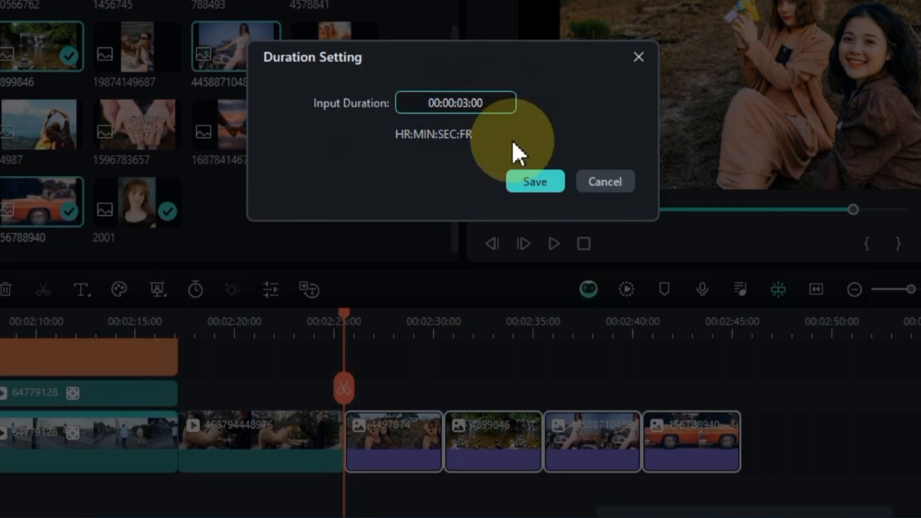
{"action": "left_click", "coordinate": [534, 181]}
{"action": "type", "text": "7"}
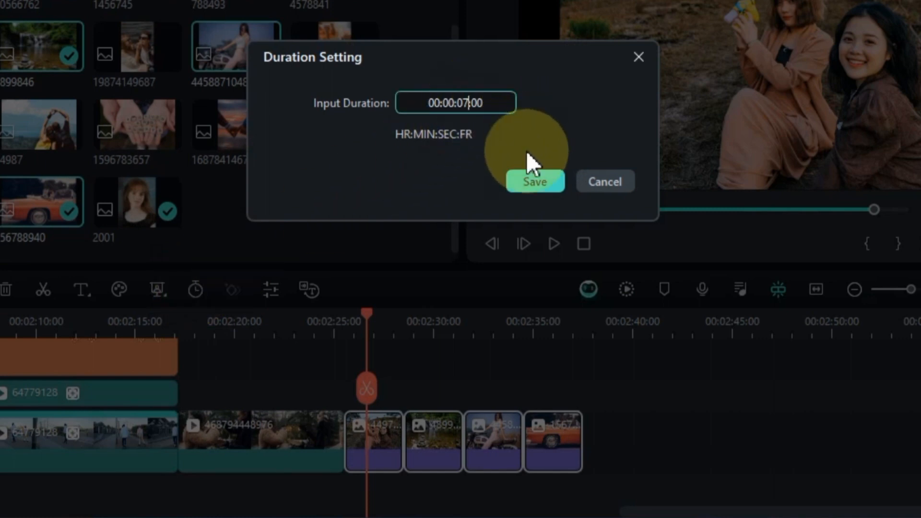
{"action": "left_click", "coordinate": [533, 180]}
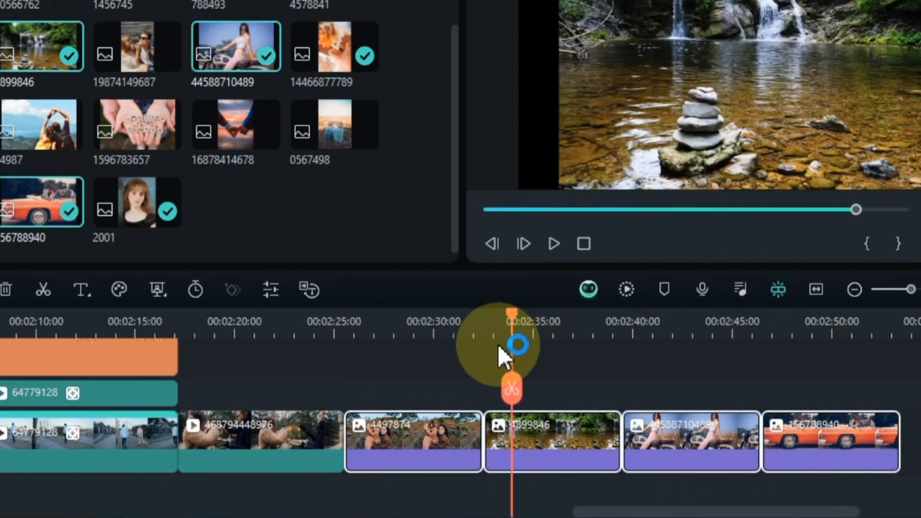
{"action": "left_click", "coordinate": [194, 289]}
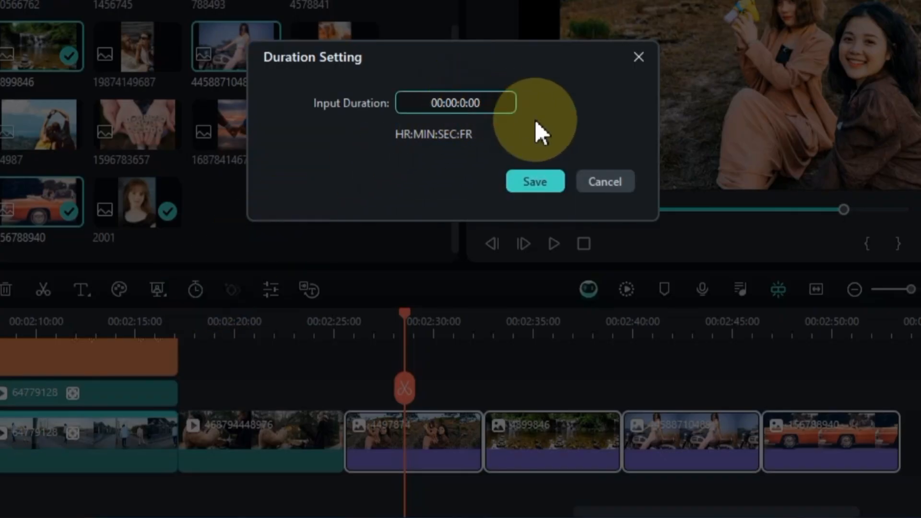
{"action": "left_click", "coordinate": [533, 181]}
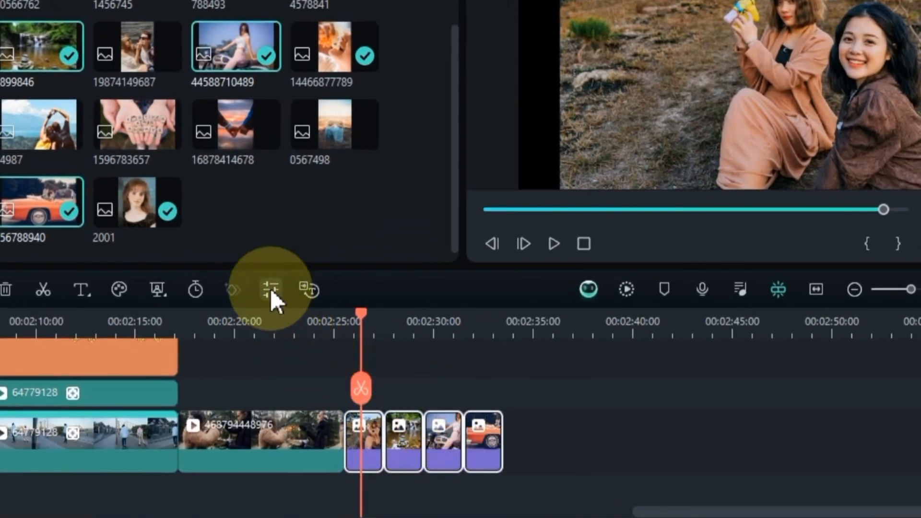
Step: Switch the photos' Animation panel to Preset Motions (Legacy) and apply Boom!
{"action": "left_click", "coordinate": [269, 289]}
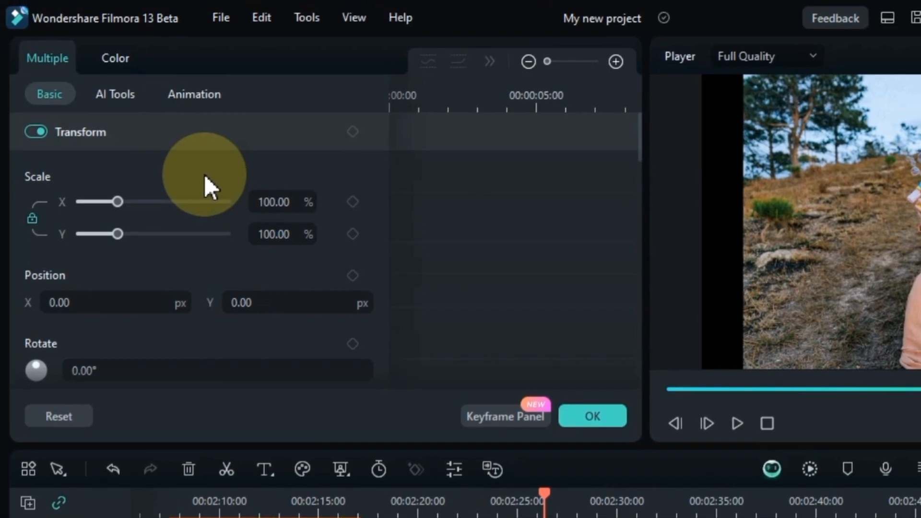
{"action": "left_click", "coordinate": [194, 94]}
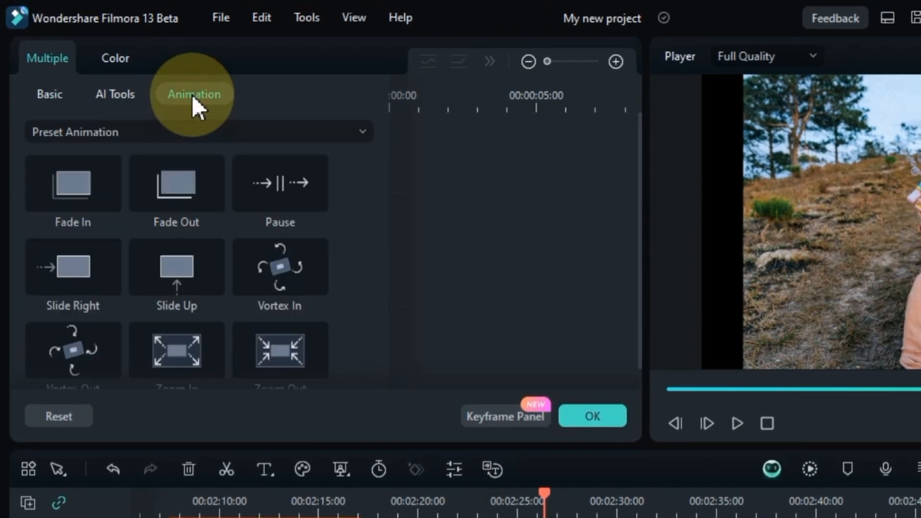
{"action": "left_click", "coordinate": [198, 131]}
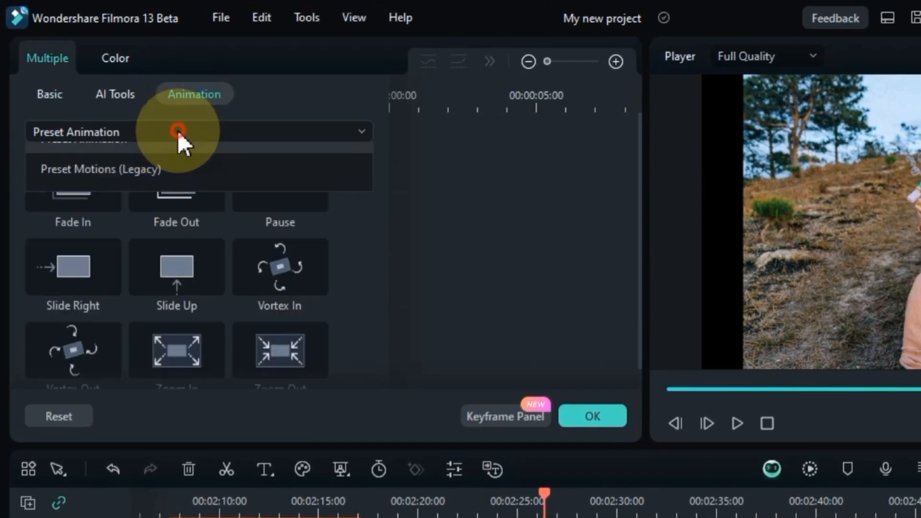
{"action": "left_click", "coordinate": [200, 132]}
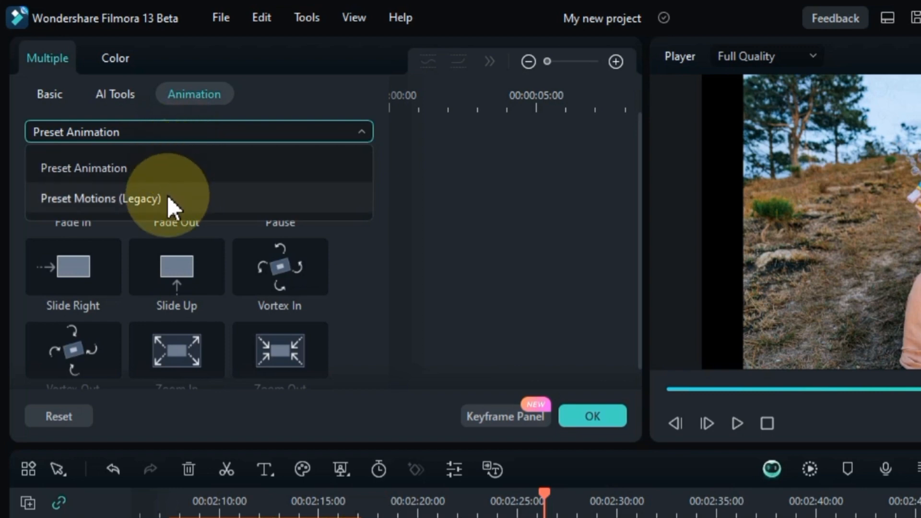
{"action": "left_click", "coordinate": [100, 198]}
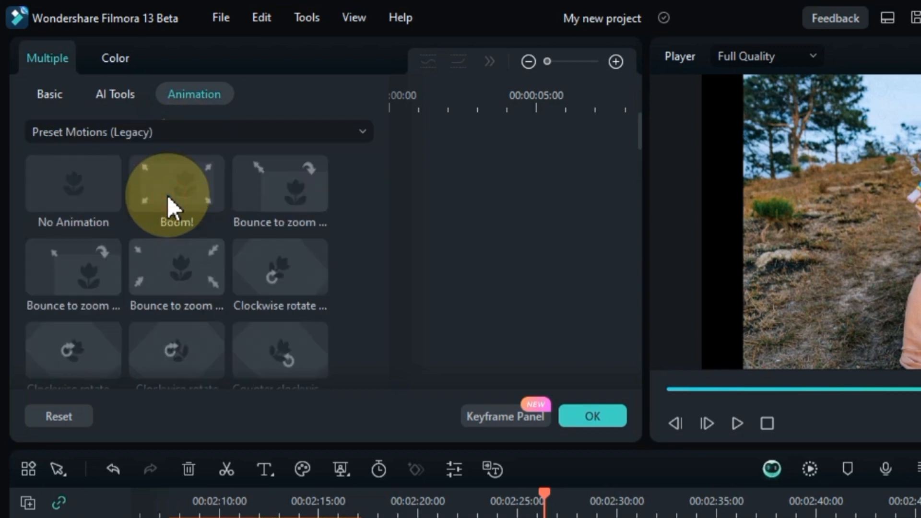
{"action": "scroll", "scroll_direction": "down", "scroll_amount": 3}
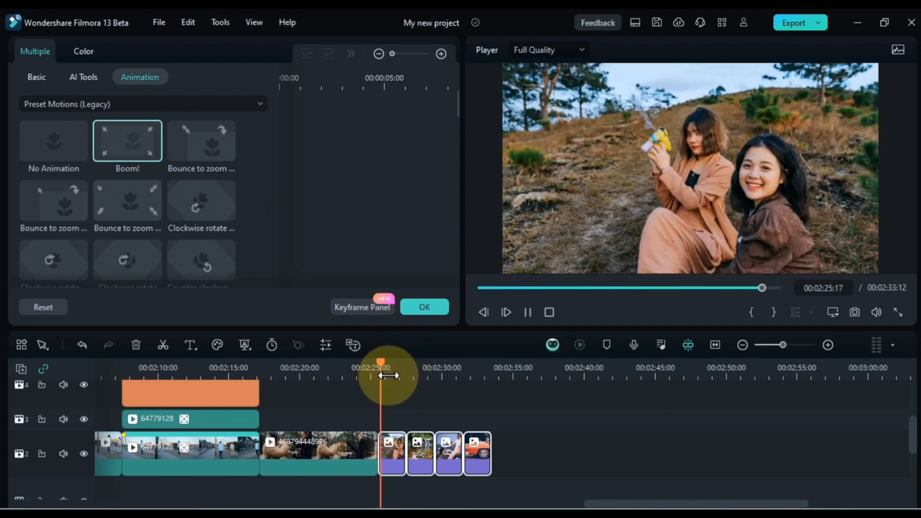
Step: Give the image clips different legacy motions, like Fade Slide 3 and Up Down 1, and preview
{"action": "left_click_drag", "start_coordinate": [381, 376], "coordinate": [409, 376]}
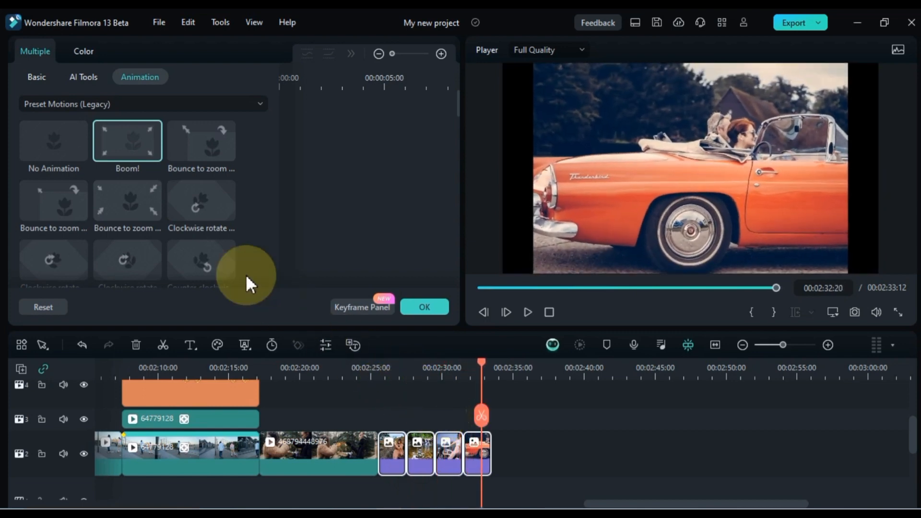
{"action": "left_click", "coordinate": [126, 200]}
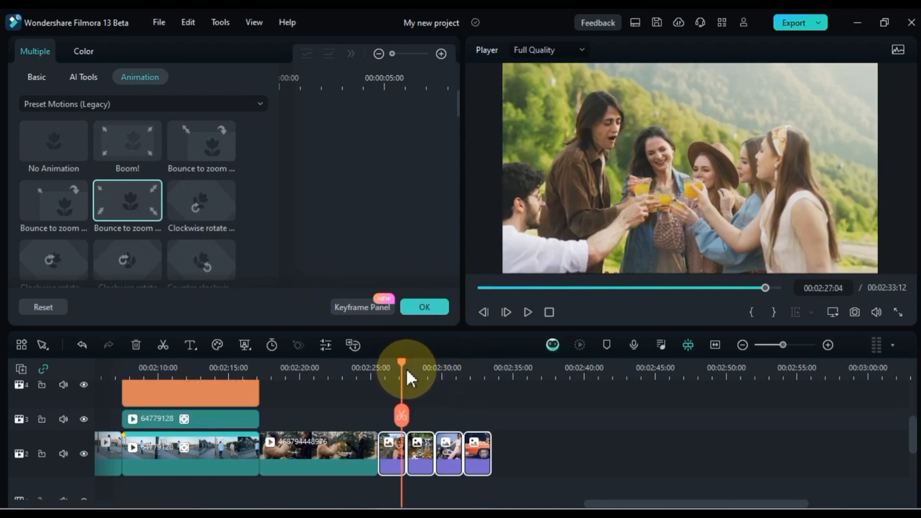
{"action": "left_click", "coordinate": [527, 312]}
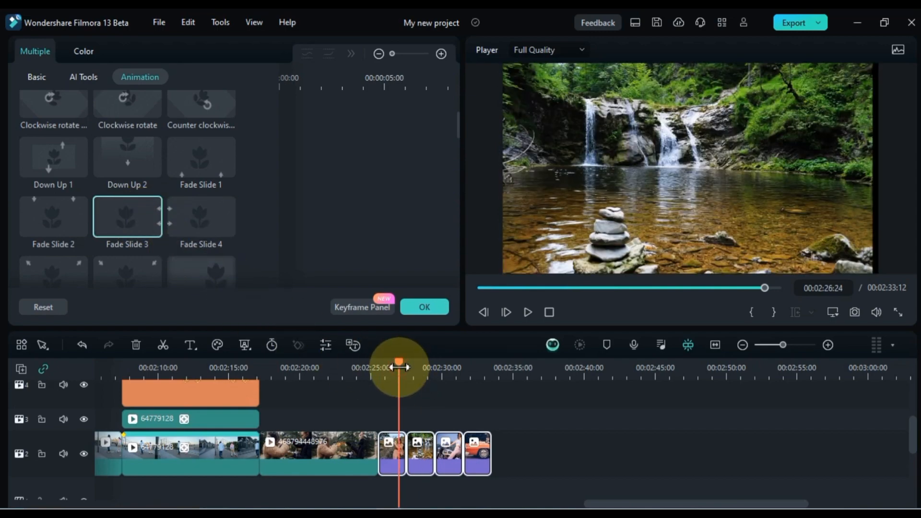
{"action": "left_click", "coordinate": [526, 311]}
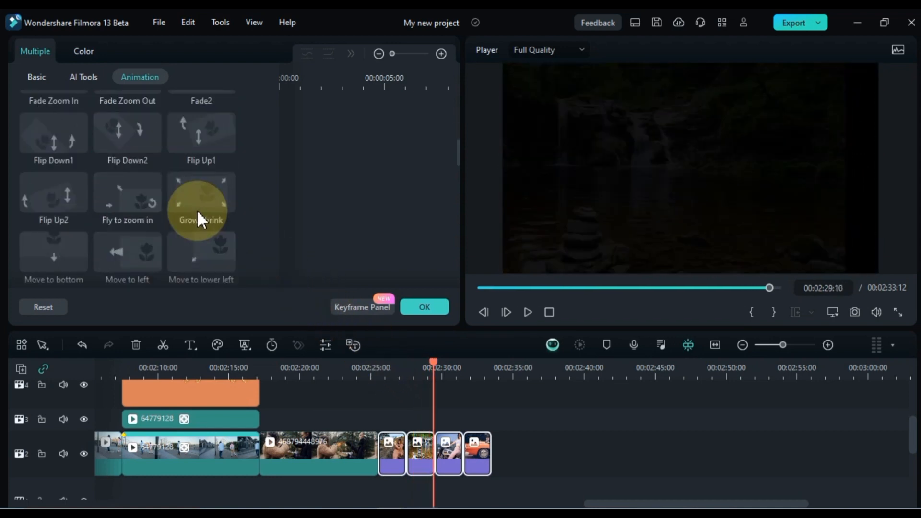
{"action": "scroll", "scroll_direction": "down", "scroll_amount": 3}
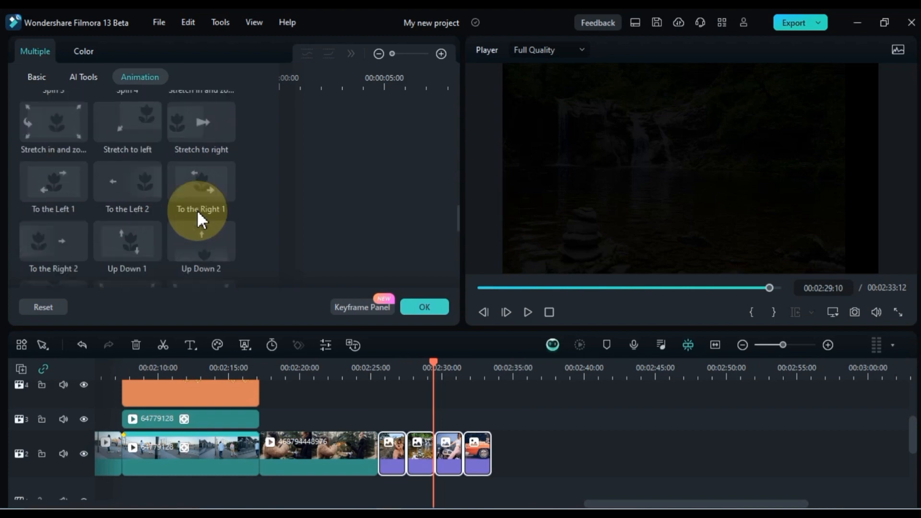
{"action": "left_click", "coordinate": [126, 241]}
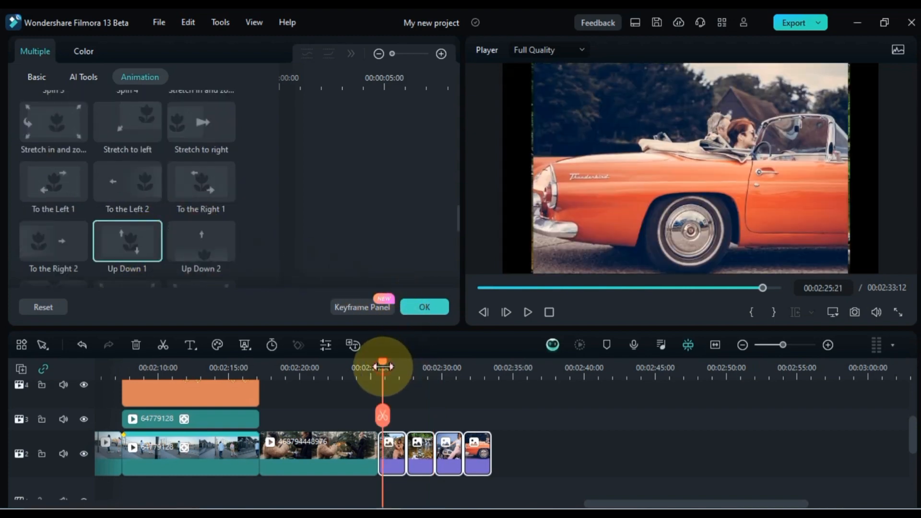
{"action": "left_click", "coordinate": [526, 312]}
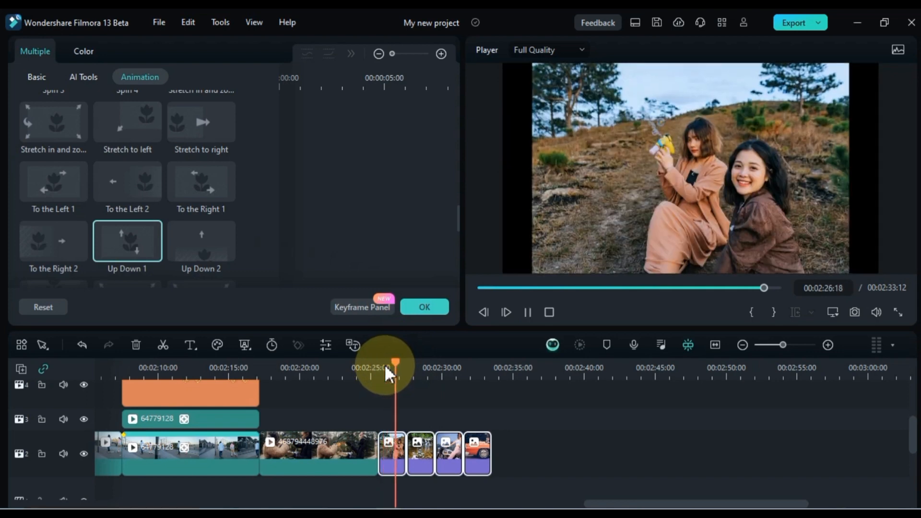
{"action": "left_click_drag", "start_coordinate": [388, 361], "coordinate": [423, 361]}
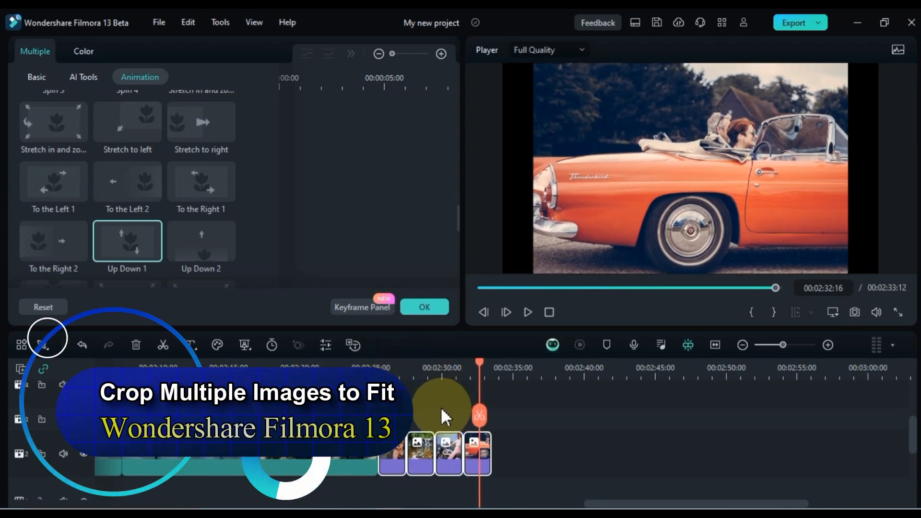
Step: Crop the orange car image to a 16:9 ratio in Crop and Zoom
{"action": "left_click", "coordinate": [43, 56]}
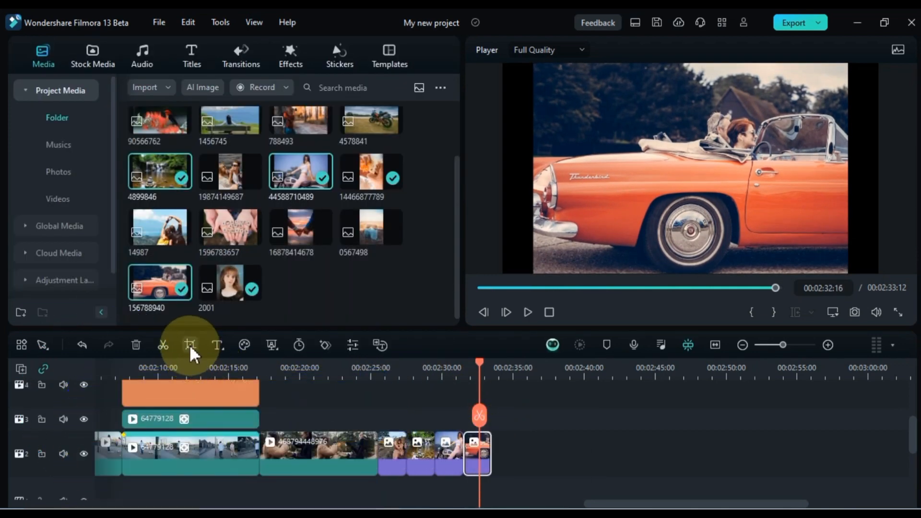
{"action": "left_click", "coordinate": [190, 345]}
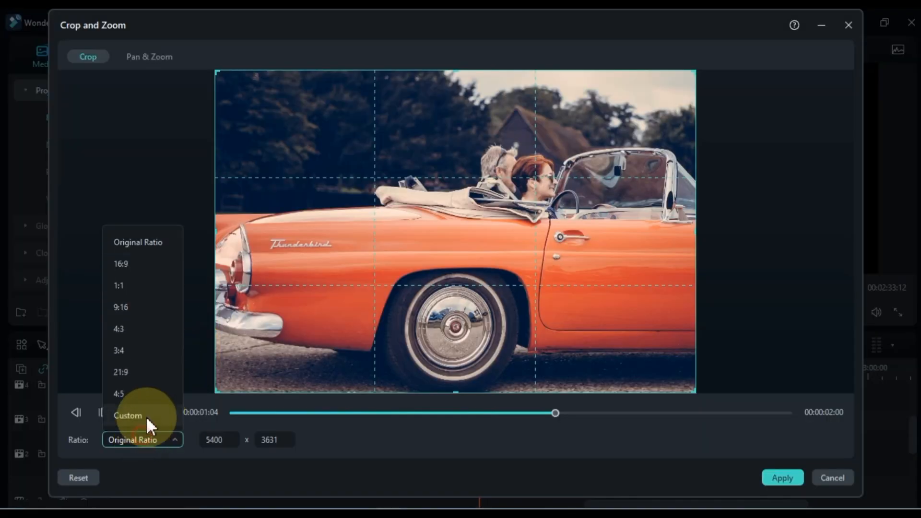
{"action": "left_click", "coordinate": [121, 264]}
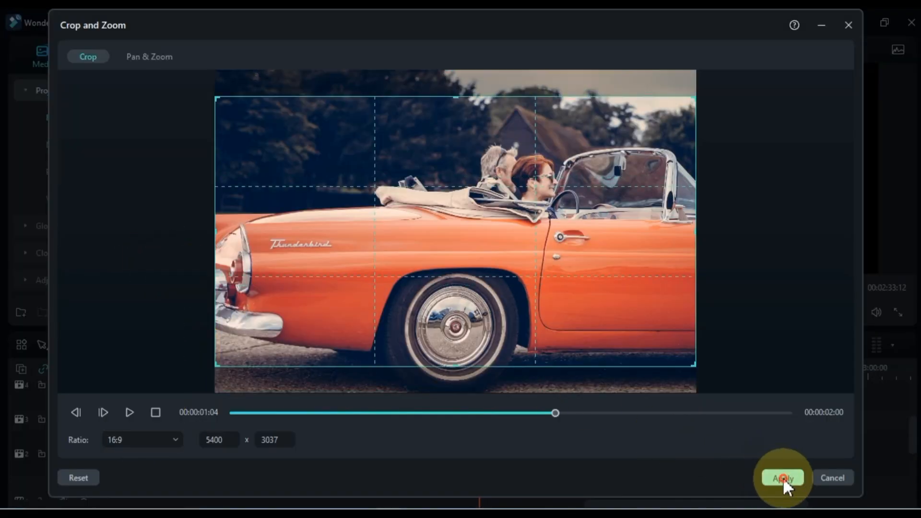
{"action": "left_click", "coordinate": [781, 478]}
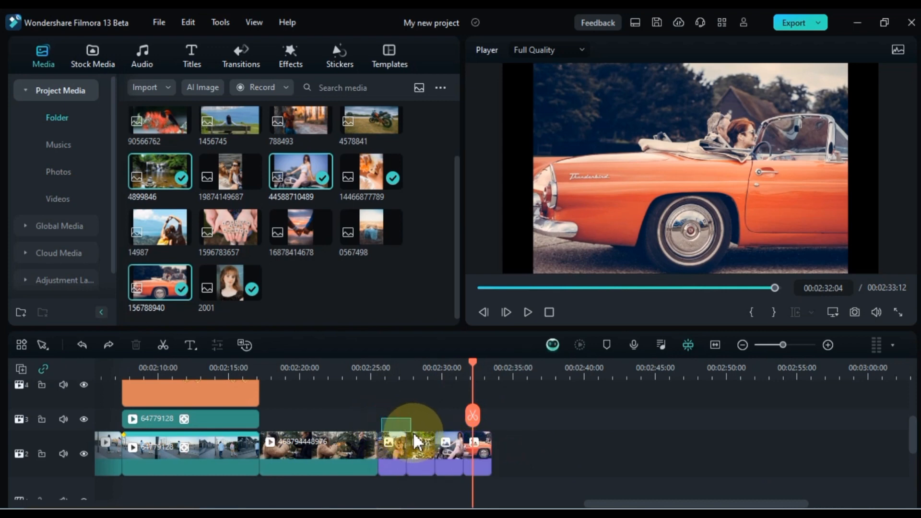
Step: Apply Crop to Fit to the selected image clips and check the result
{"action": "right_click", "coordinate": [417, 442]}
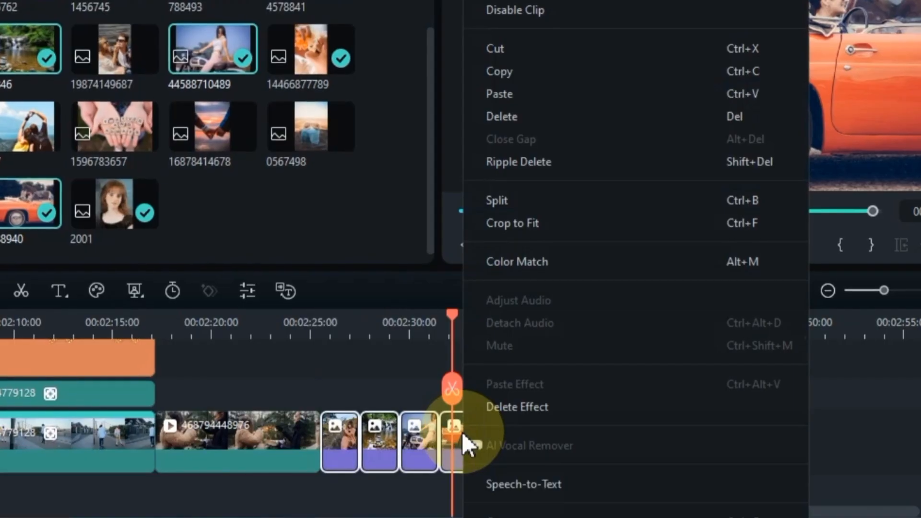
{"action": "mouse_move", "coordinate": [512, 222]}
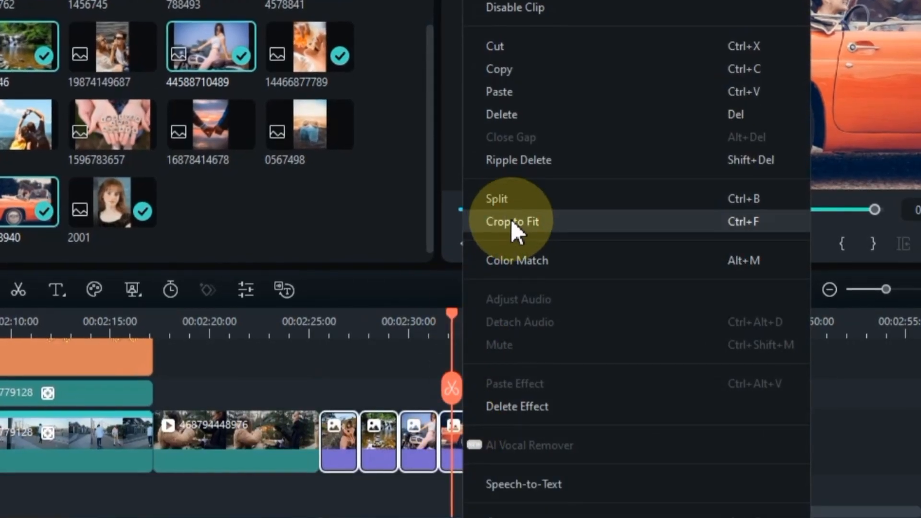
{"action": "left_click", "coordinate": [512, 222]}
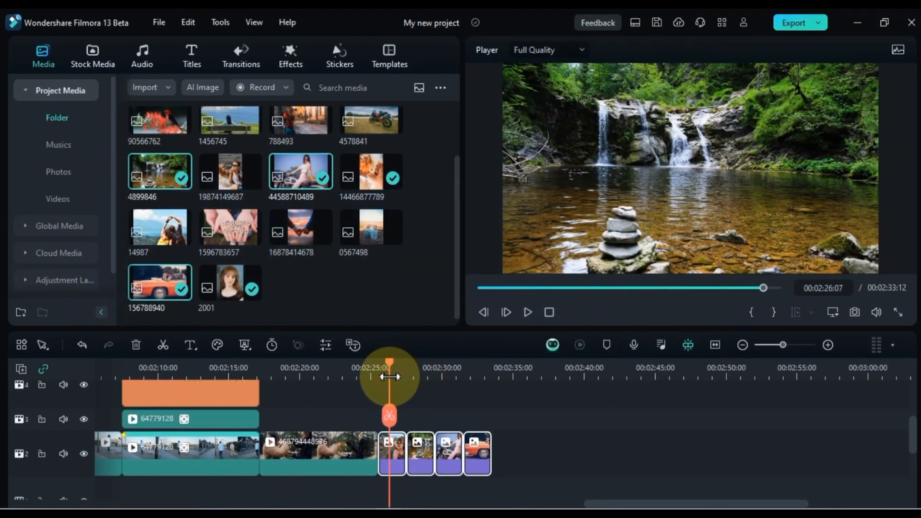
{"action": "left_click", "coordinate": [526, 312]}
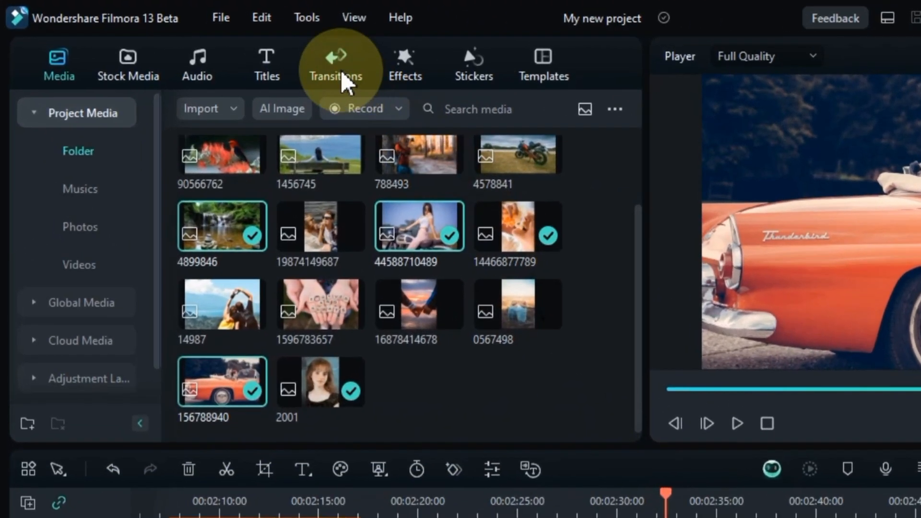
Step: Open the Transitions library and look through the Basic transitions
{"action": "left_click", "coordinate": [336, 63]}
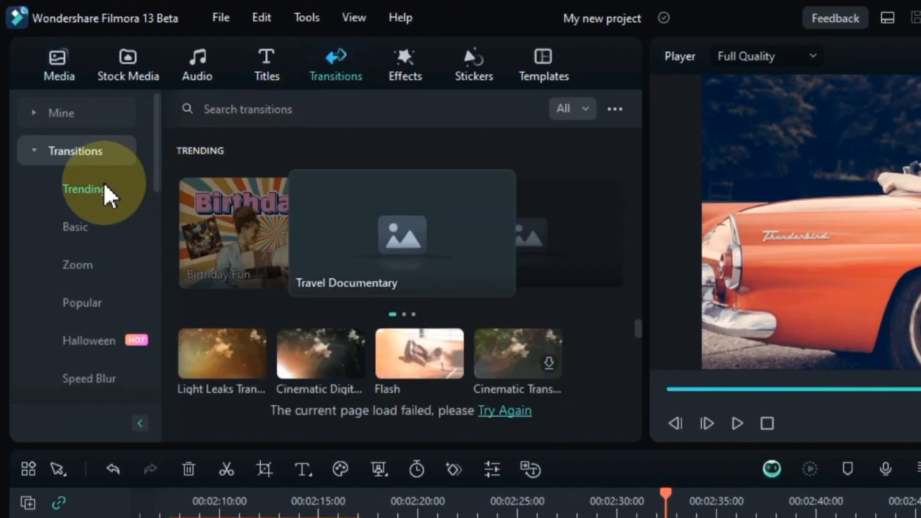
{"action": "left_click", "coordinate": [75, 227]}
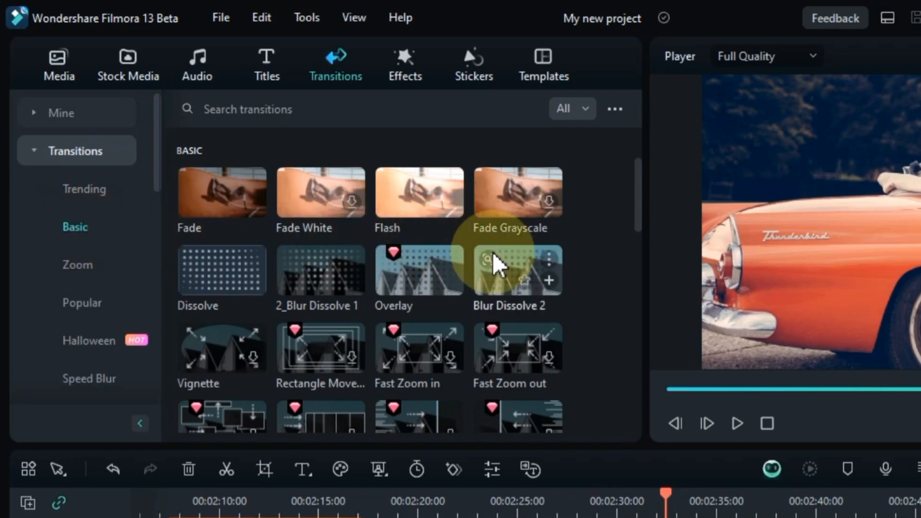
{"action": "scroll", "scroll_direction": "down", "scroll_amount": 3}
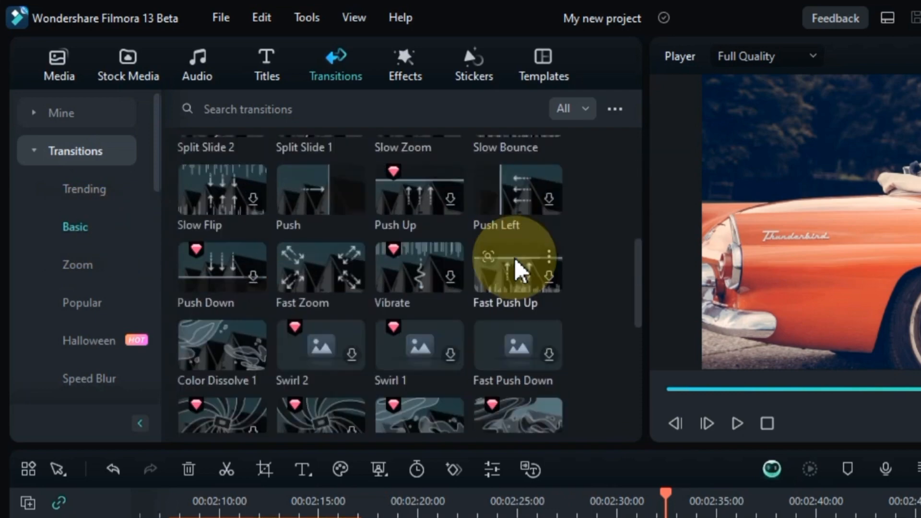
{"action": "scroll", "scroll_direction": "down", "scroll_amount": 3}
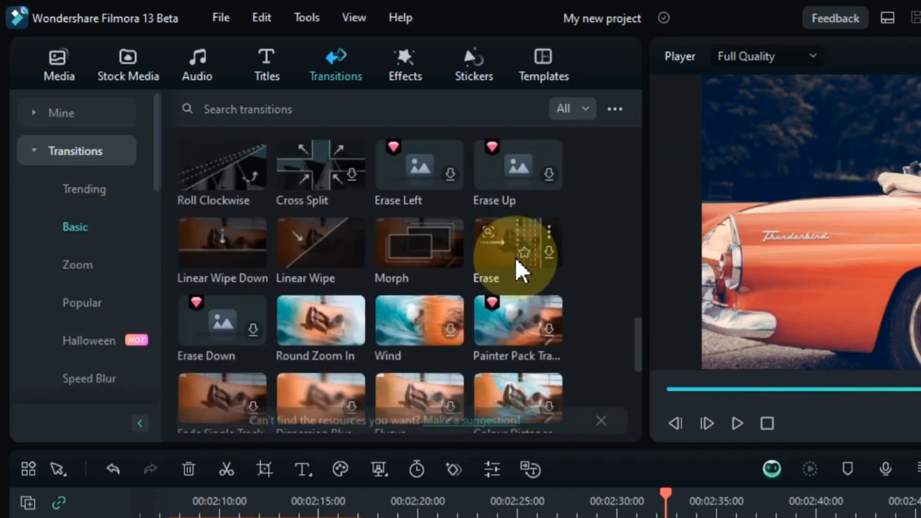
{"action": "scroll", "scroll_direction": "down", "scroll_amount": 3}
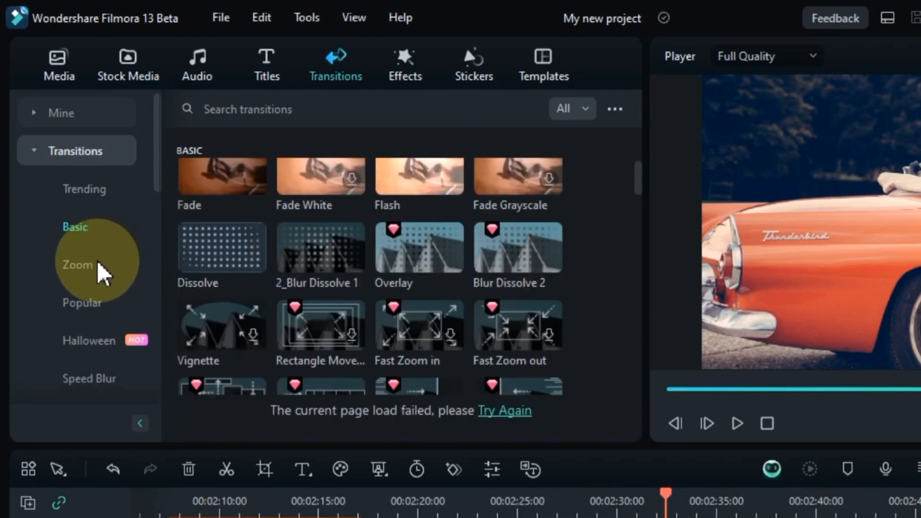
Step: Browse the Zoom, Popular, Speed Blur, Glitch, Warp and audio transition categories
{"action": "left_click", "coordinate": [77, 264]}
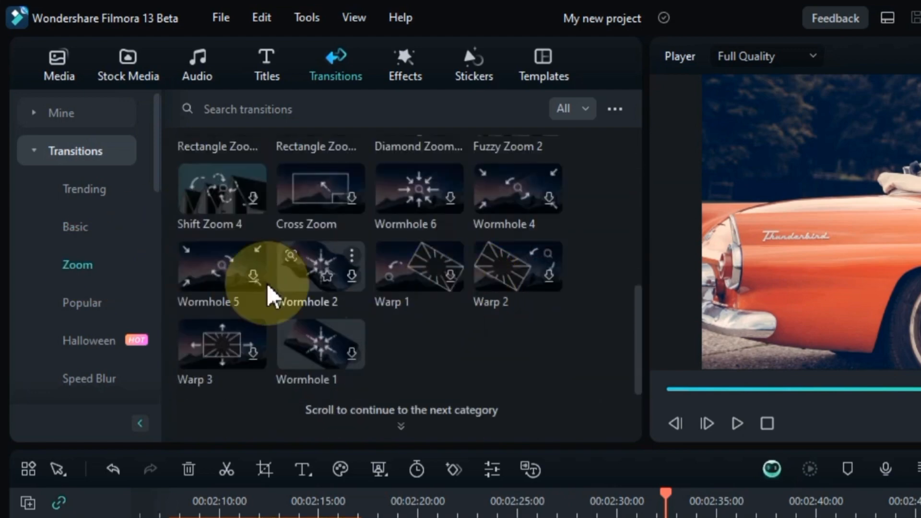
{"action": "left_click", "coordinate": [82, 302]}
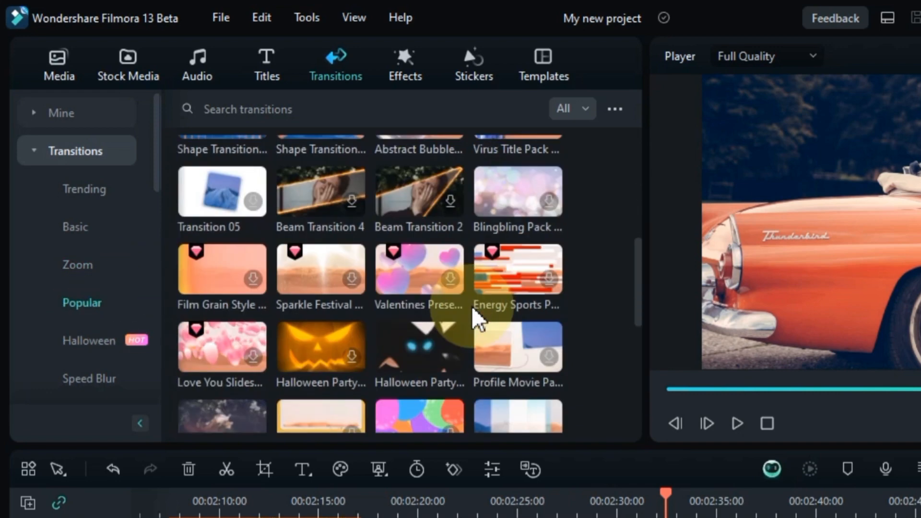
{"action": "left_click", "coordinate": [89, 340]}
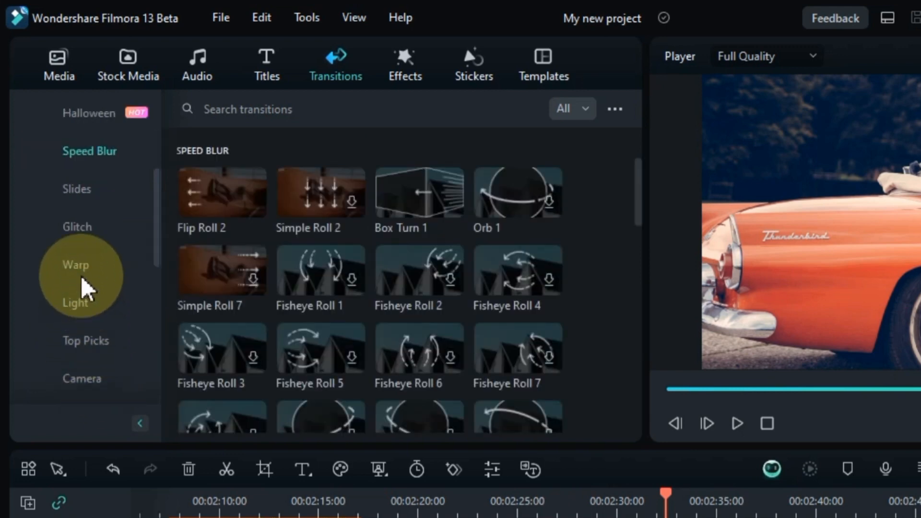
{"action": "left_click", "coordinate": [76, 227]}
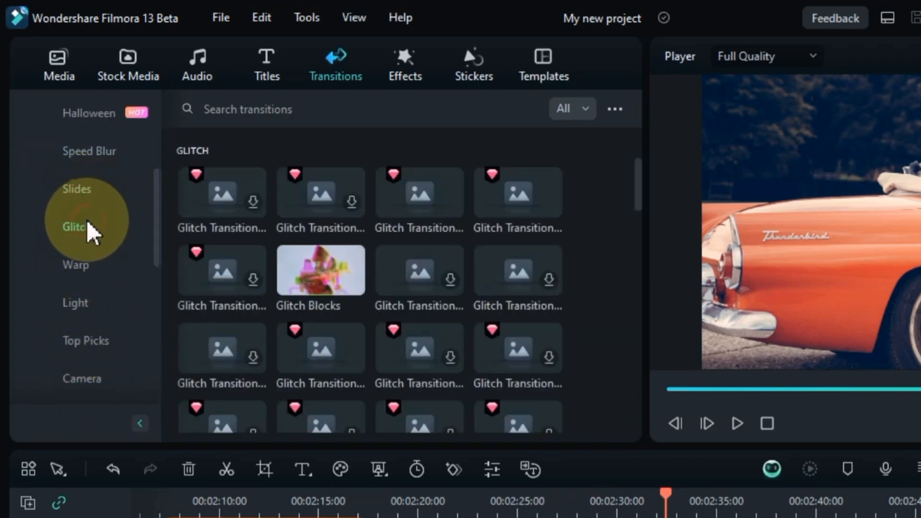
{"action": "left_click", "coordinate": [76, 265]}
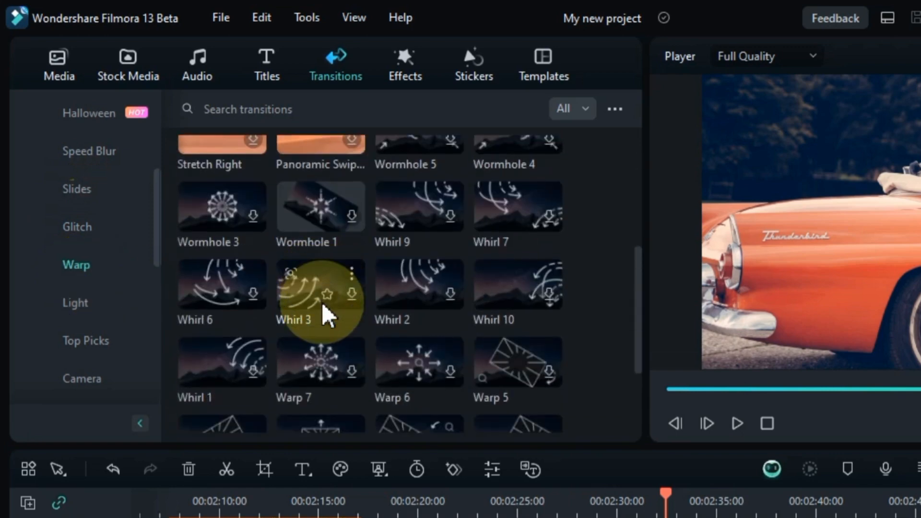
{"action": "left_click", "coordinate": [74, 303]}
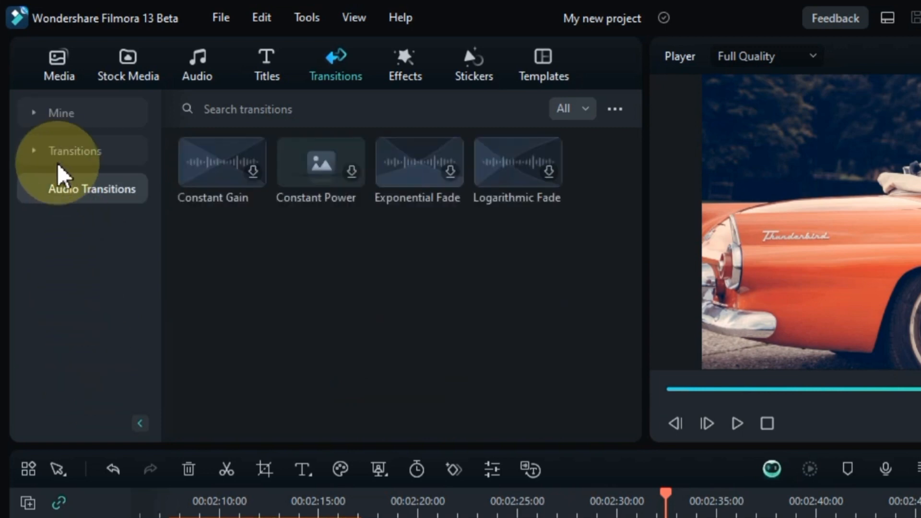
{"action": "left_click", "coordinate": [75, 150]}
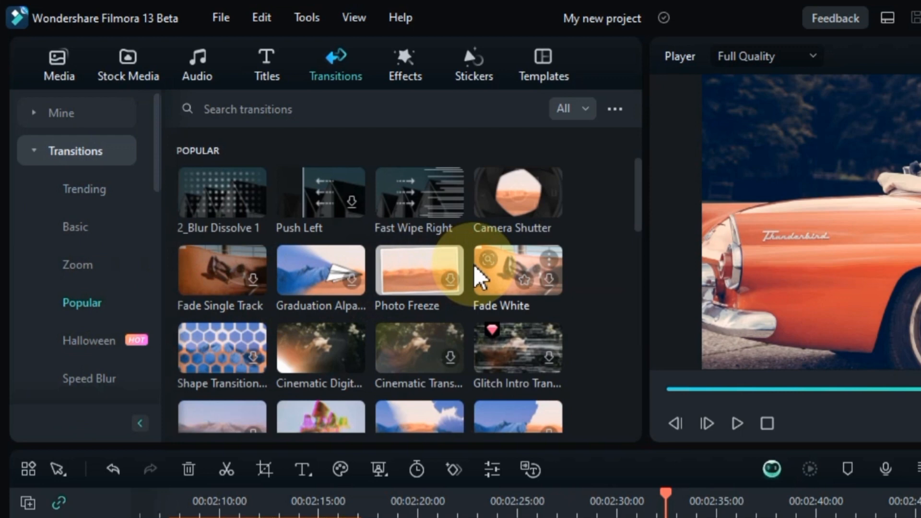
{"action": "scroll", "scroll_direction": "down", "scroll_amount": 3}
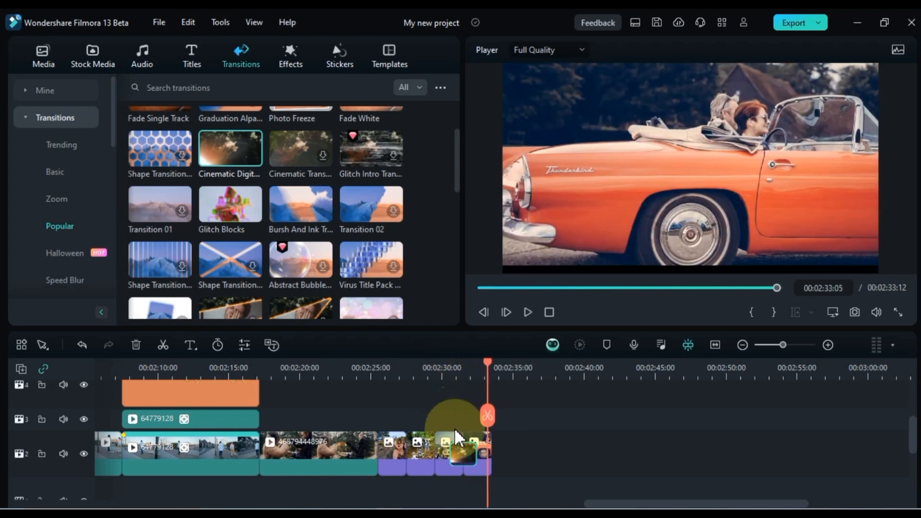
{"action": "mouse_move", "coordinate": [463, 461]}
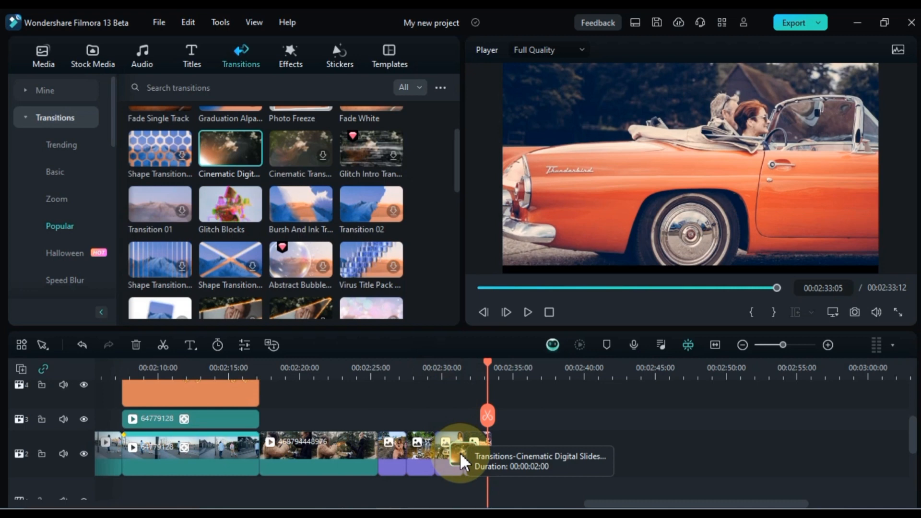
Step: Double-click the Cinematic Digital Slides transition to view its two-second duration settings
{"action": "double_click", "coordinate": [460, 452]}
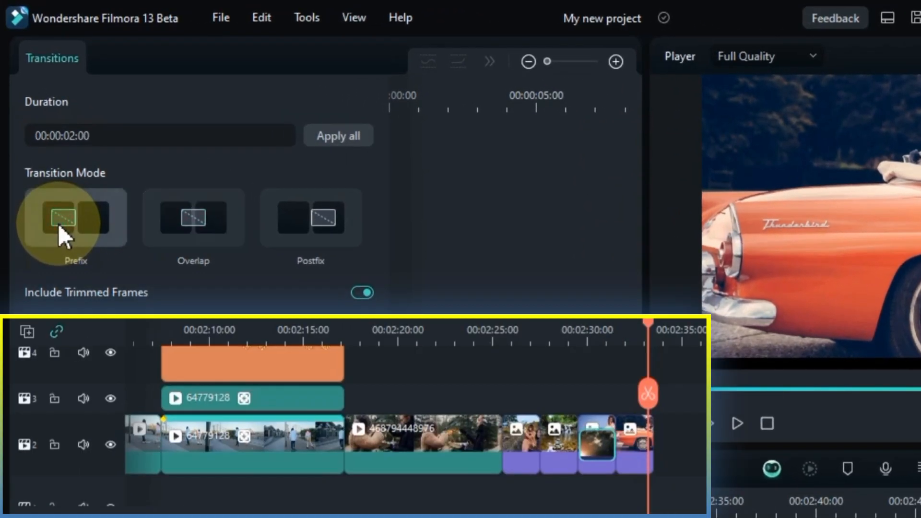
Step: Set the Cinematic Digital Slides transition to Postfix, toggle Include Trimmed Frames, and close settings
{"action": "left_click", "coordinate": [310, 217]}
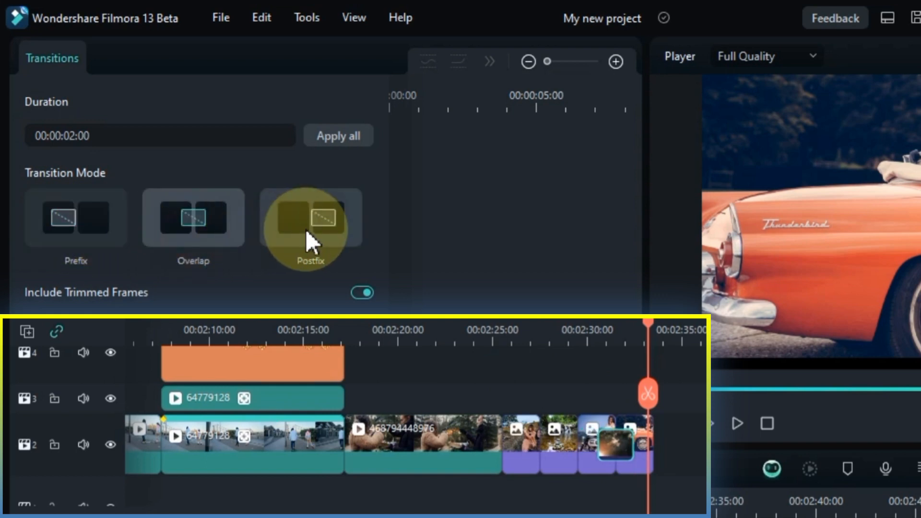
{"action": "left_click", "coordinate": [311, 218]}
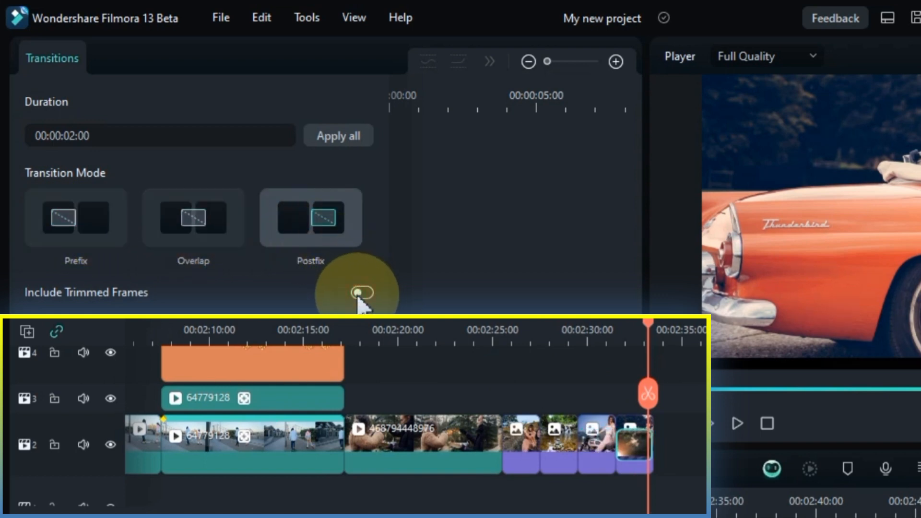
{"action": "left_click", "coordinate": [361, 293]}
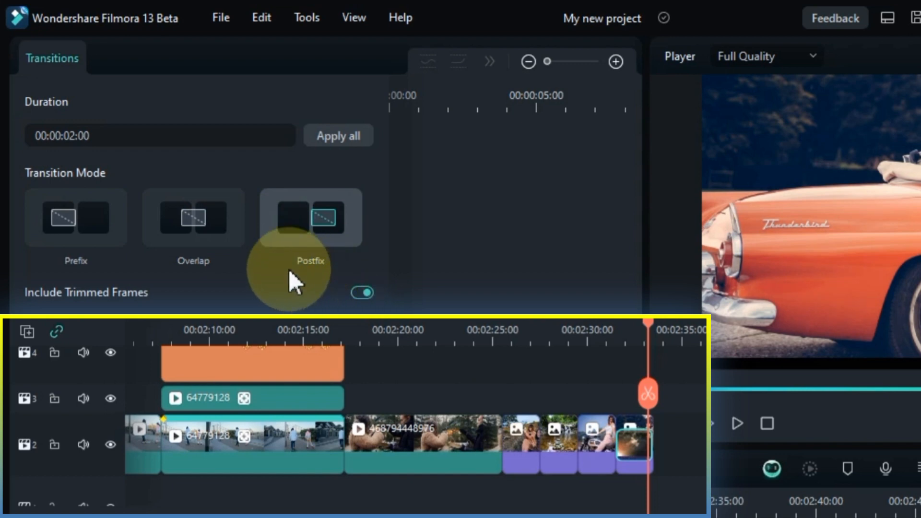
{"action": "left_click", "coordinate": [192, 218]}
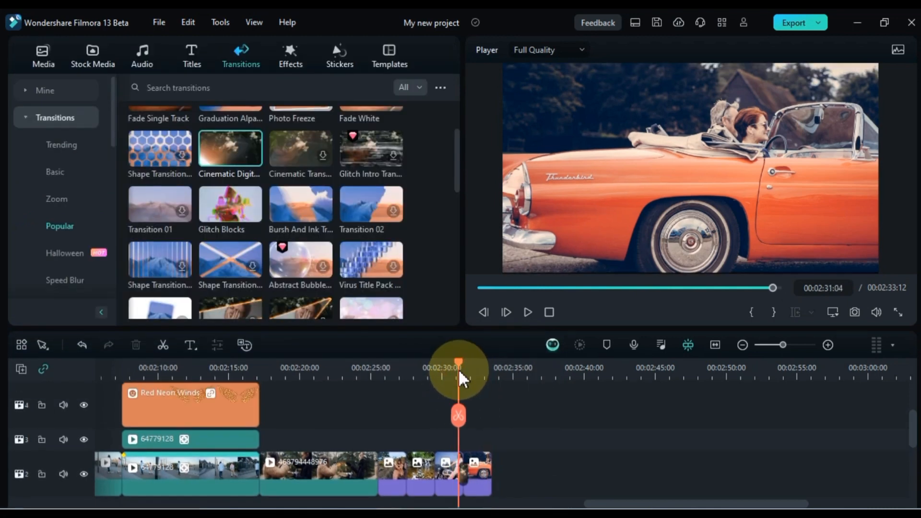
Step: Scrub the ending, browse Popular transitions, then show Trending and play from about 2:03
{"action": "left_click_drag", "start_coordinate": [458, 361], "coordinate": [470, 361]}
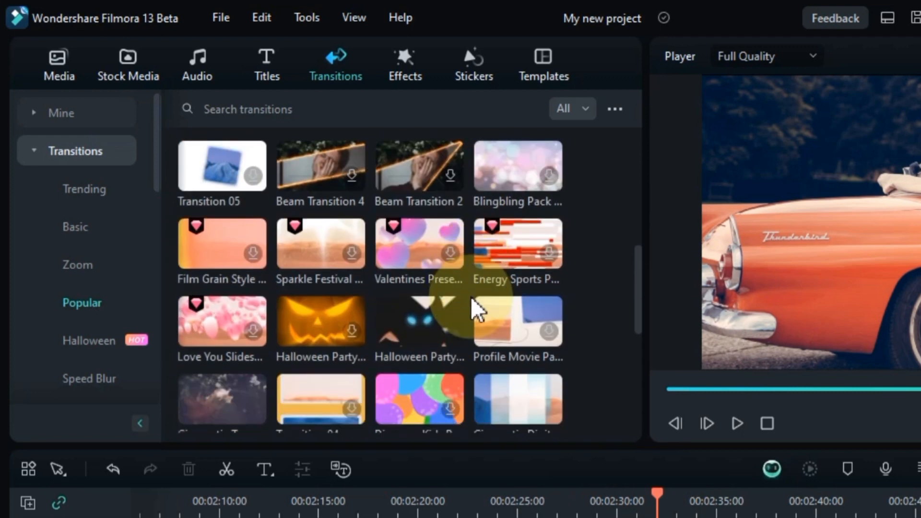
{"action": "scroll", "scroll_direction": "down", "scroll_amount": 3}
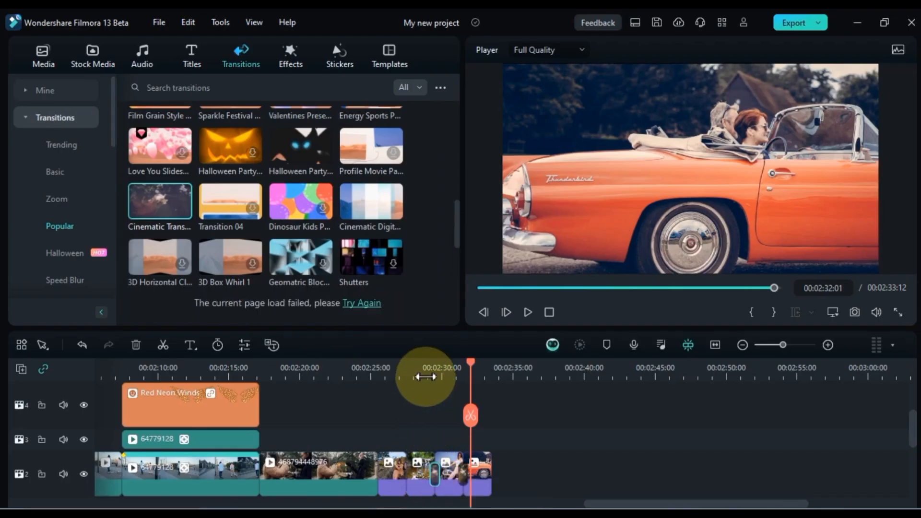
{"action": "left_click", "coordinate": [527, 312]}
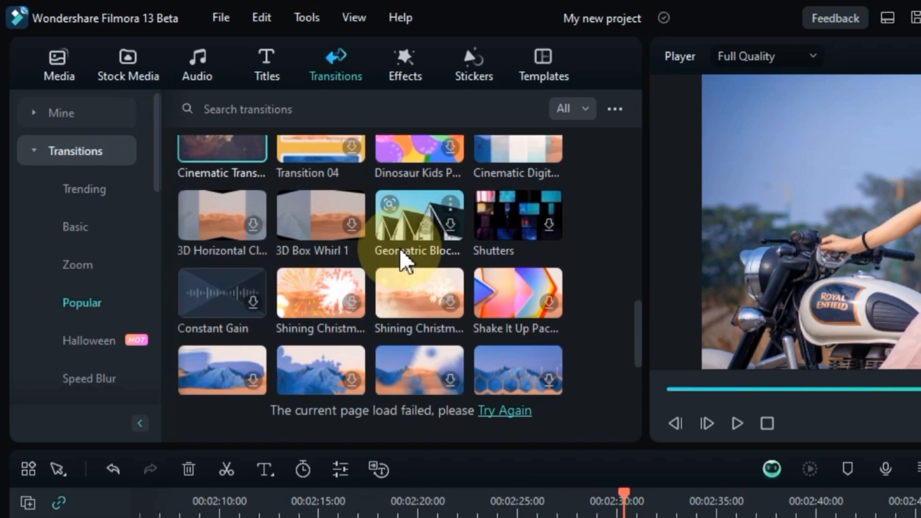
{"action": "scroll", "scroll_direction": "down", "scroll_amount": 3}
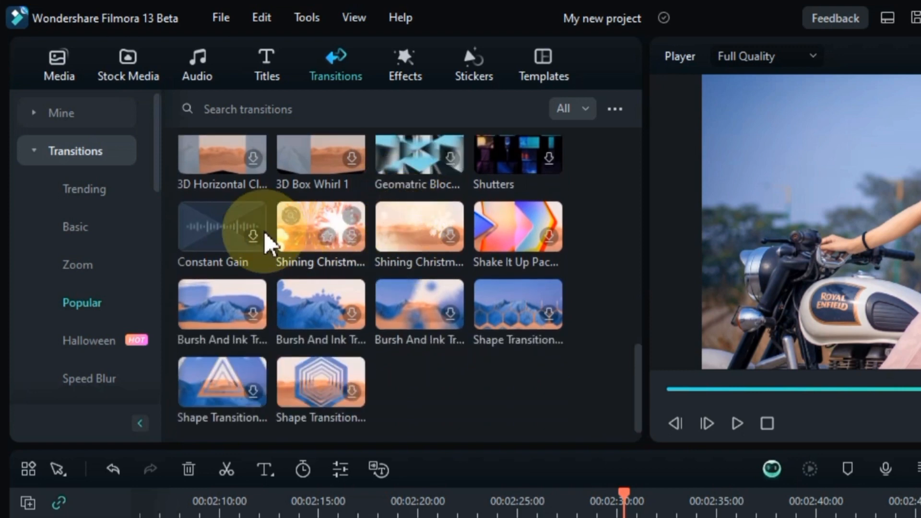
{"action": "left_click", "coordinate": [77, 265]}
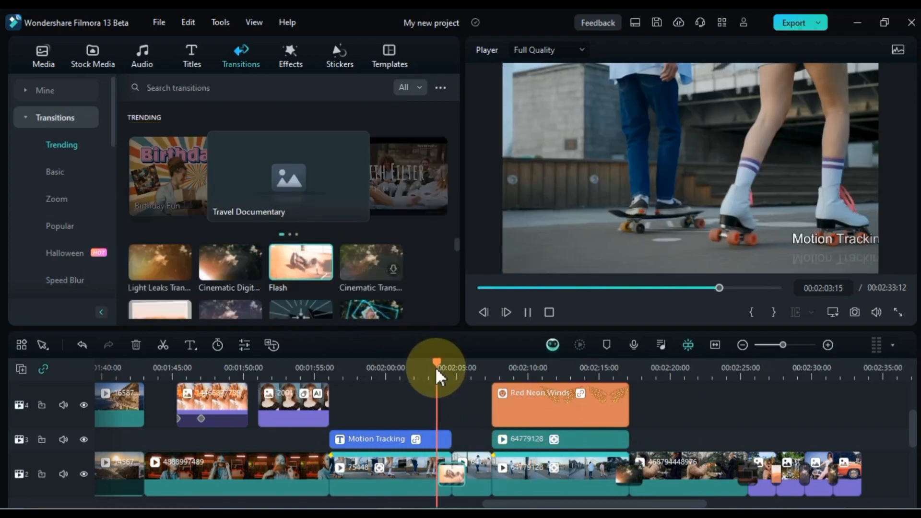
Step: Drag the Cinematic Digital transition from Mine > Downloads between the first two clips and preview
{"action": "left_click_drag", "start_coordinate": [436, 376], "coordinate": [465, 376]}
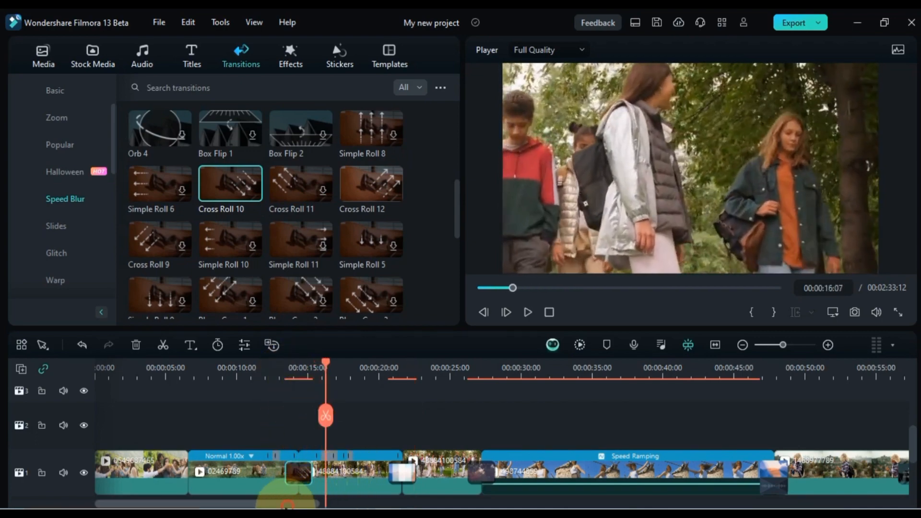
{"action": "left_click_drag", "start_coordinate": [325, 373], "coordinate": [173, 373]}
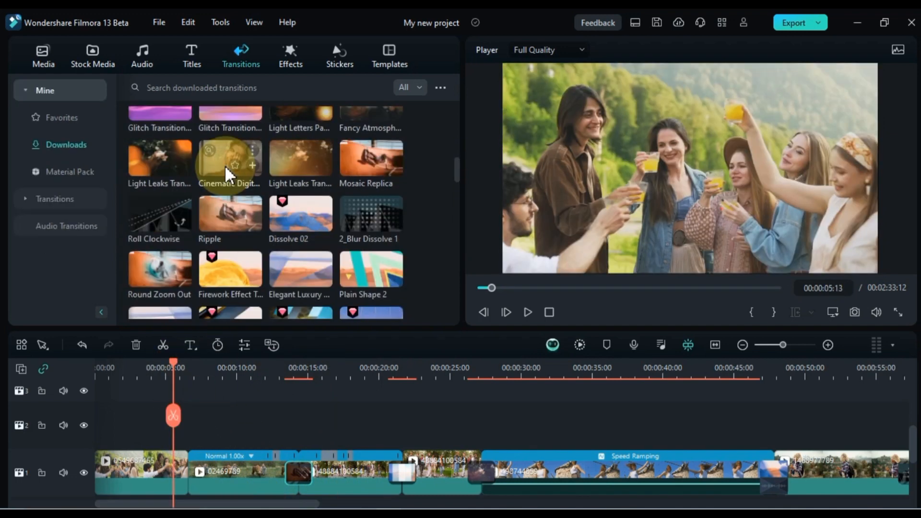
{"action": "left_click_drag", "start_coordinate": [229, 159], "coordinate": [217, 423]}
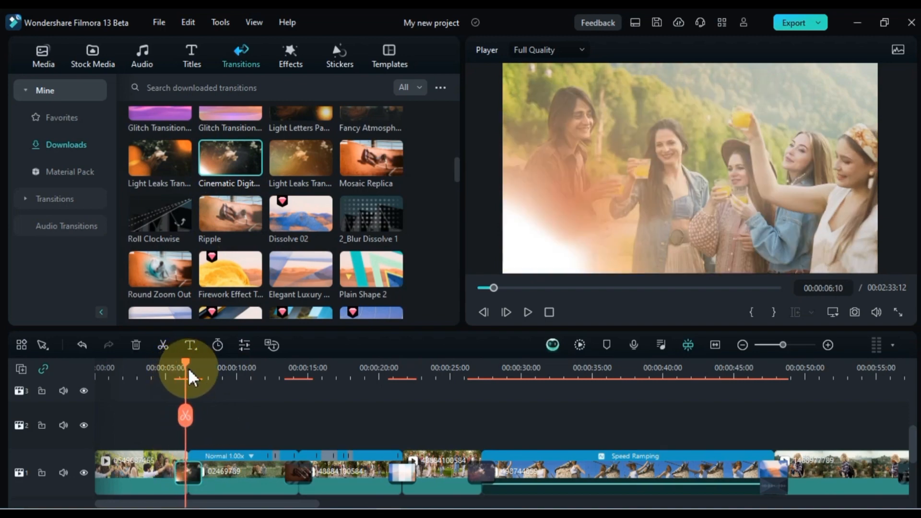
{"action": "left_click_drag", "start_coordinate": [185, 375], "coordinate": [163, 376]}
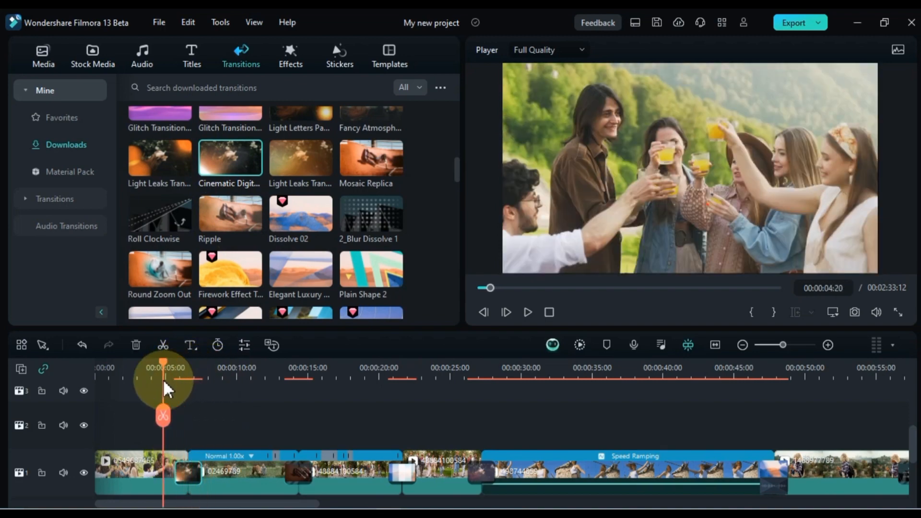